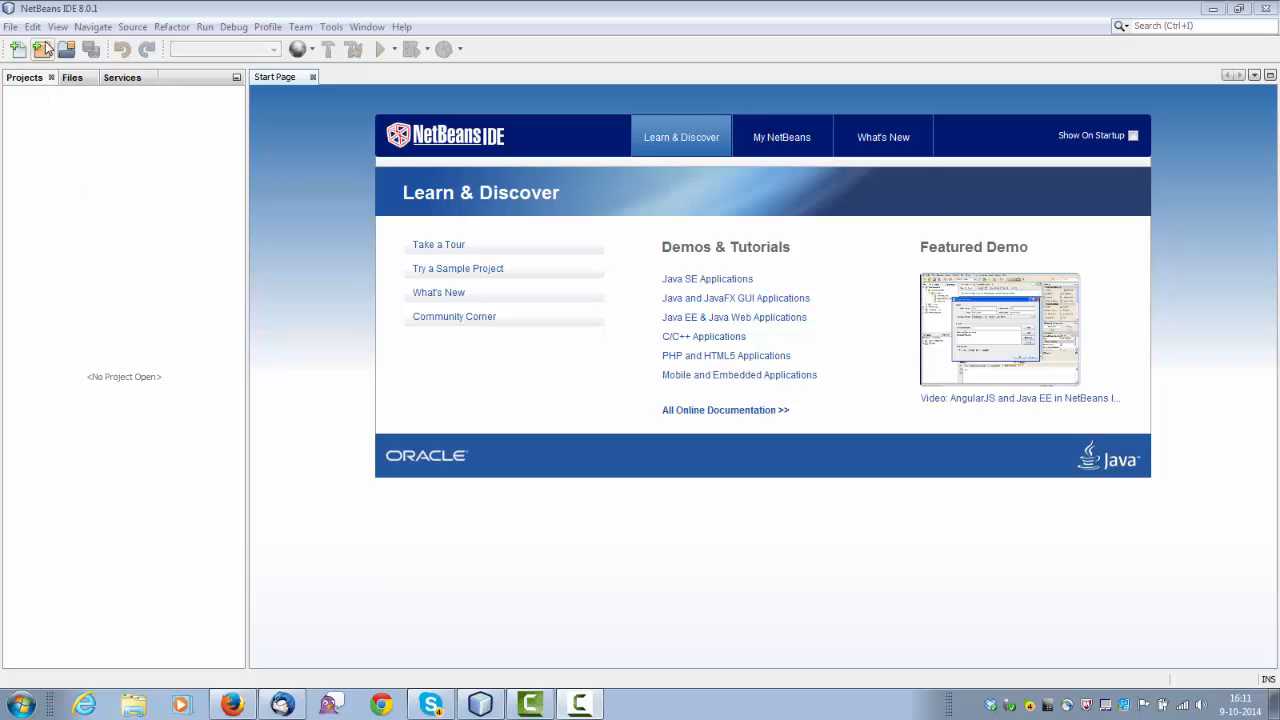
Start the New Project wizard with HTML5 Application as the project type.
click(42, 48)
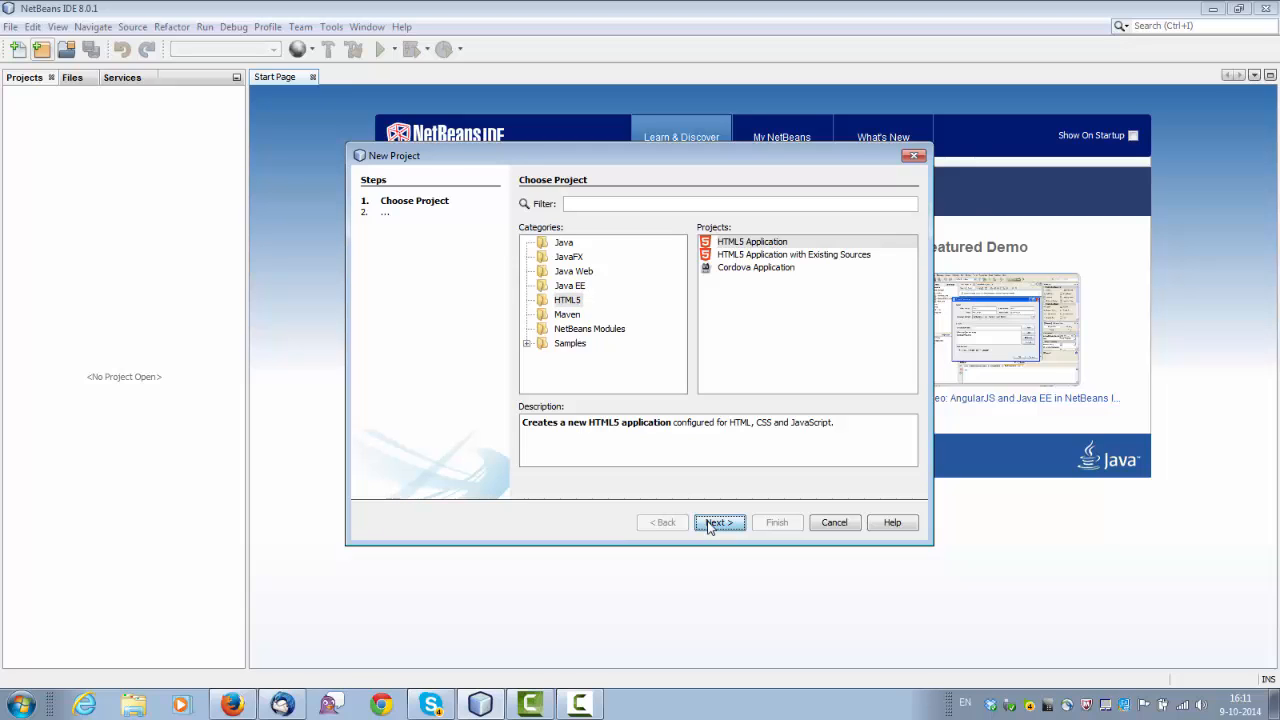
Name the HTML5 application HelloAngularSeedDemo and continue to the Site Template step.
click(720, 522)
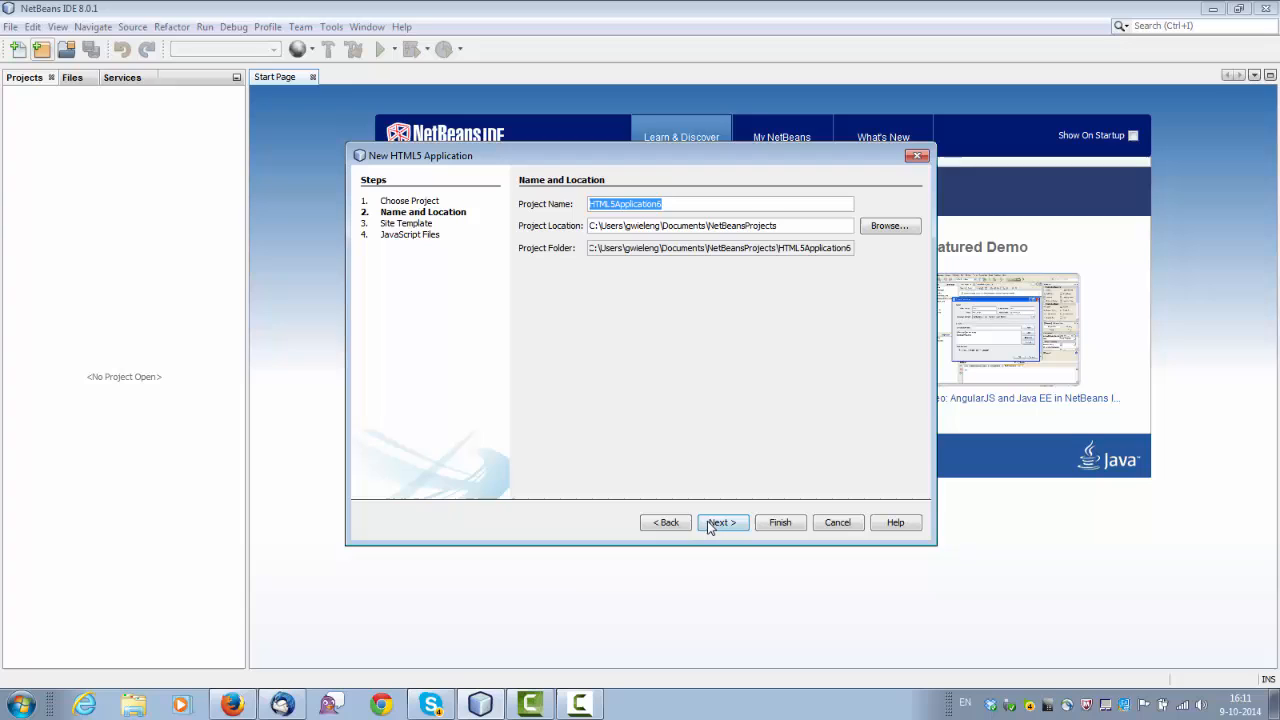
text(Hello)
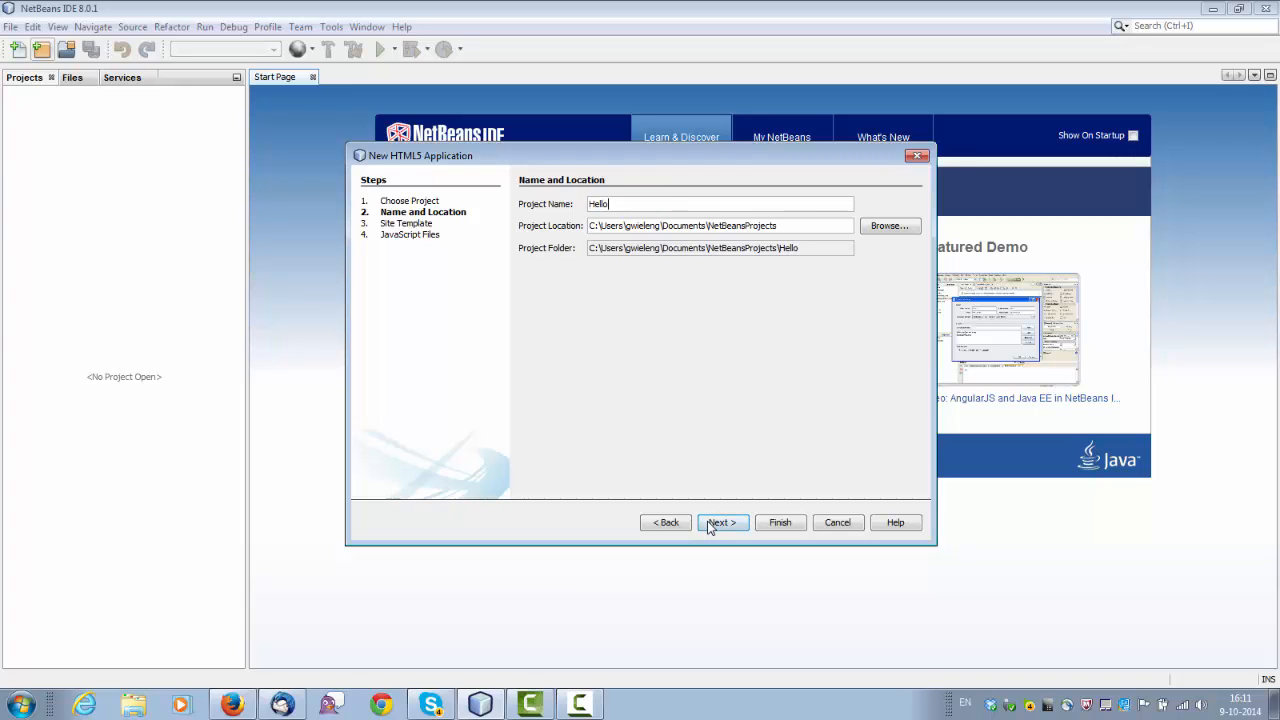
text(Angular)
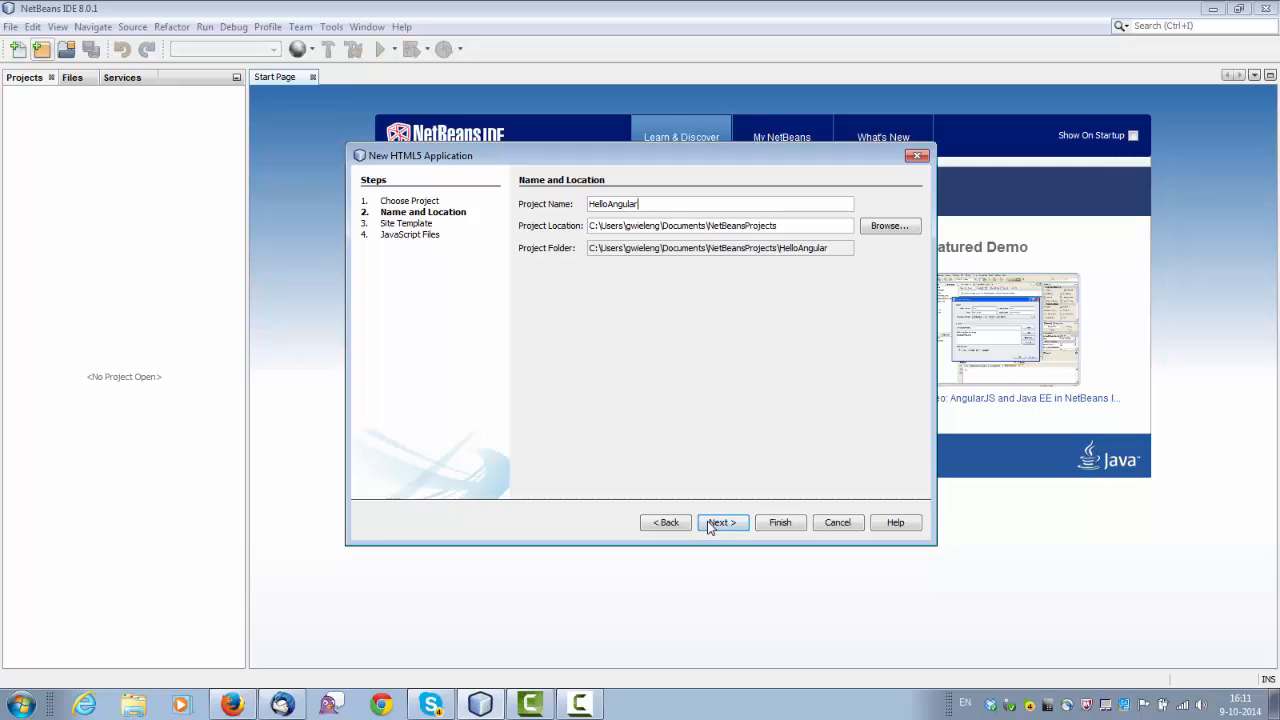
text(Seed)
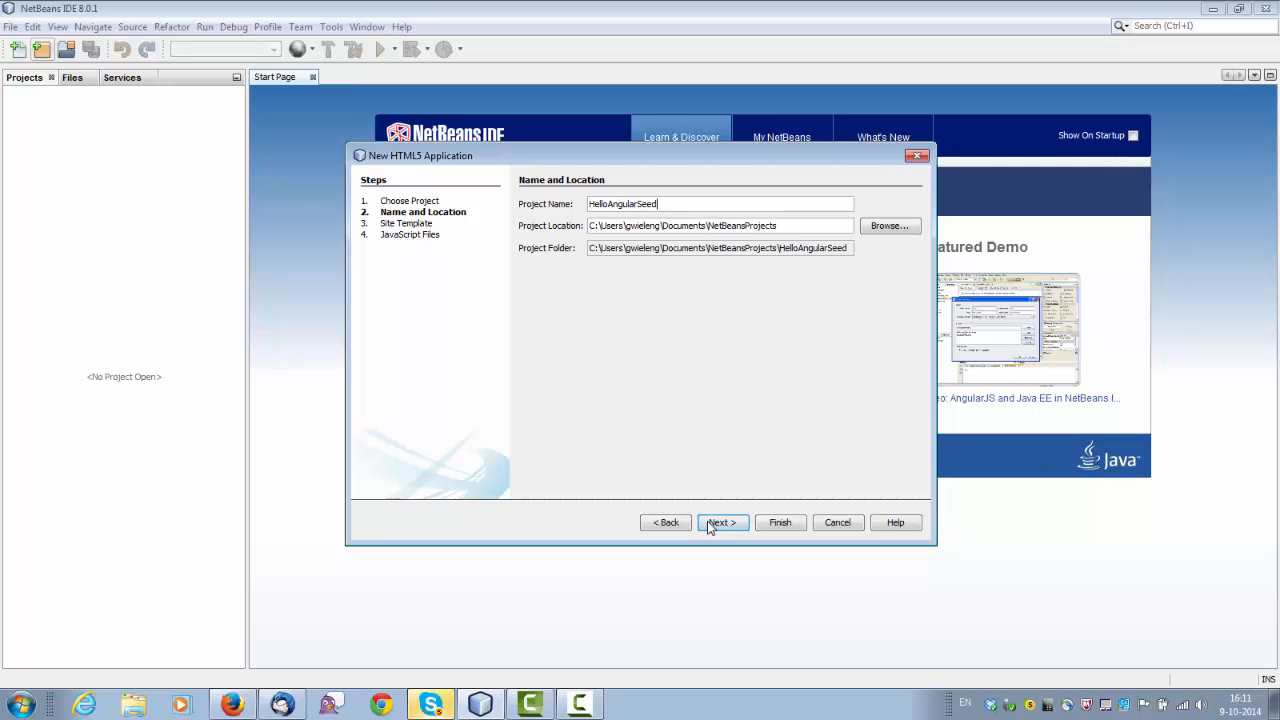
text(Dem)
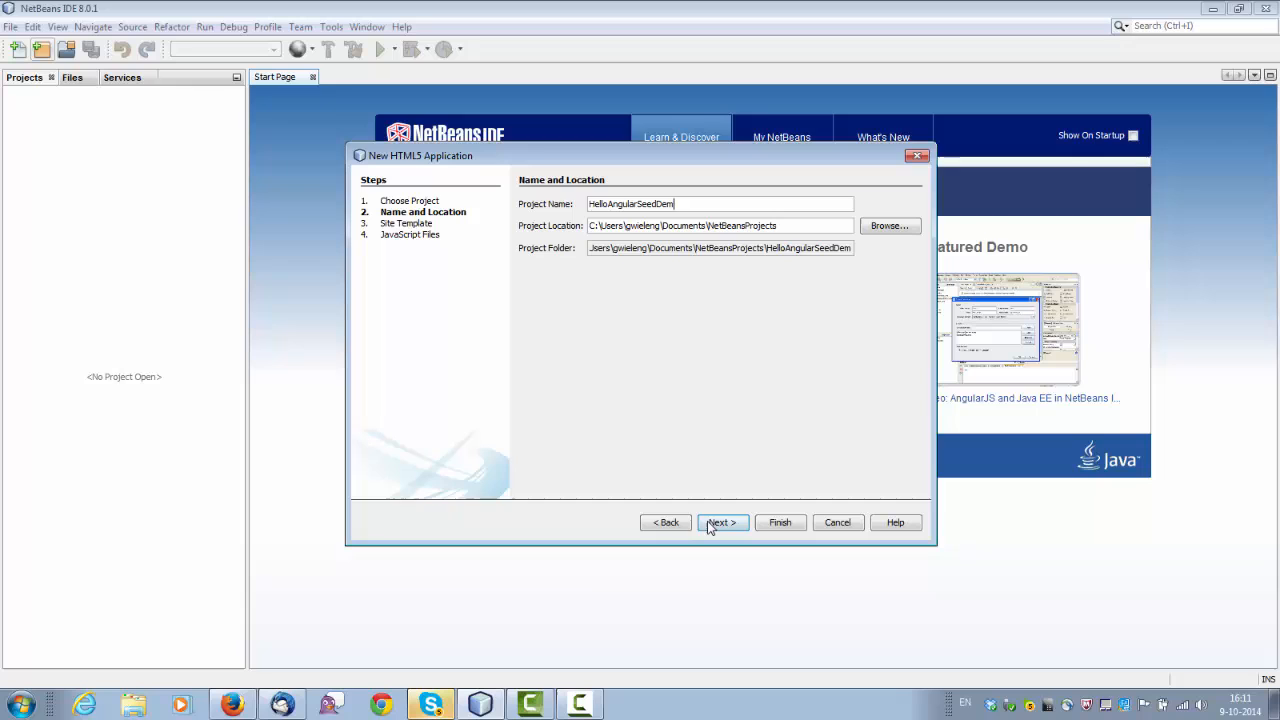
click(720, 522)
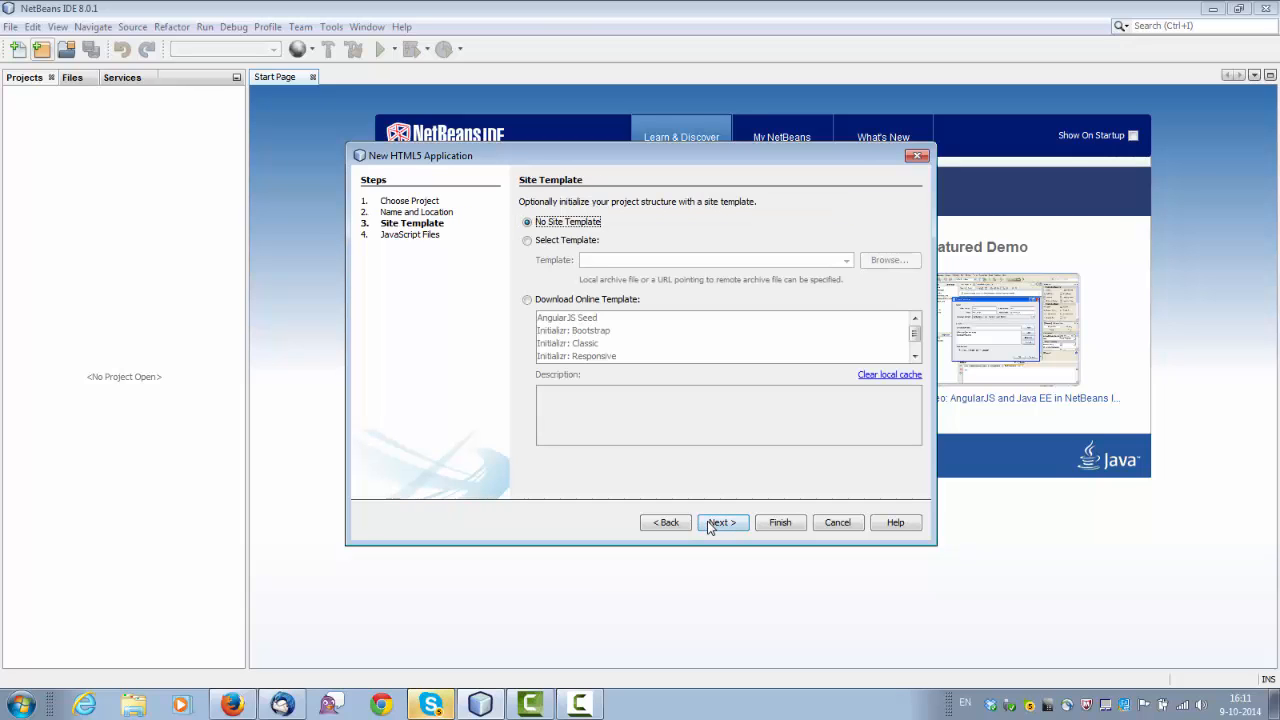
Choose the online AngularJS Seed template as the site template.
click(528, 300)
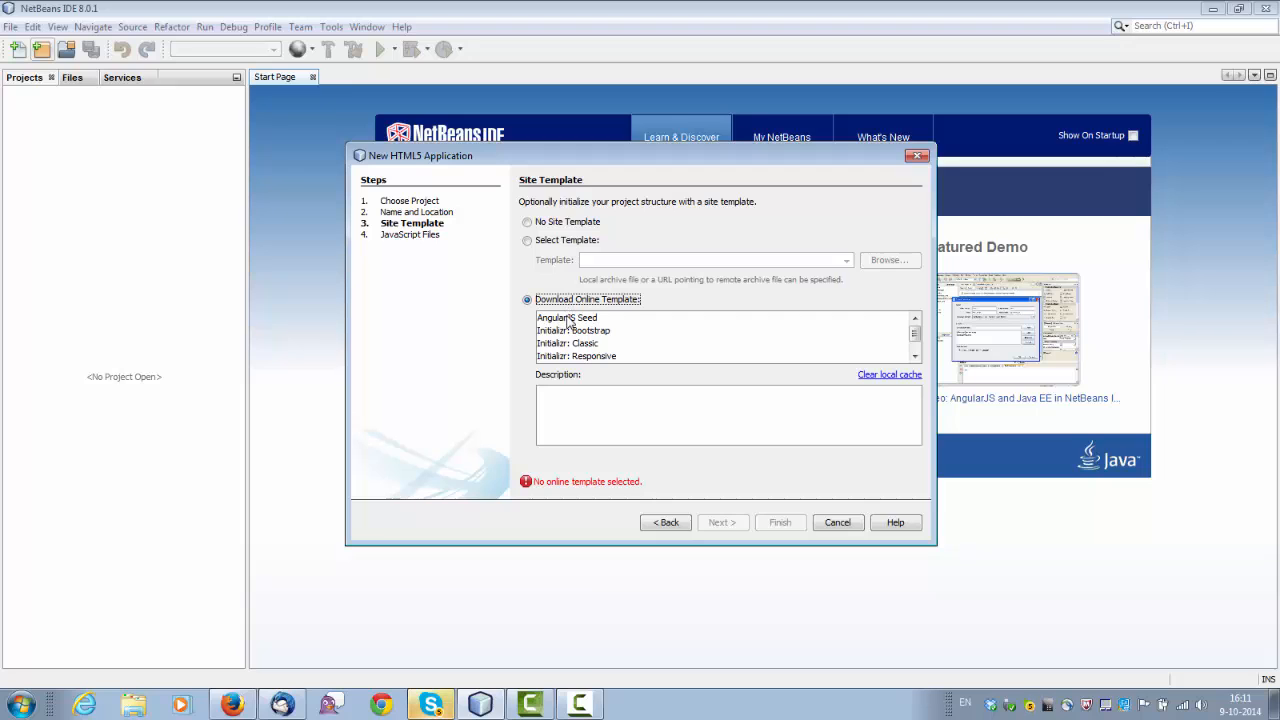
click(568, 318)
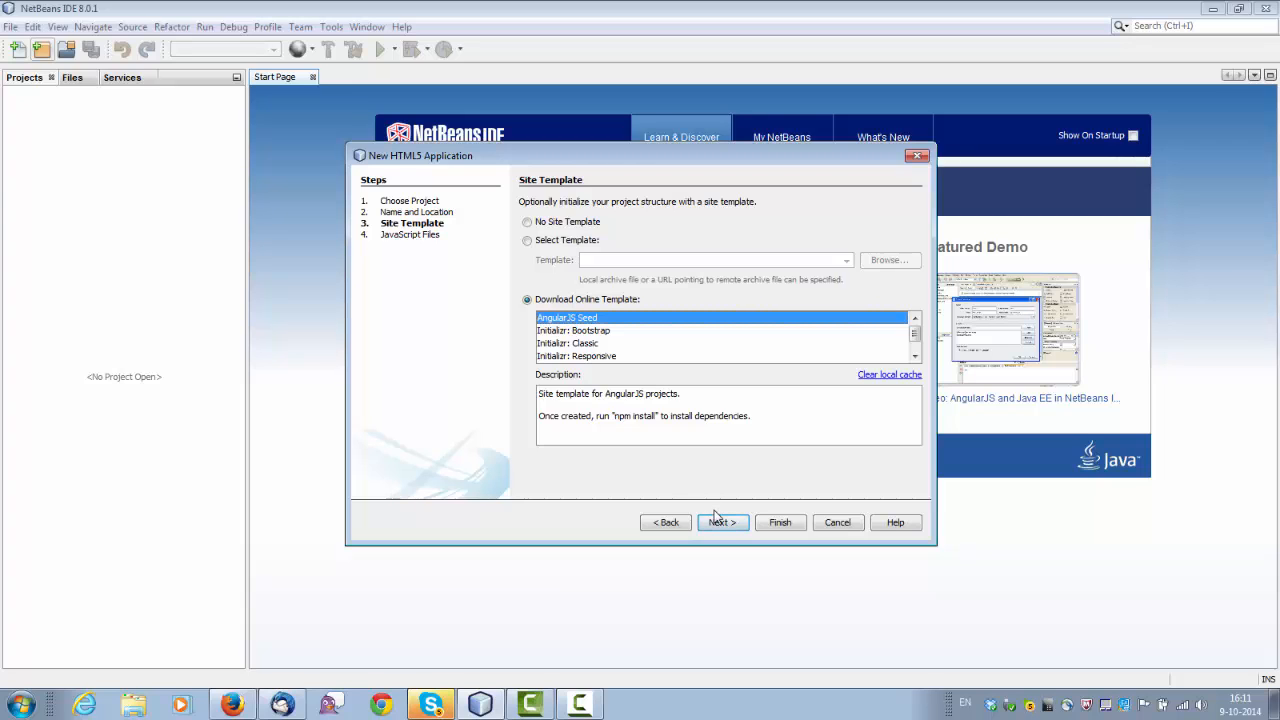
Finish the wizard so HelloAngularSeedDemo is created and index.html opens.
click(720, 522)
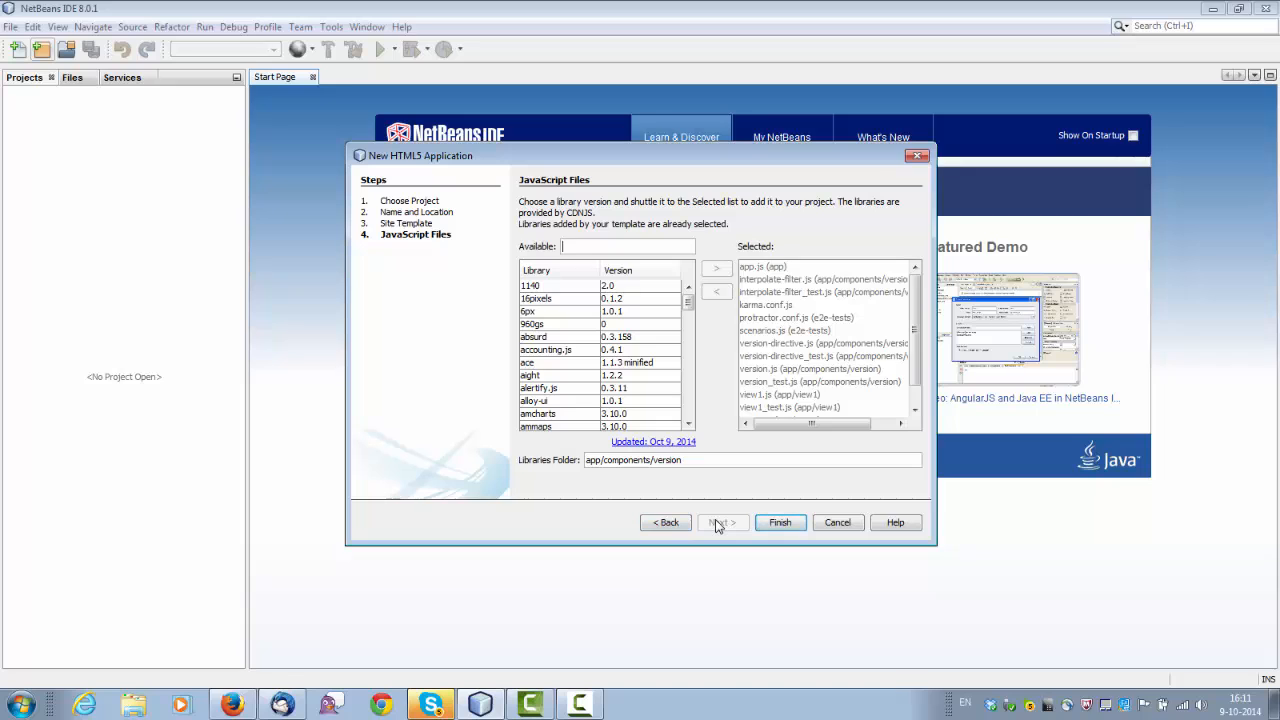
mouse_move(780, 522)
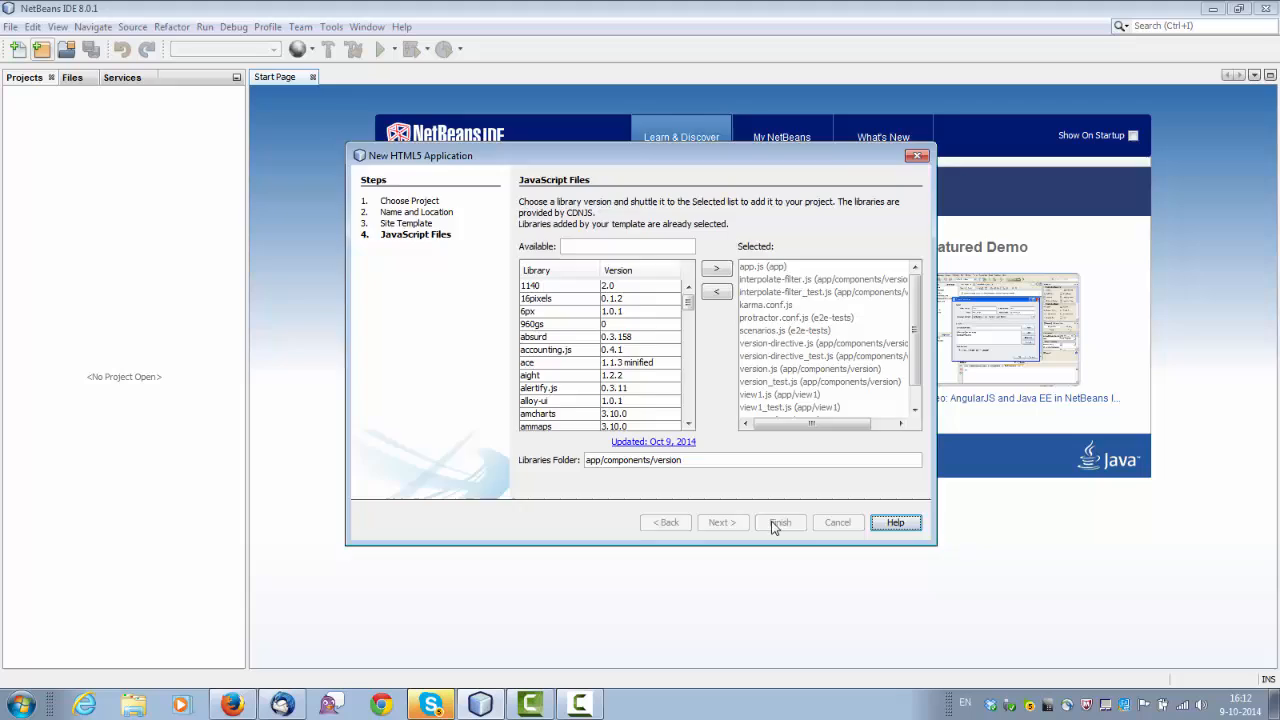
click(780, 522)
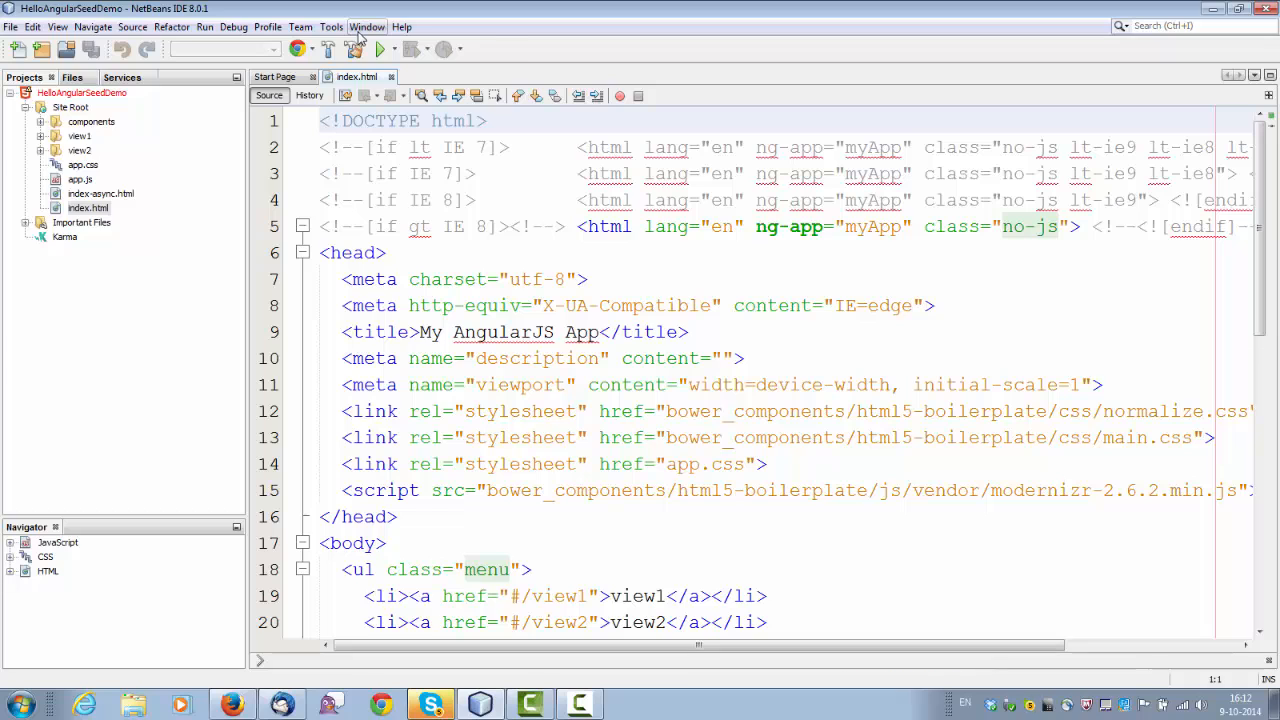
Show the Output window from the Window menu.
click(366, 26)
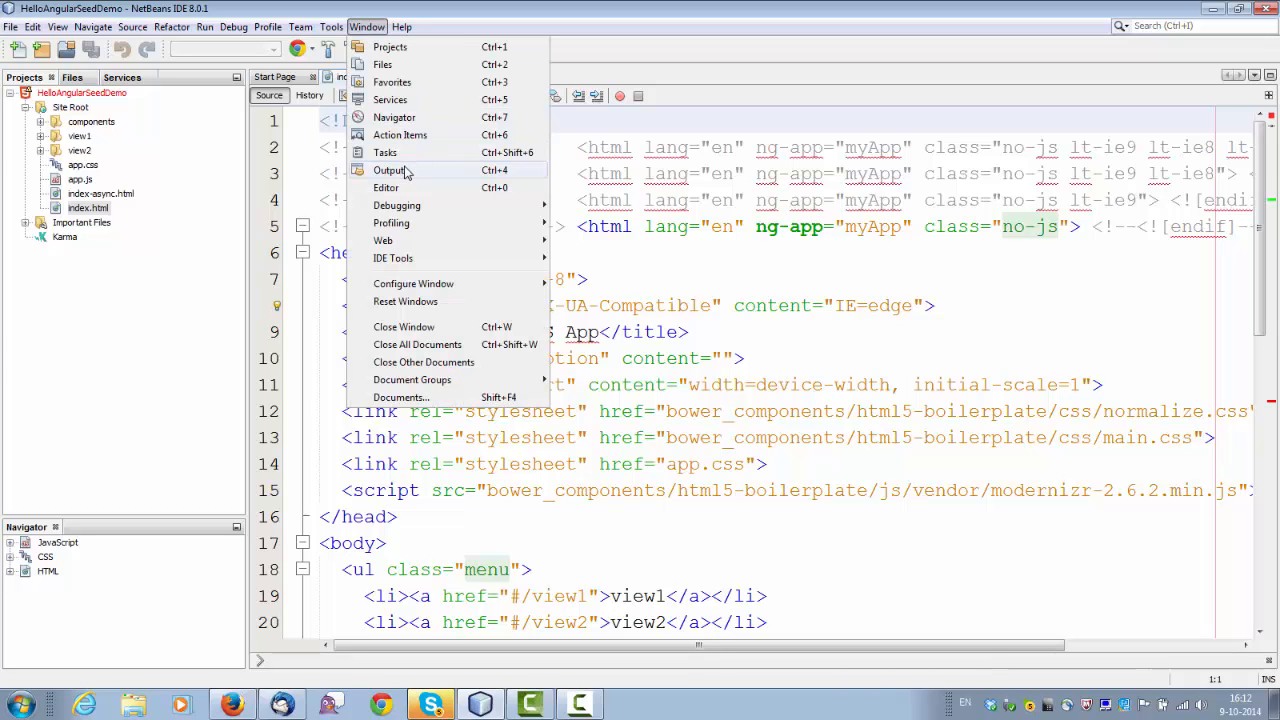
click(388, 170)
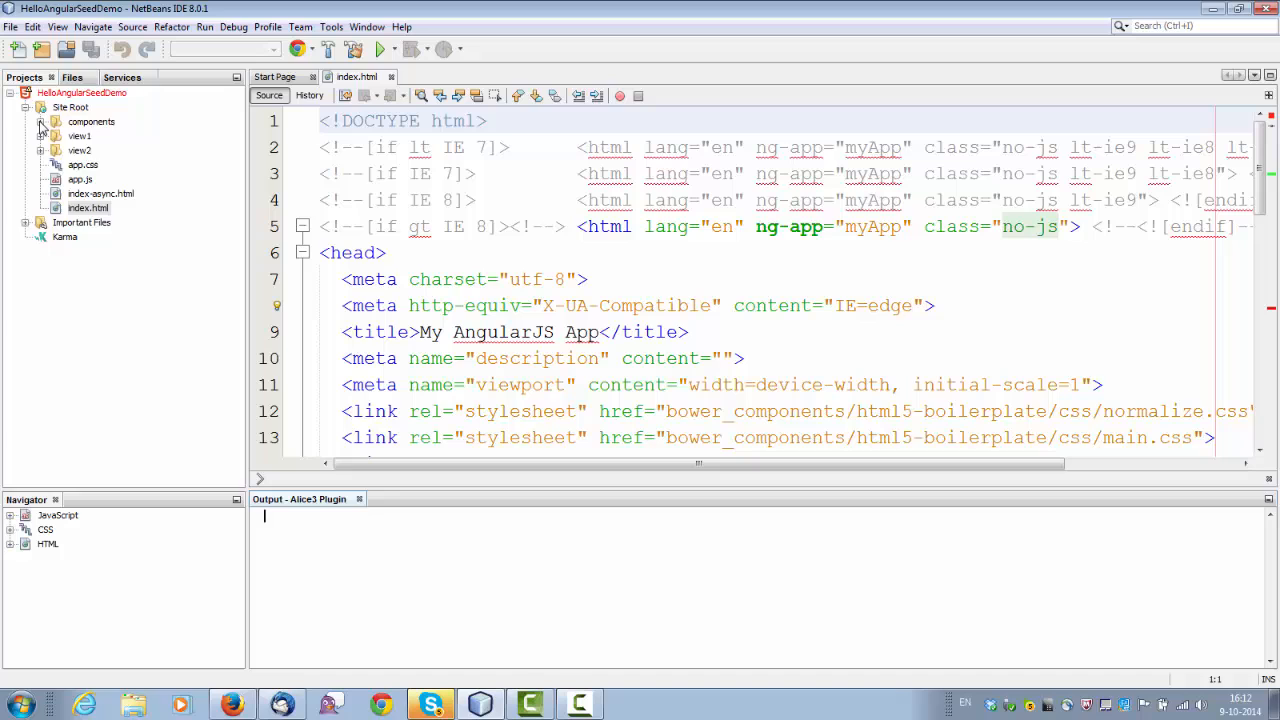
Expand the components, version, view1 and view2 folders in the project tree.
click(42, 122)
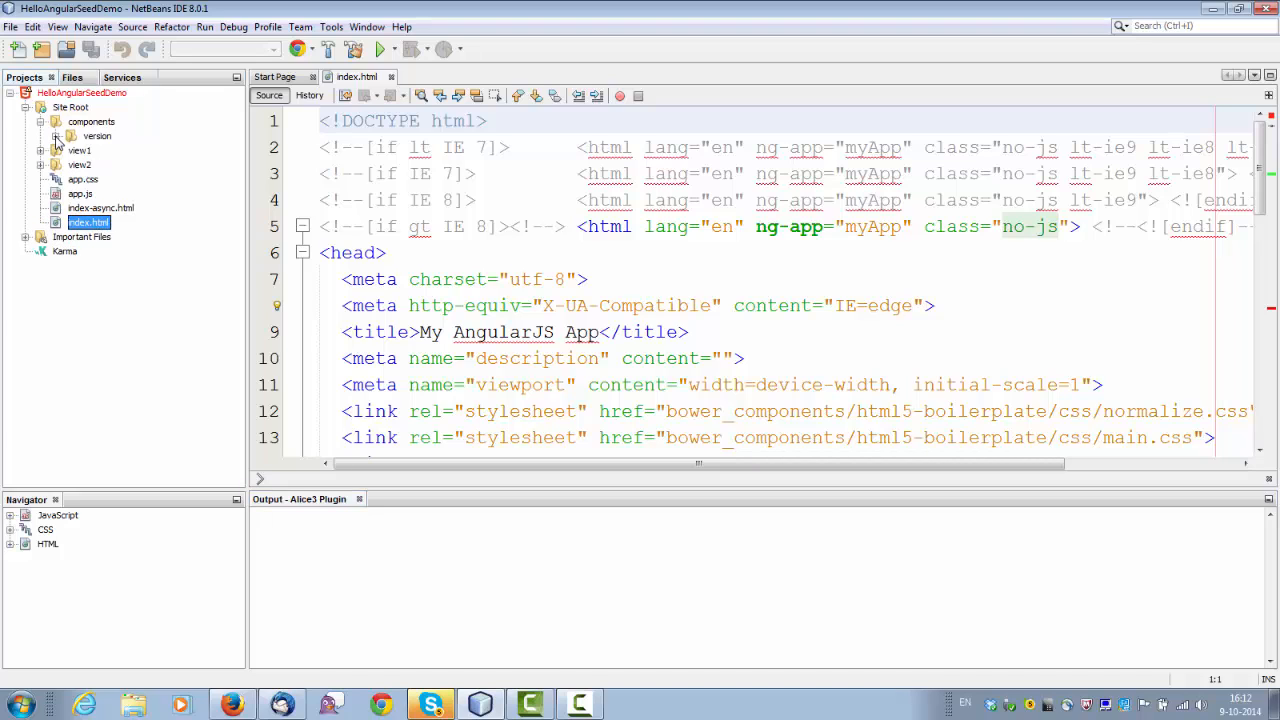
click(42, 136)
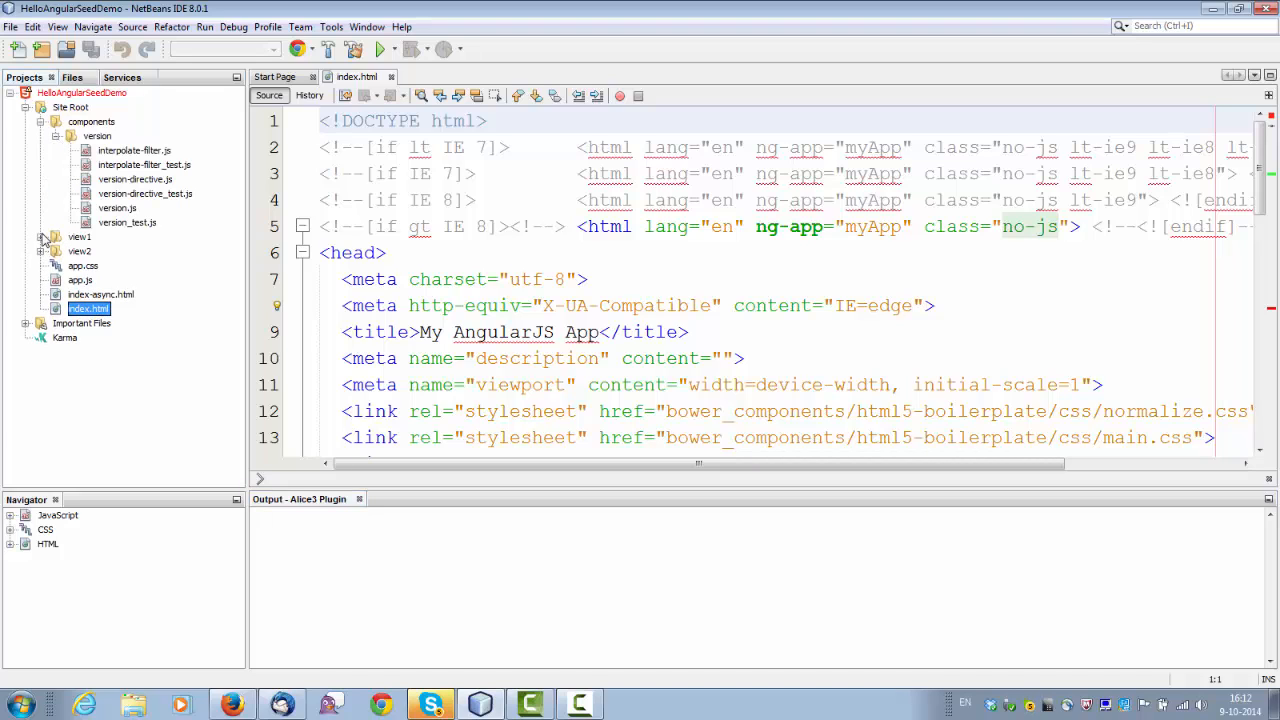
click(44, 236)
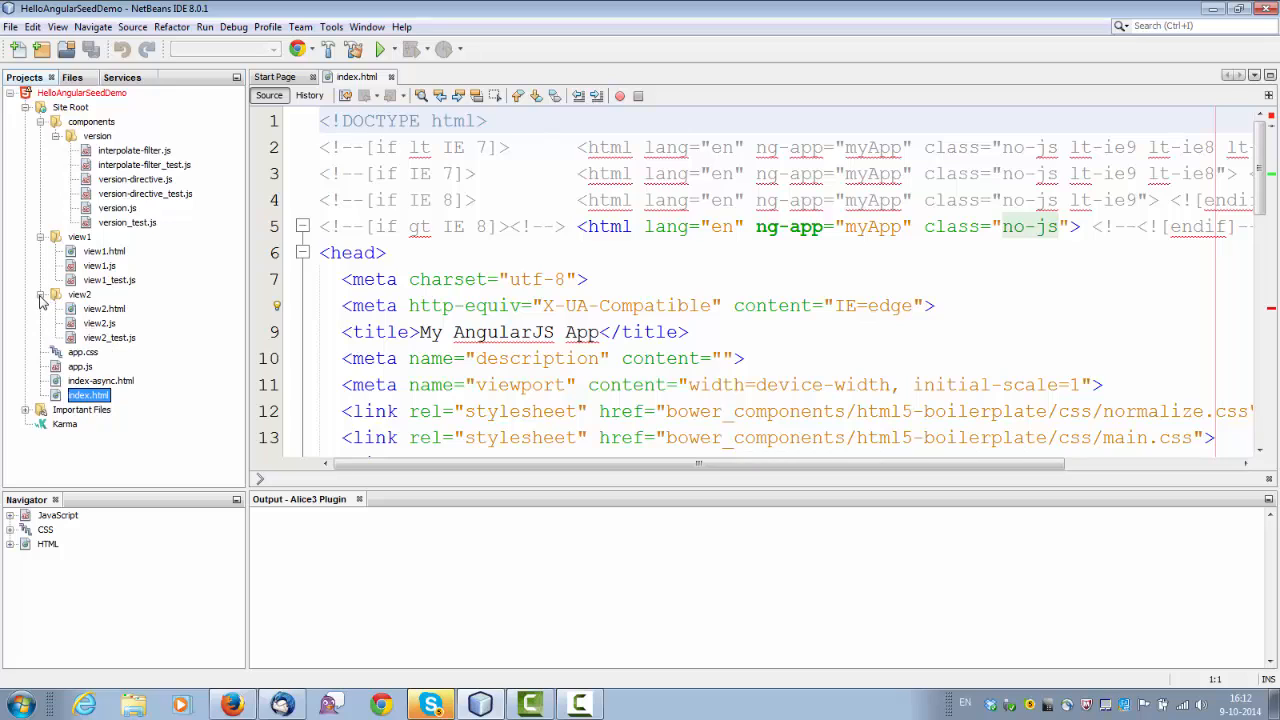
mouse_move(138, 366)
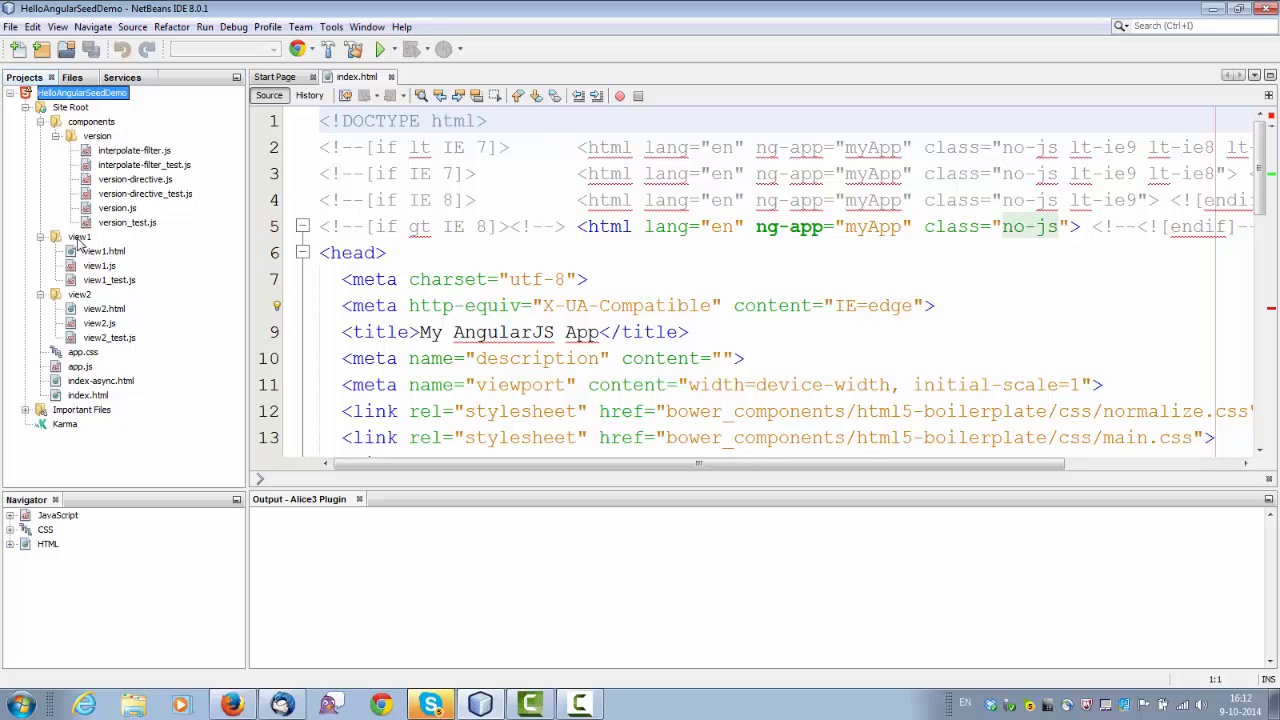
mouse_move(148, 240)
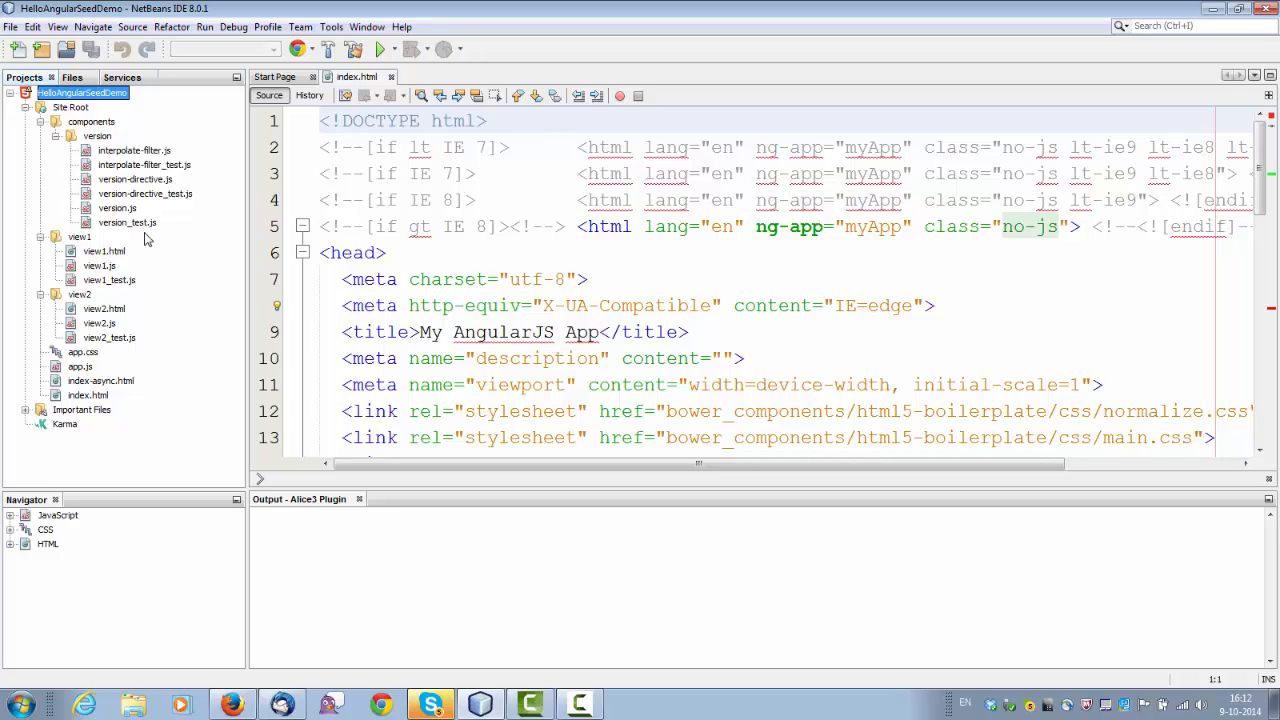
mouse_move(110, 240)
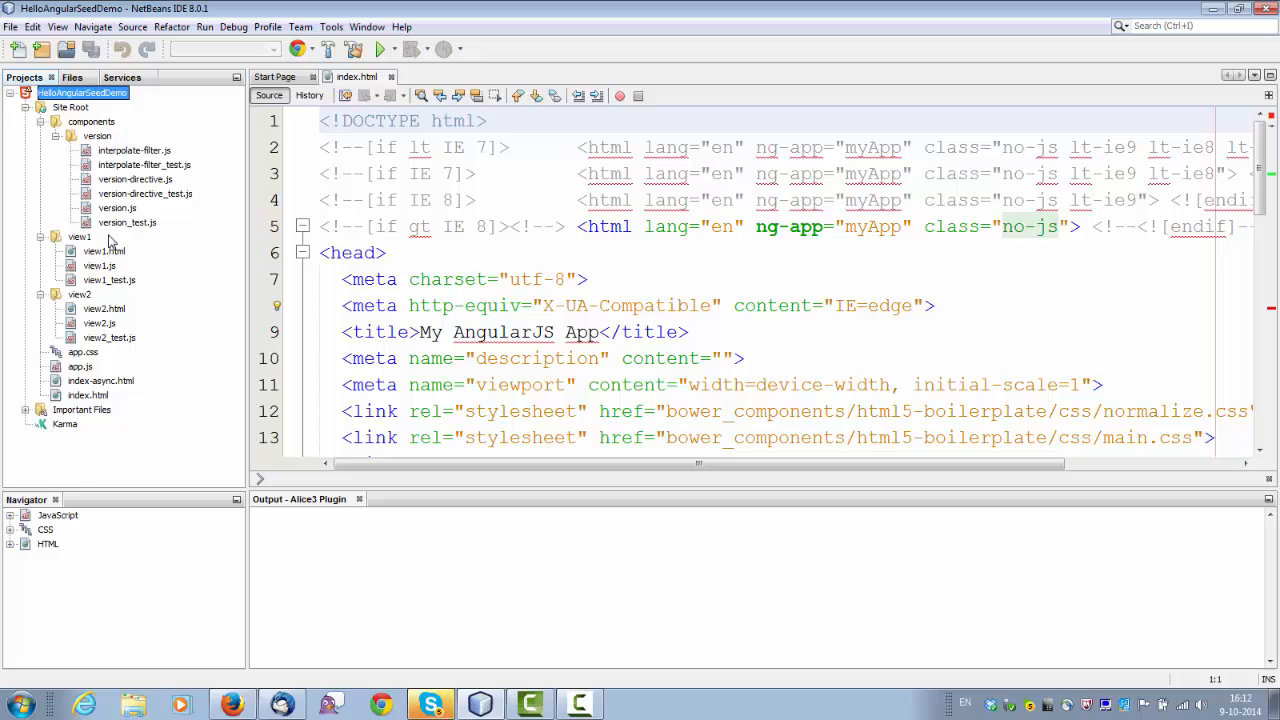
click(80, 236)
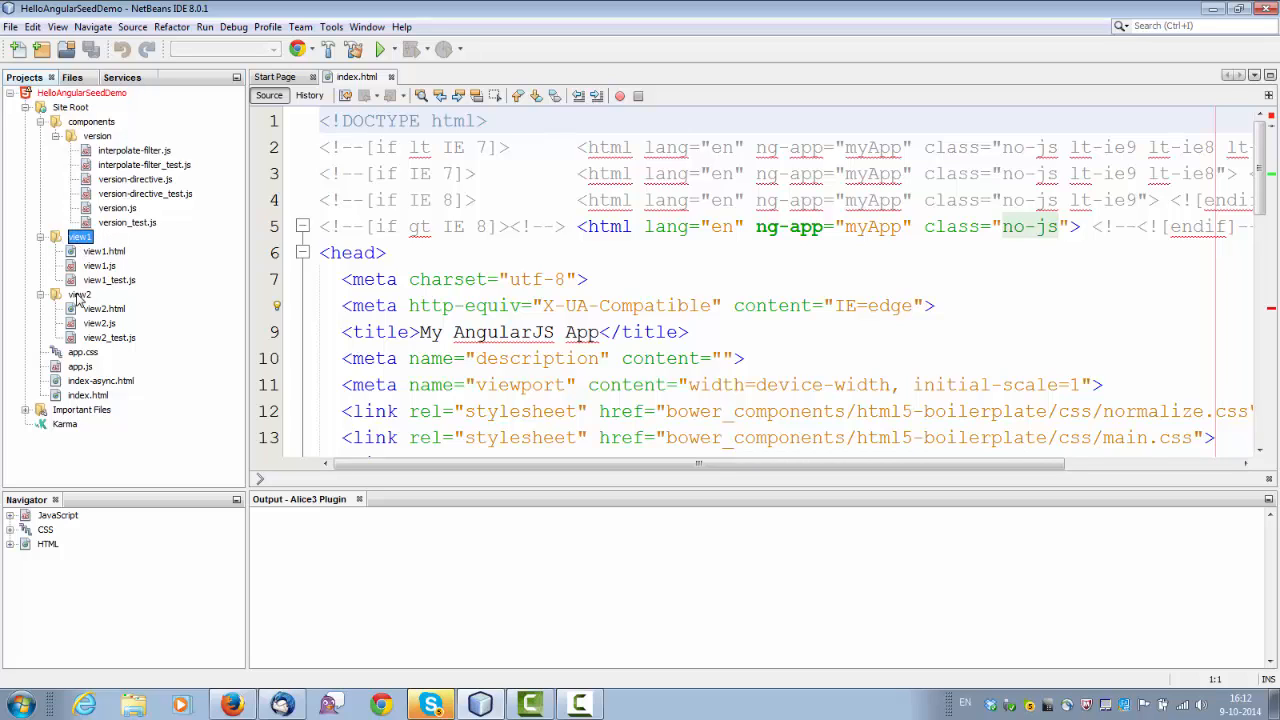
click(80, 294)
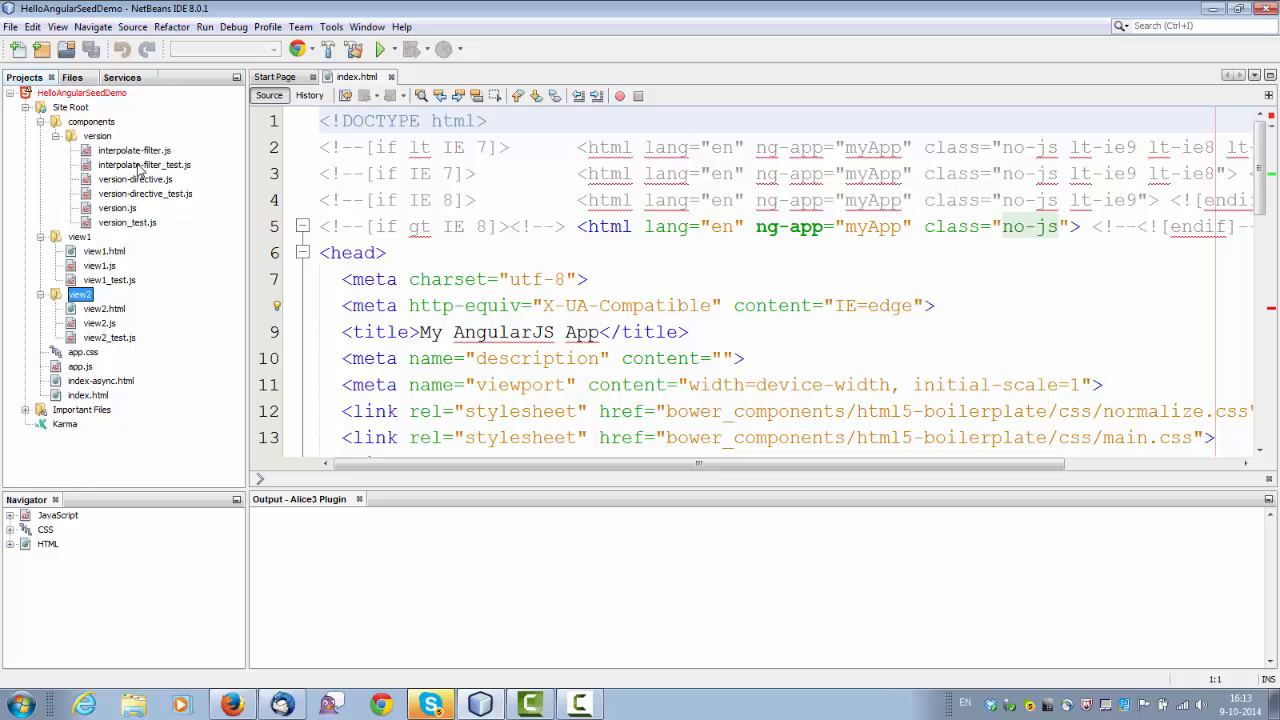
mouse_move(88, 110)
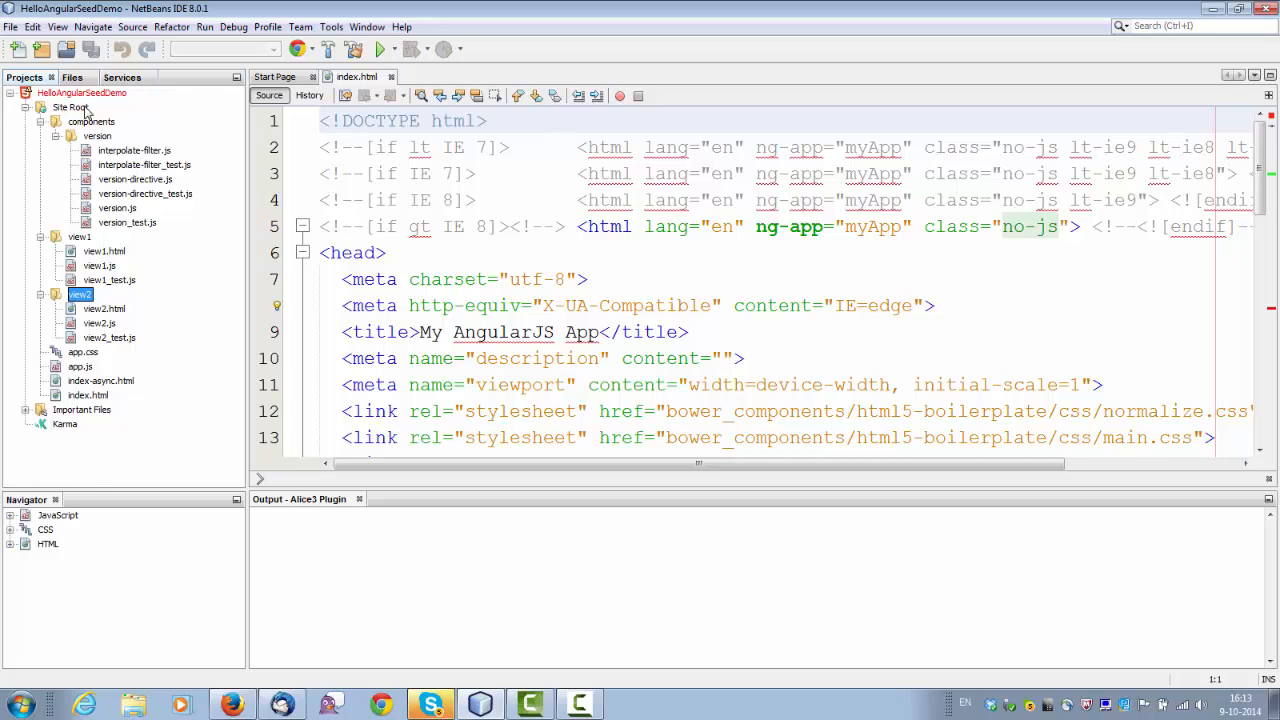
mouse_move(100, 394)
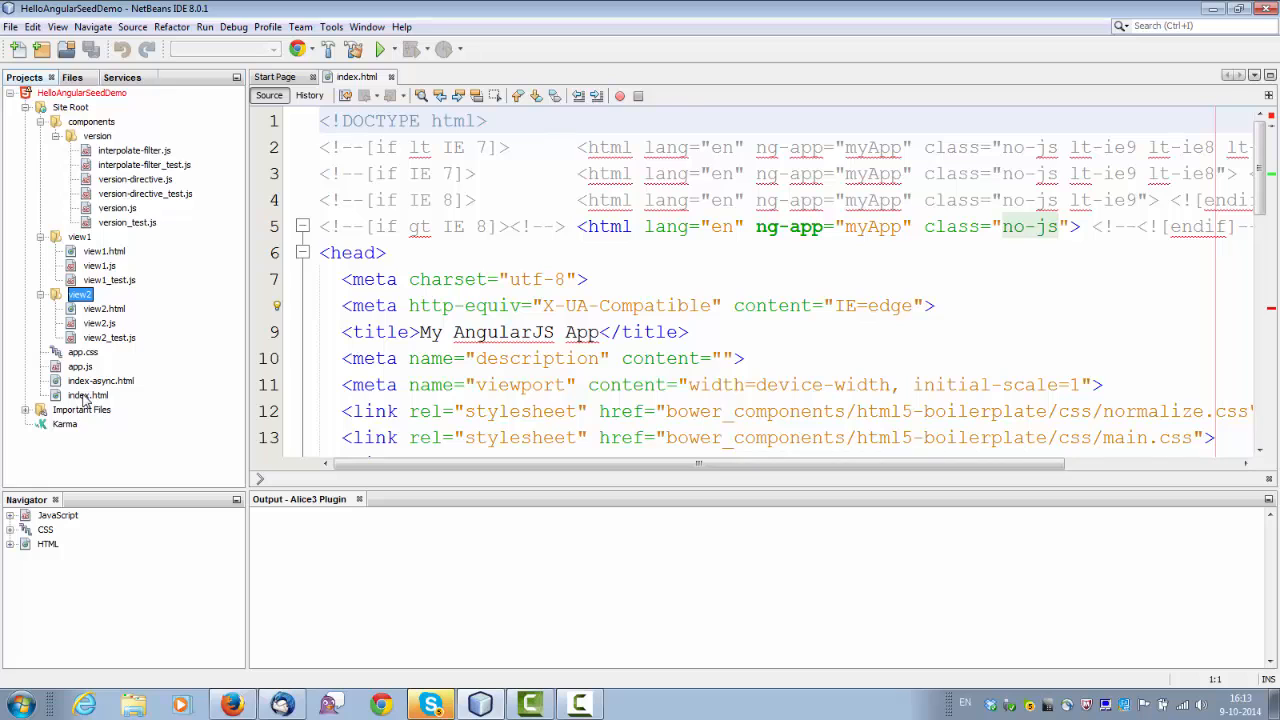
Open bower.json and package.json from Important Files in the editor.
click(28, 408)
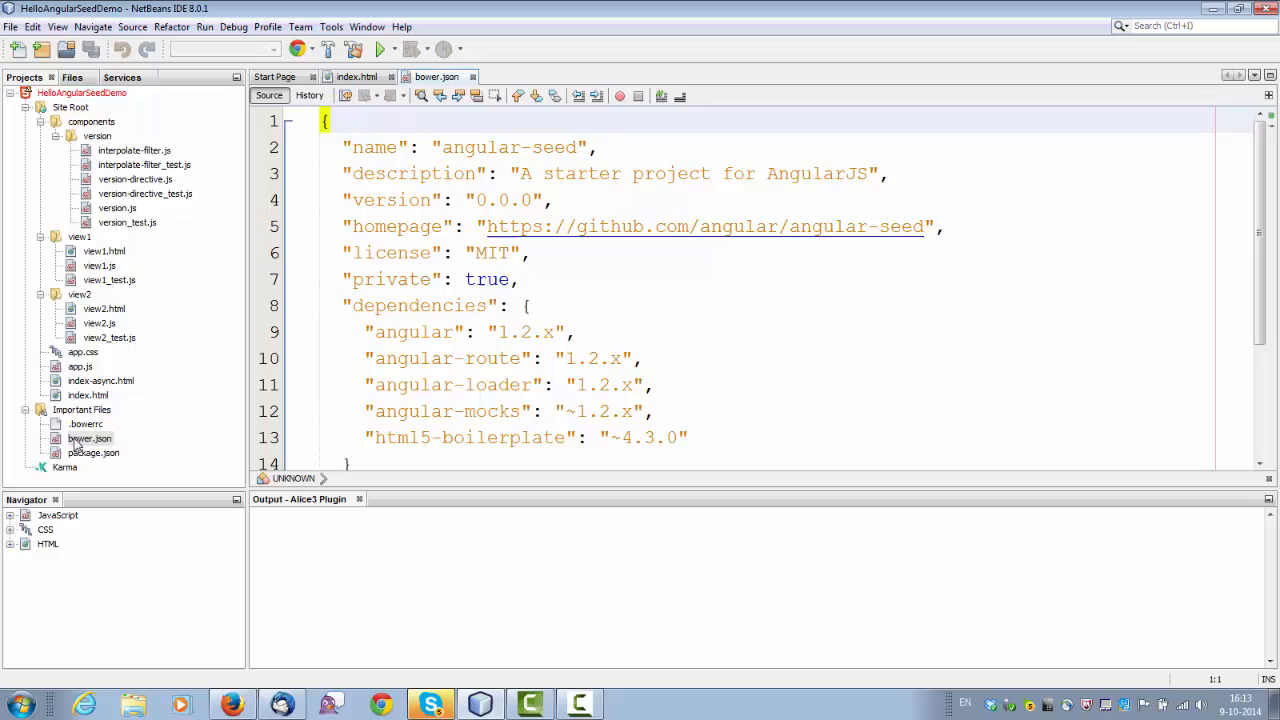
click(304, 122)
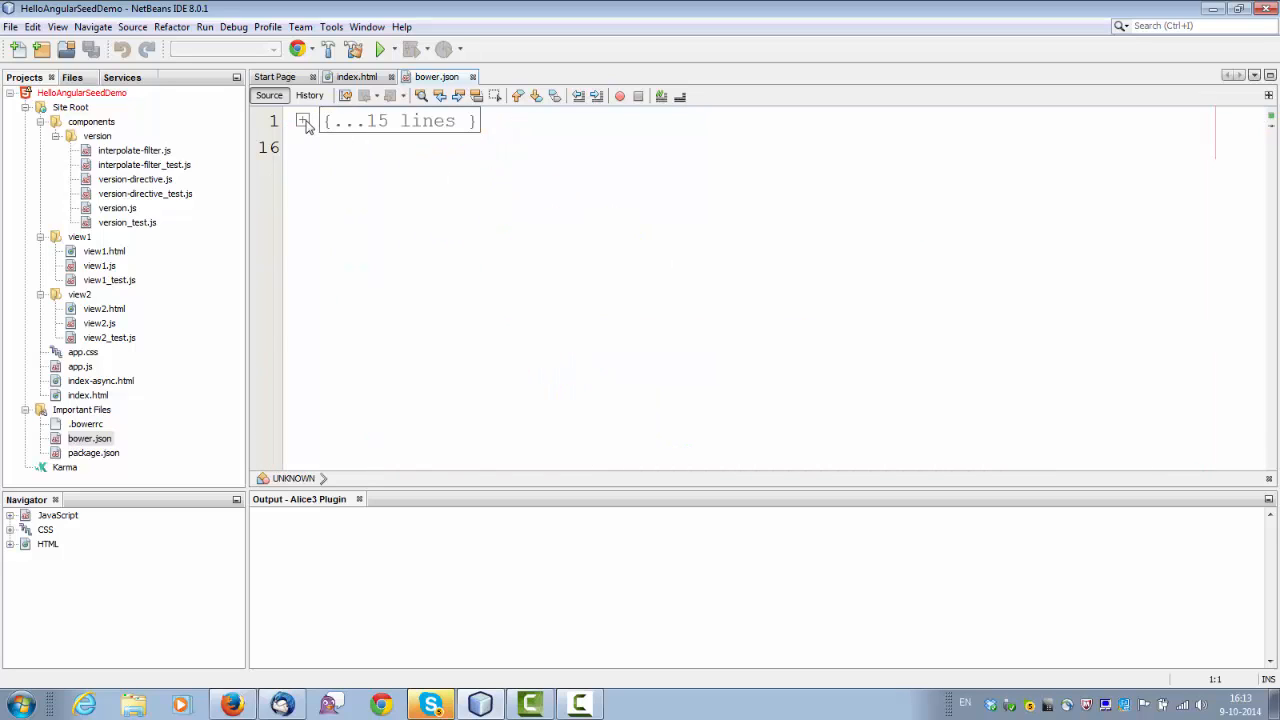
click(304, 120)
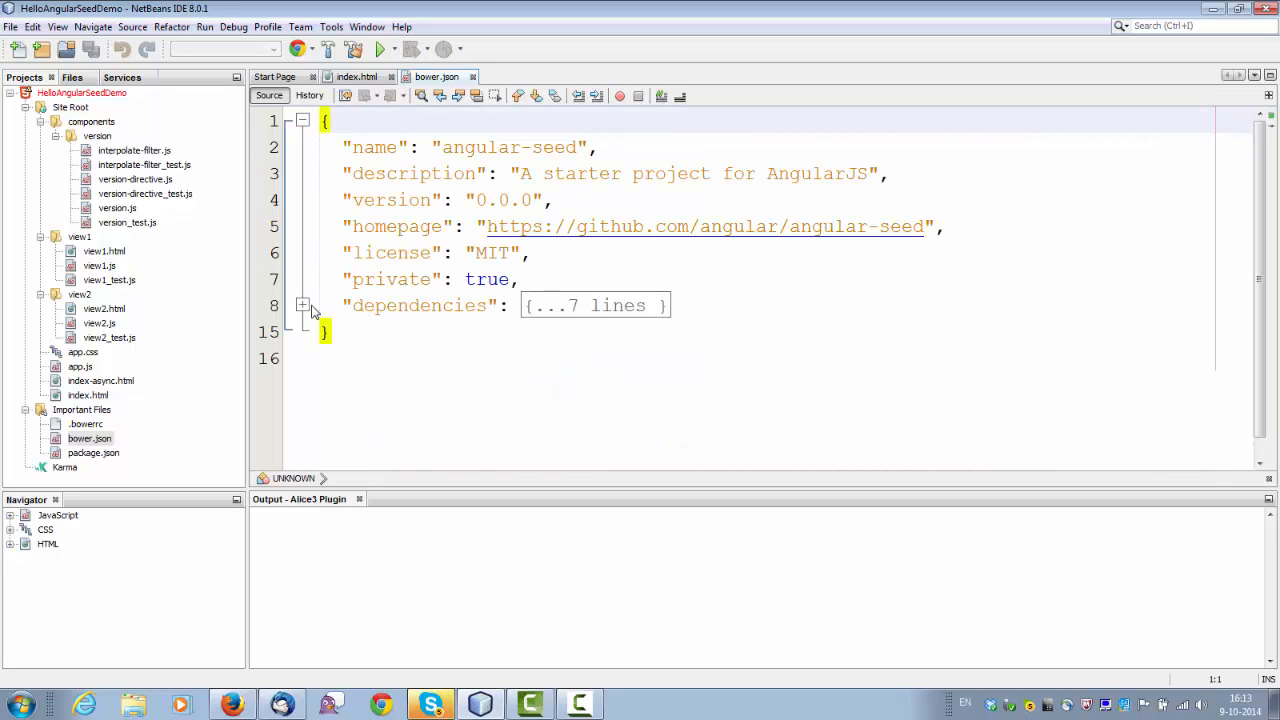
click(304, 304)
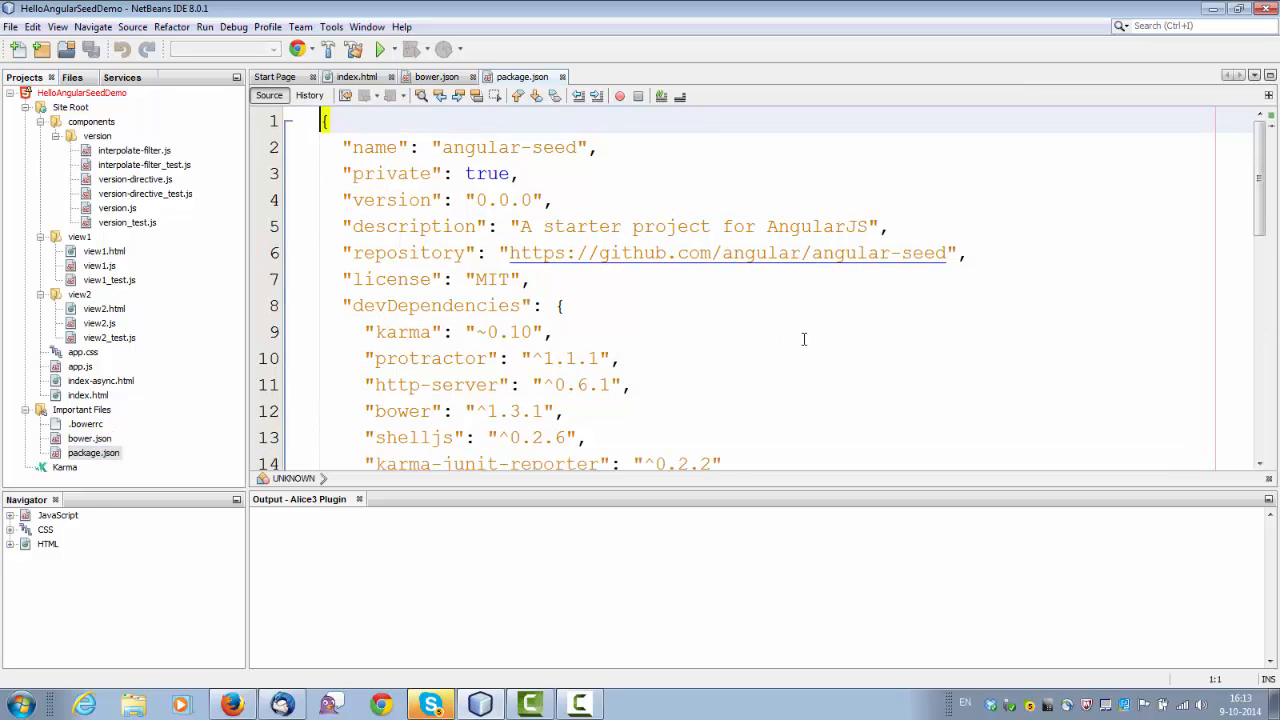
Unfold package.json's root object, scripts and devDependencies sections.
click(302, 122)
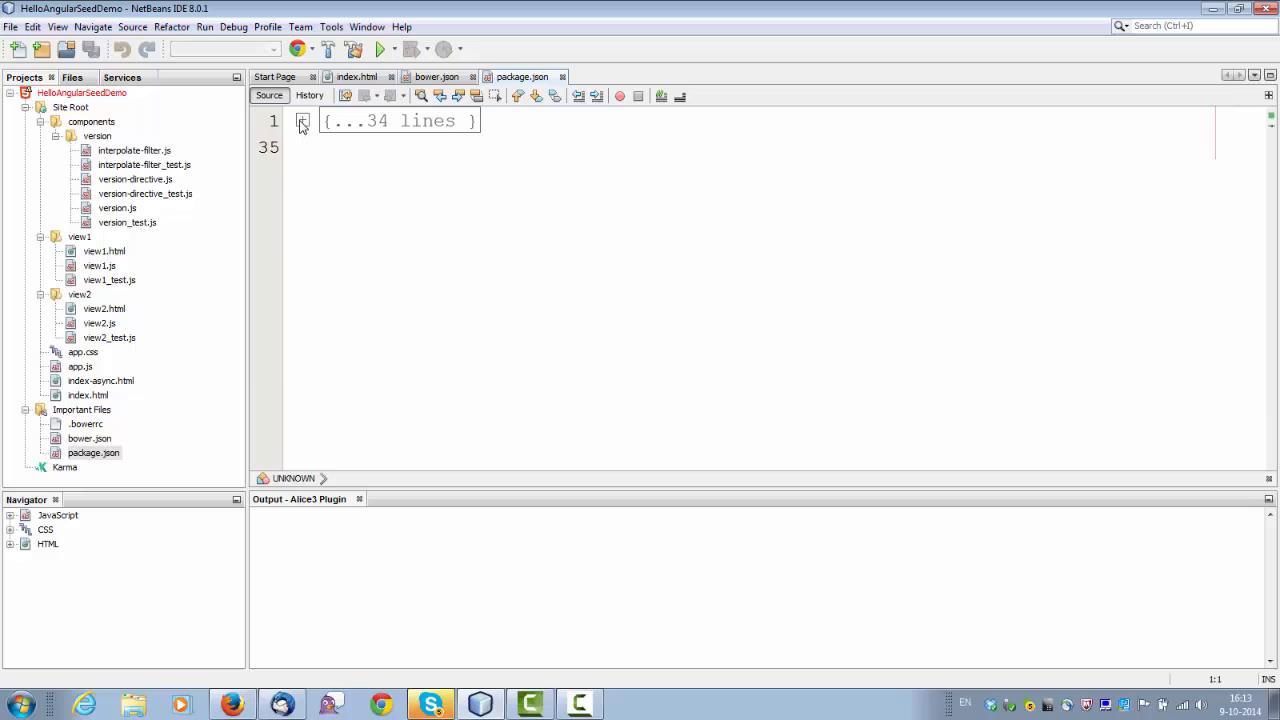
click(302, 122)
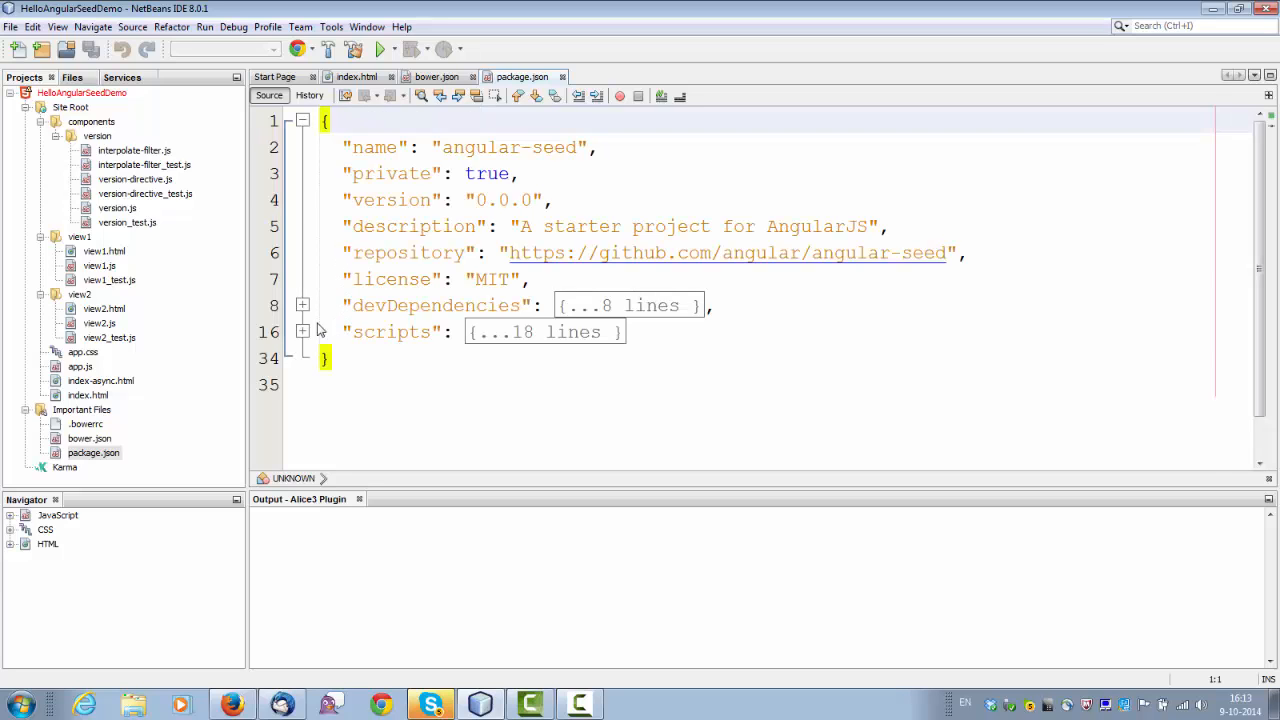
click(304, 332)
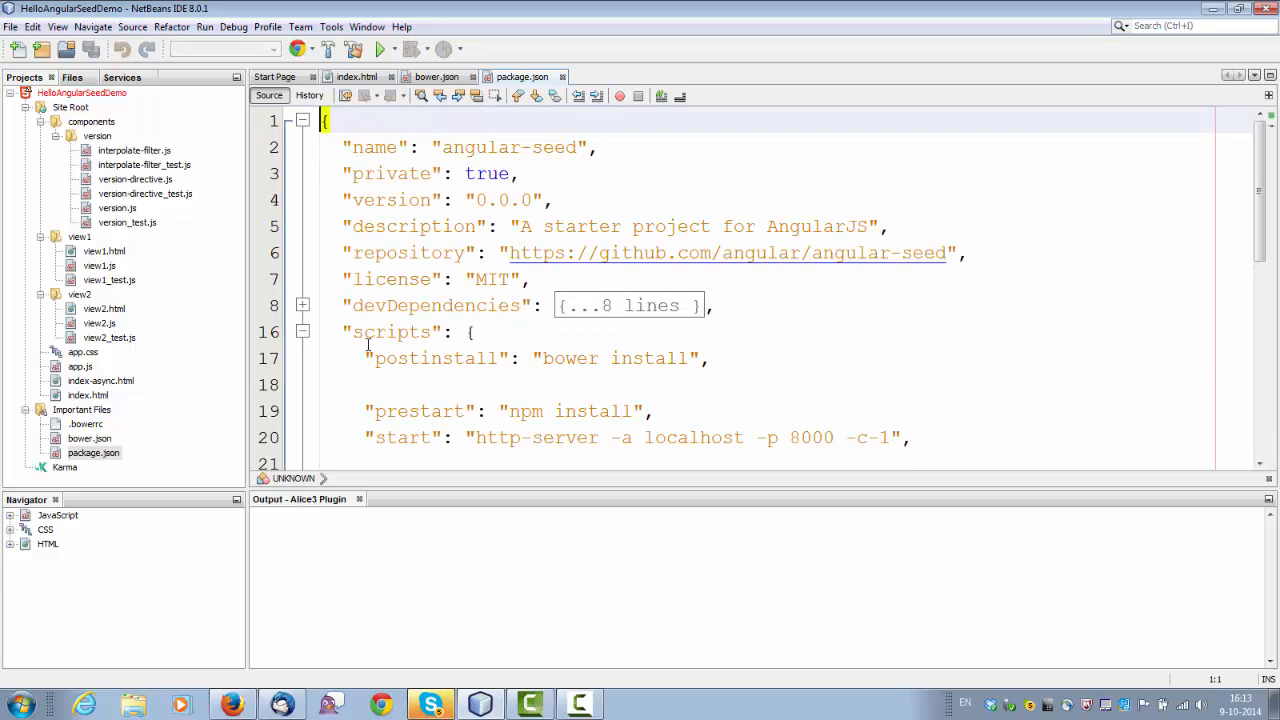
click(302, 304)
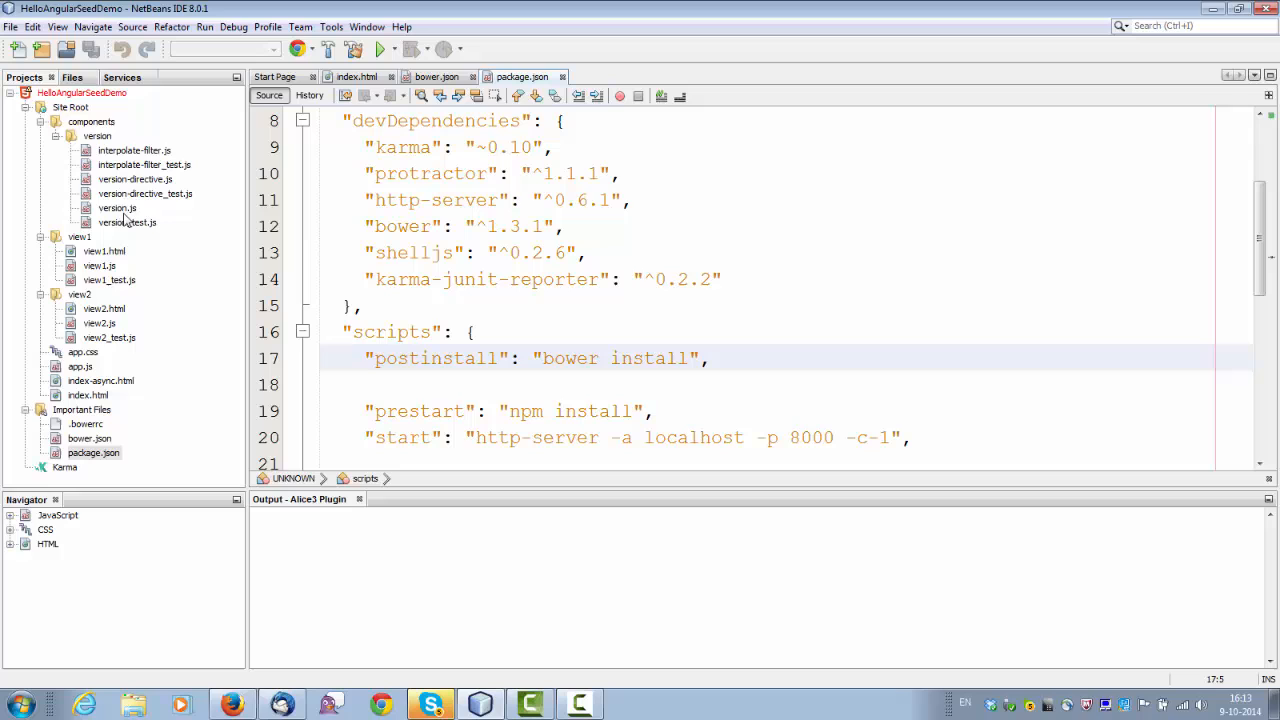
click(82, 92)
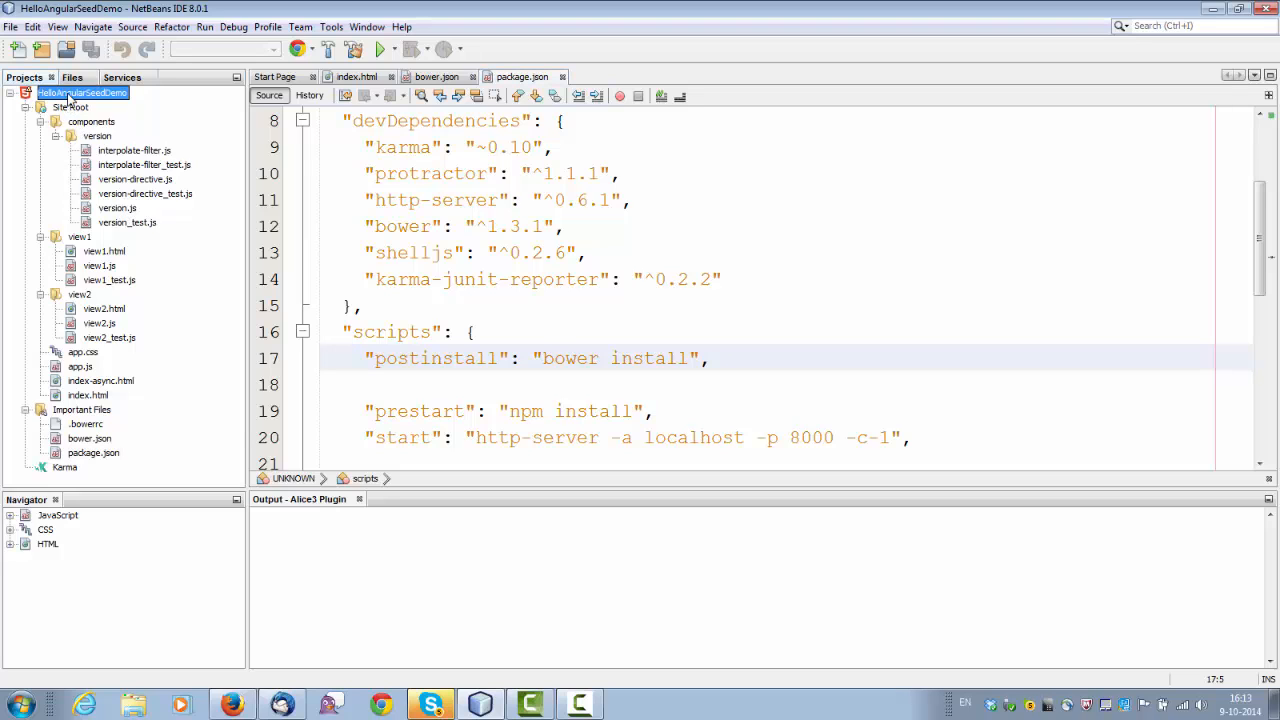
Show the Files window and select the HelloAngularSeedDemo project root there.
right_click(82, 92)
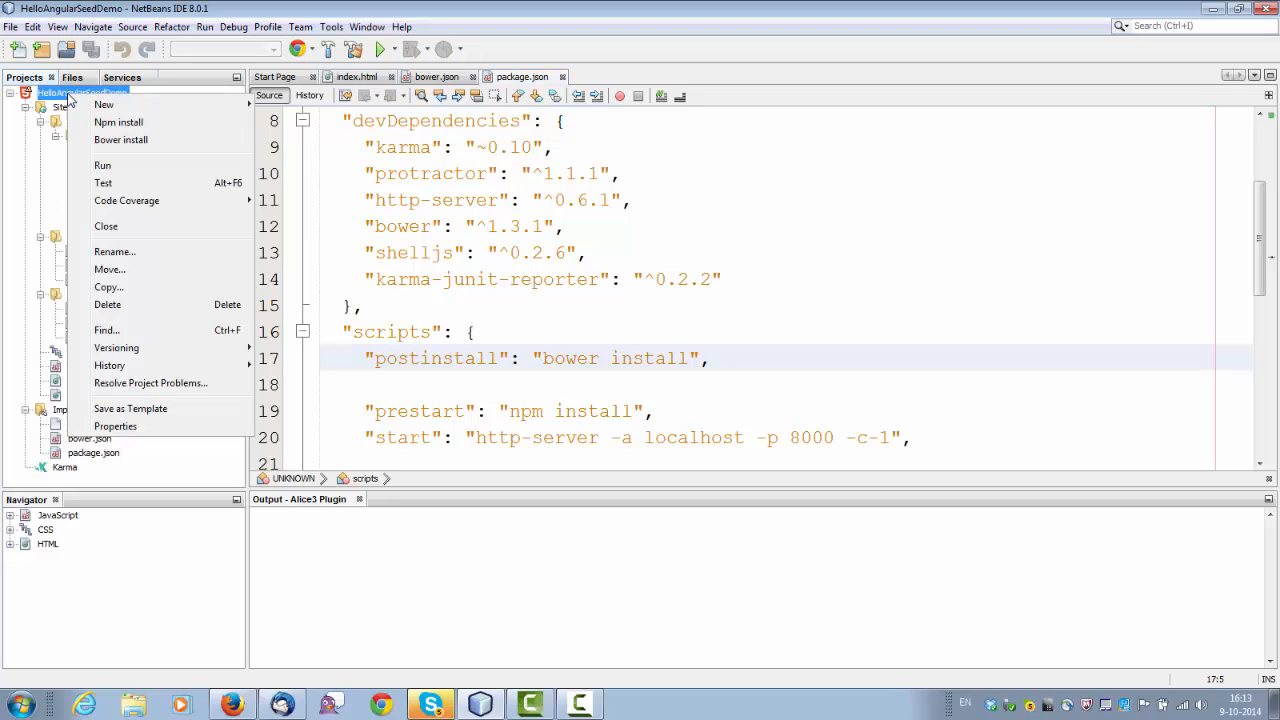
mouse_move(118, 122)
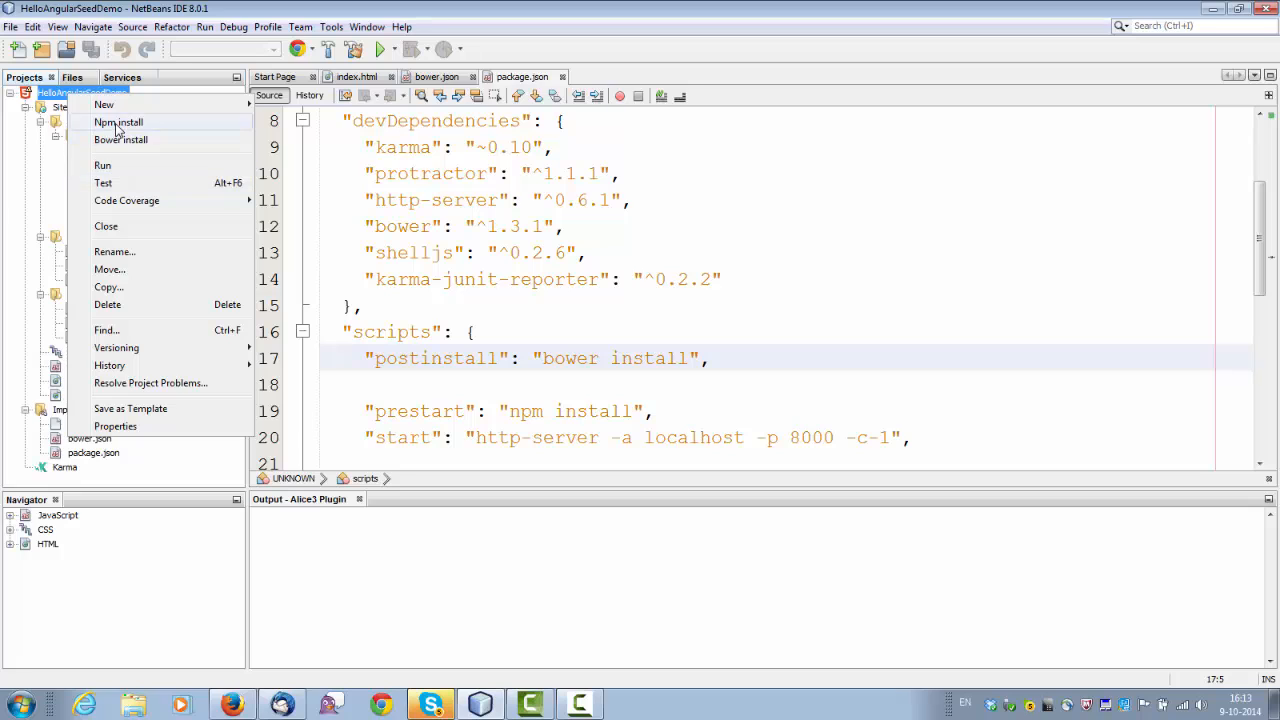
mouse_move(112, 332)
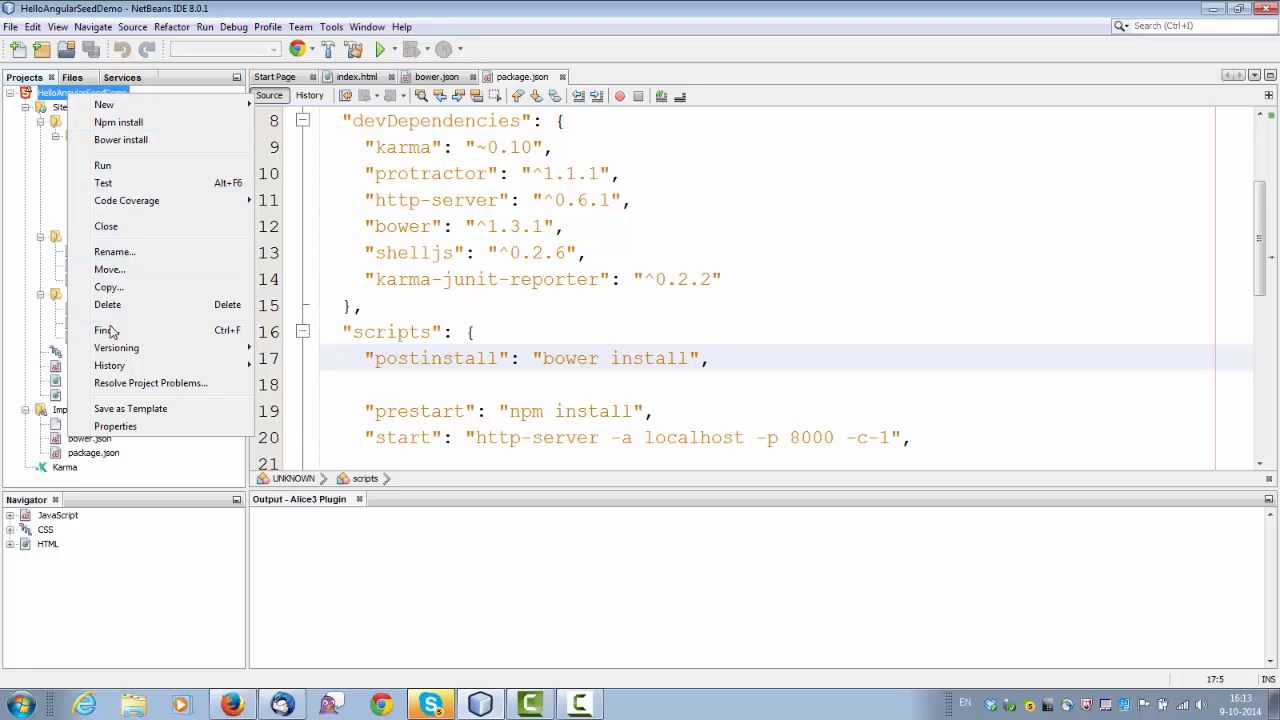
mouse_move(150, 384)
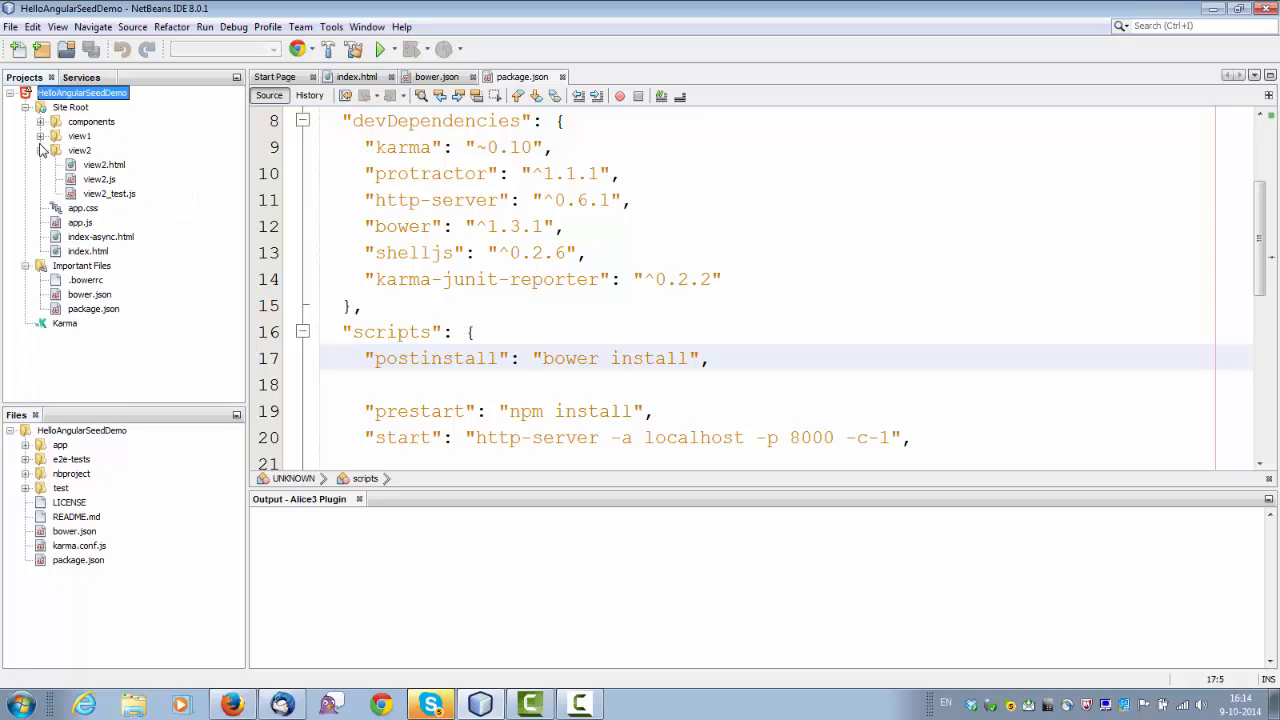
click(54, 150)
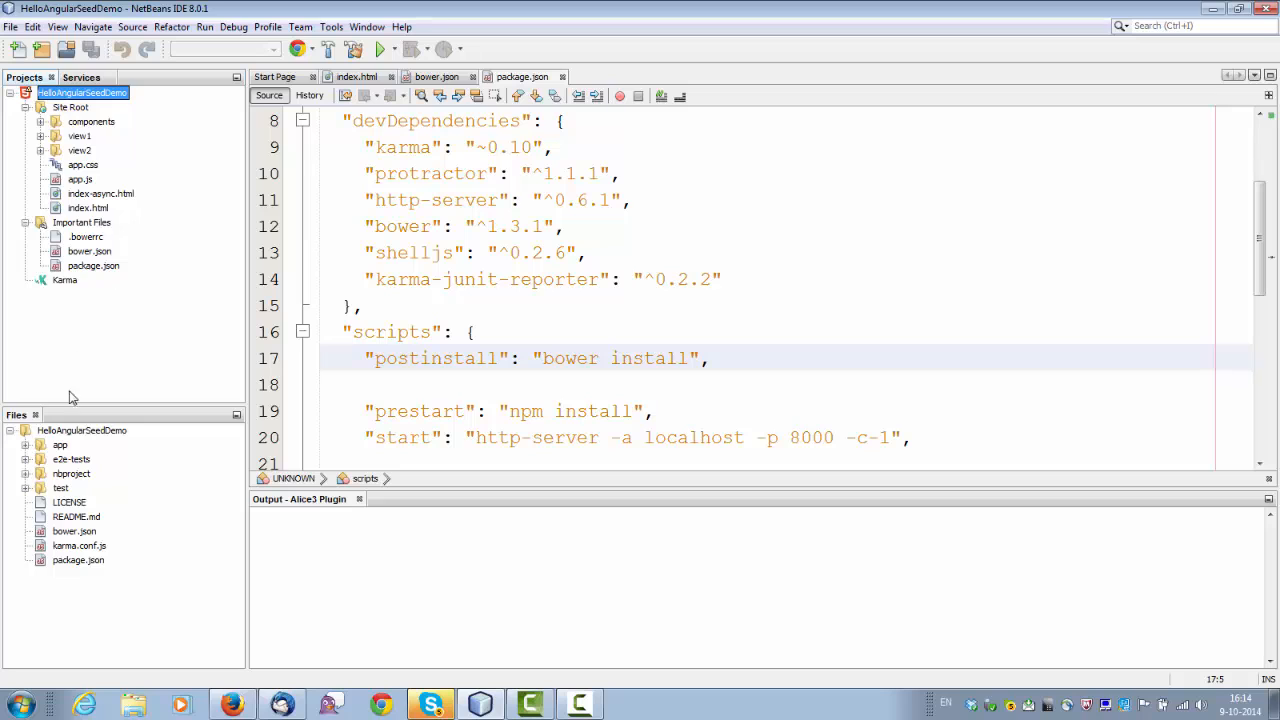
click(82, 430)
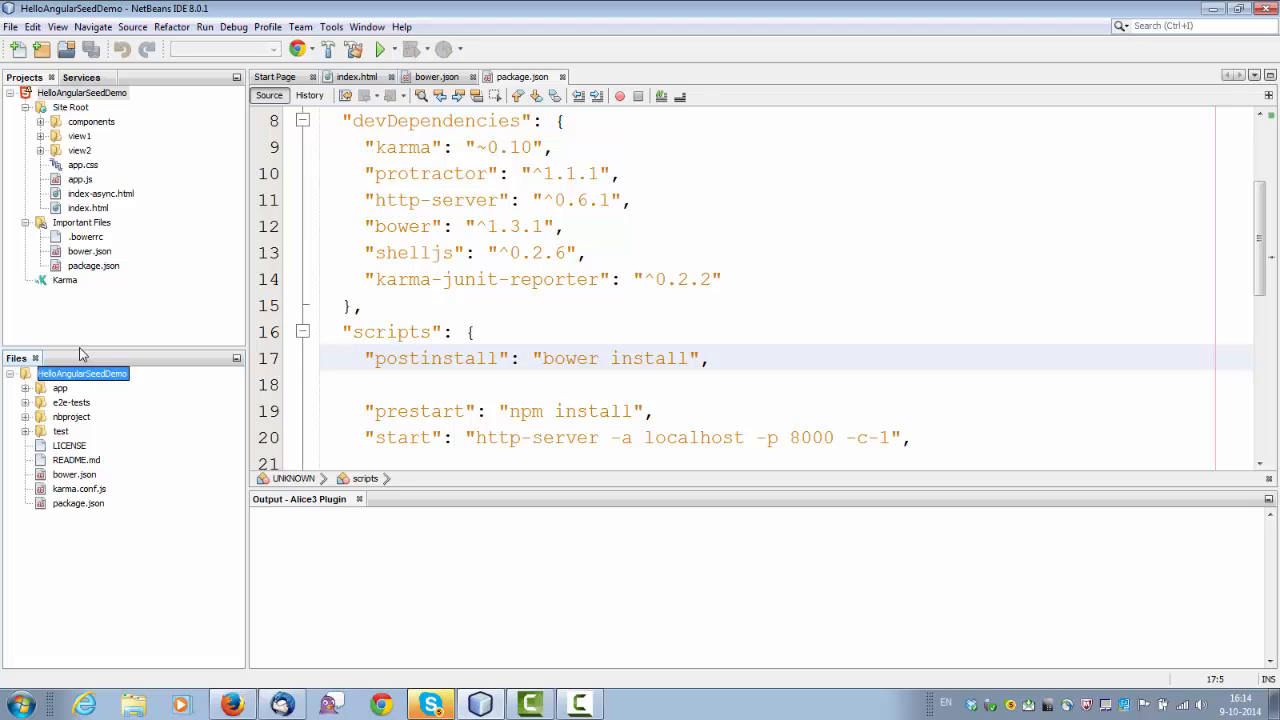
mouse_move(80, 124)
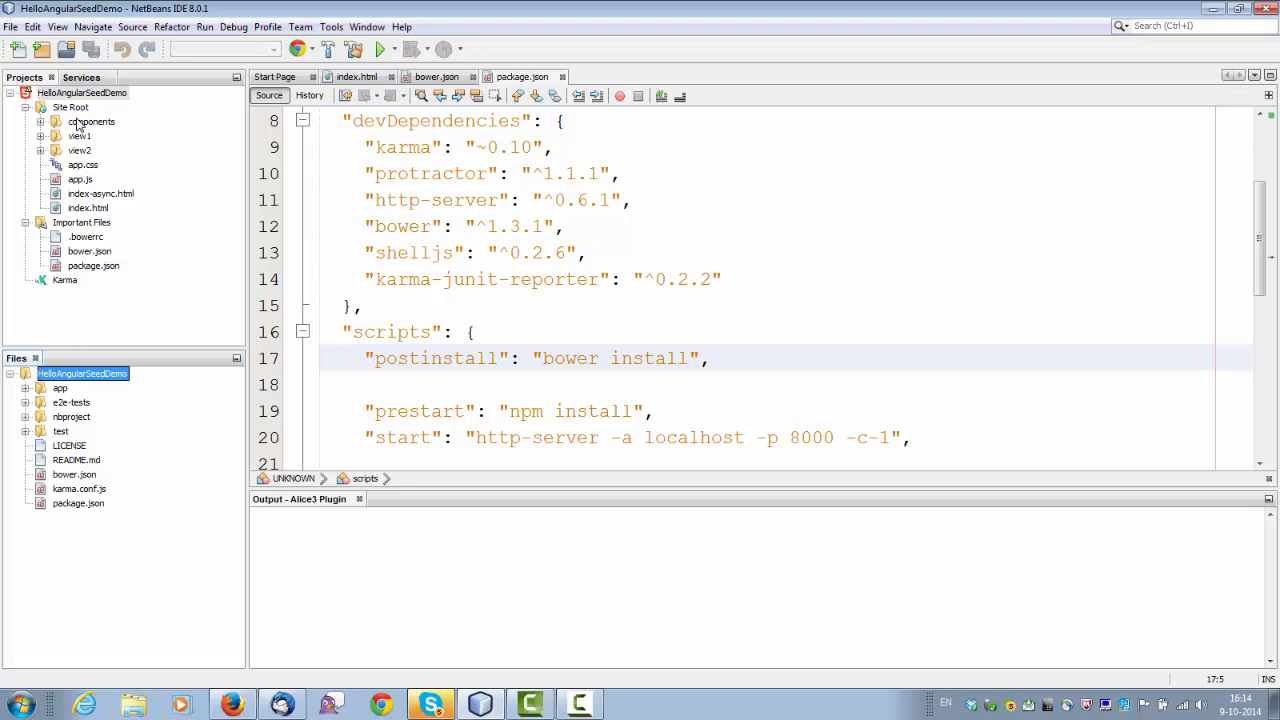
Resolve the Missing Node JS modules problem, starting npm install for the project.
right_click(82, 92)
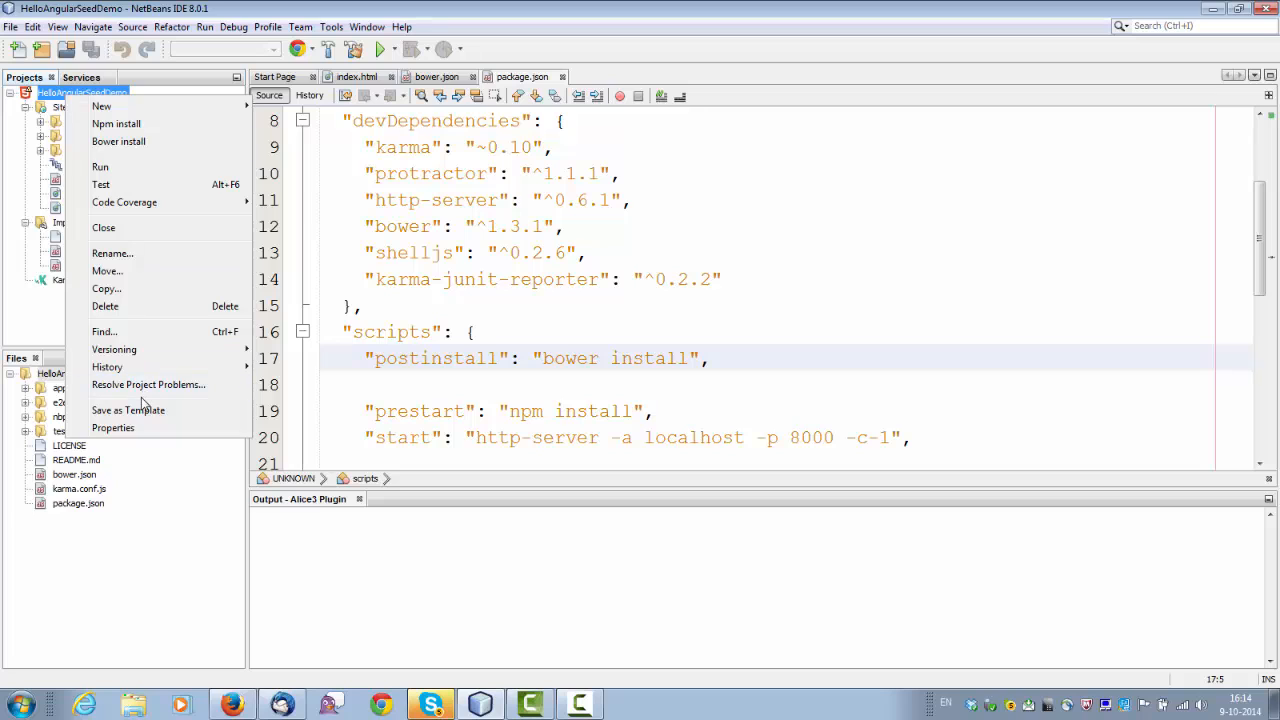
click(148, 384)
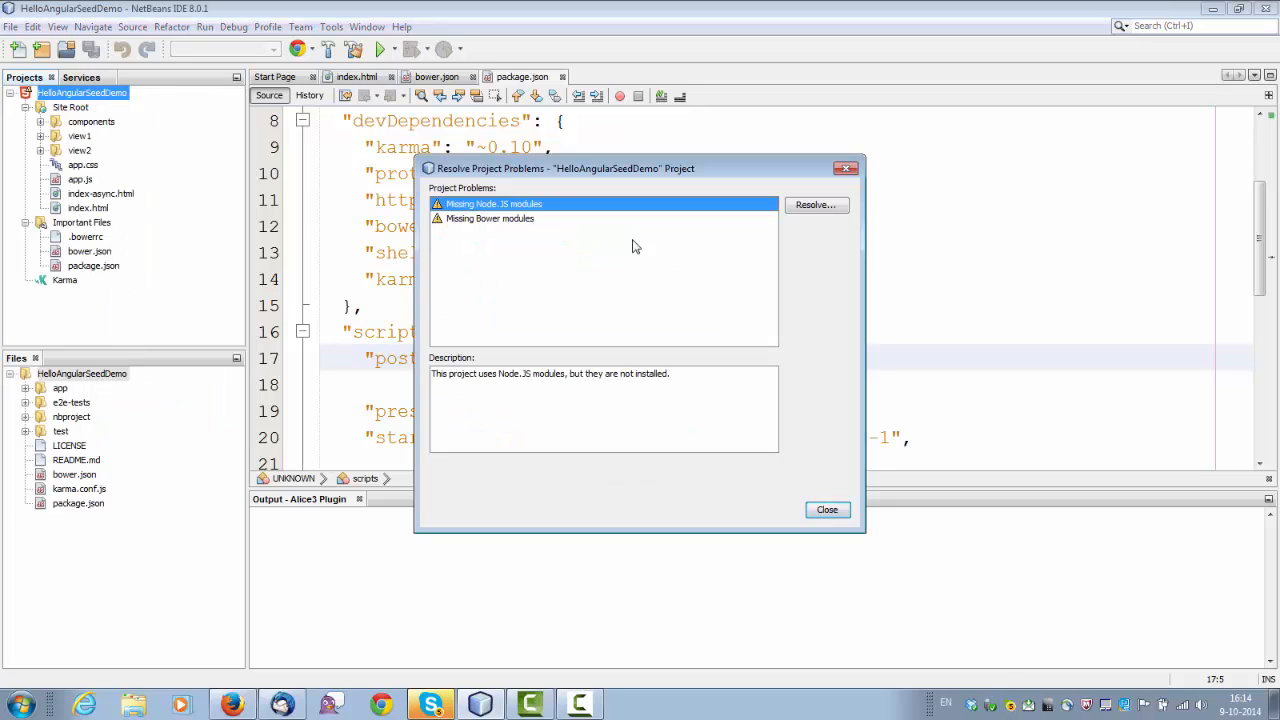
click(816, 204)
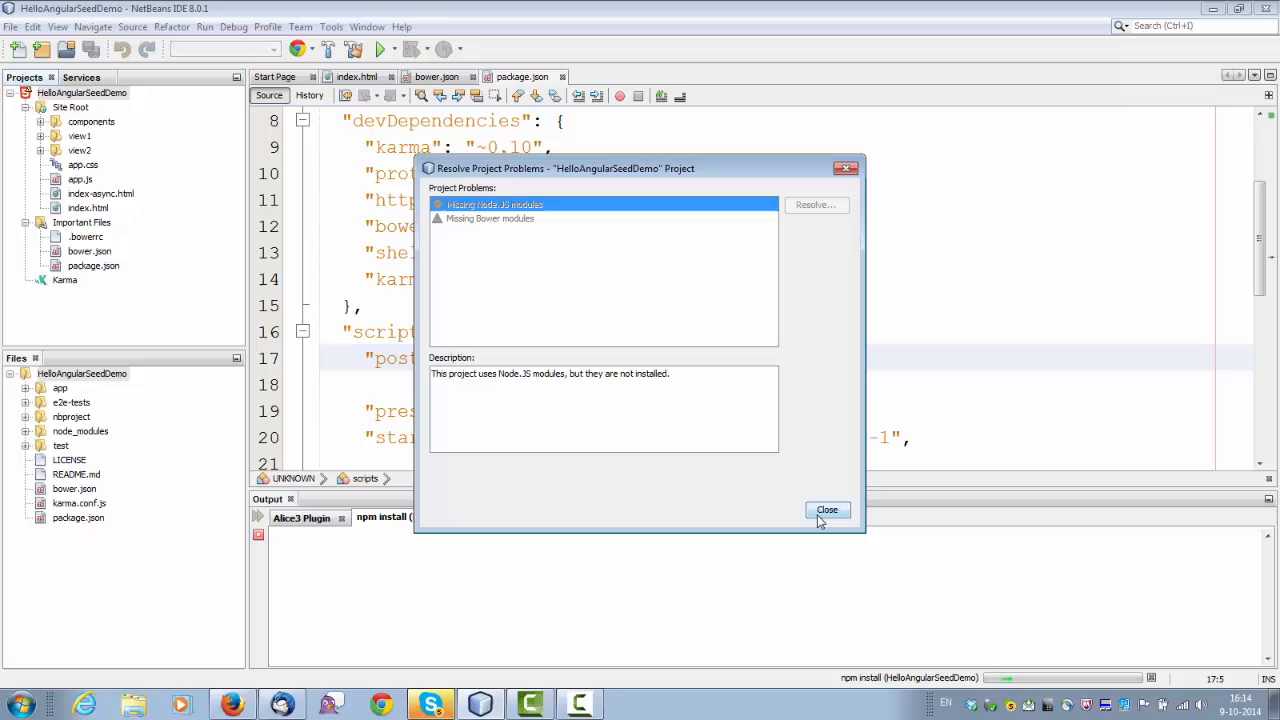
click(828, 510)
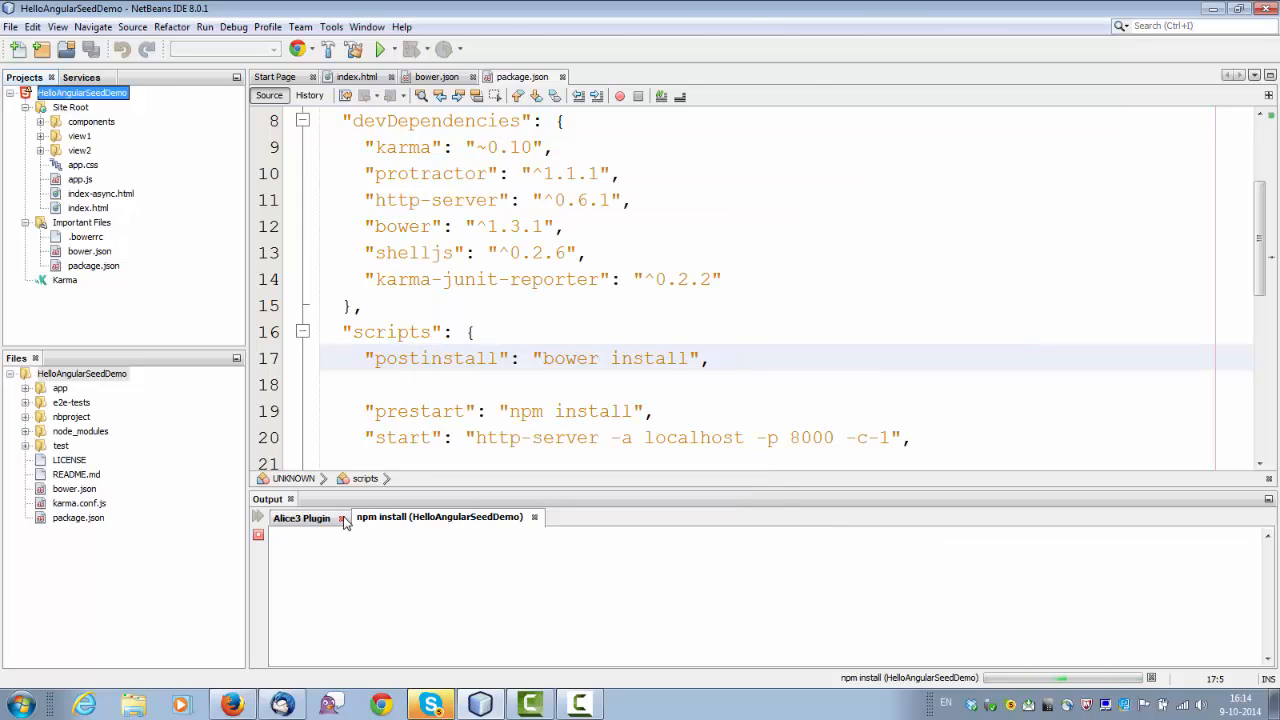
Review the npm install output listing the installed Karma packages.
click(438, 516)
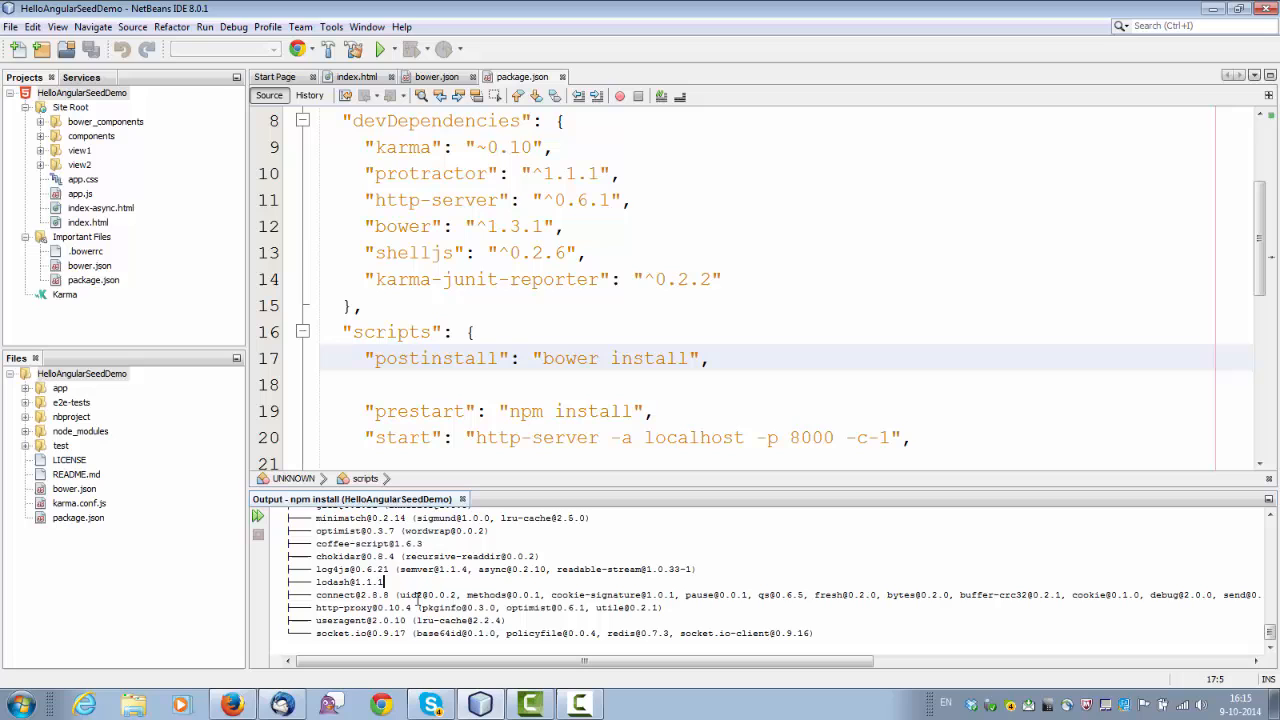
scroll(down, 3)
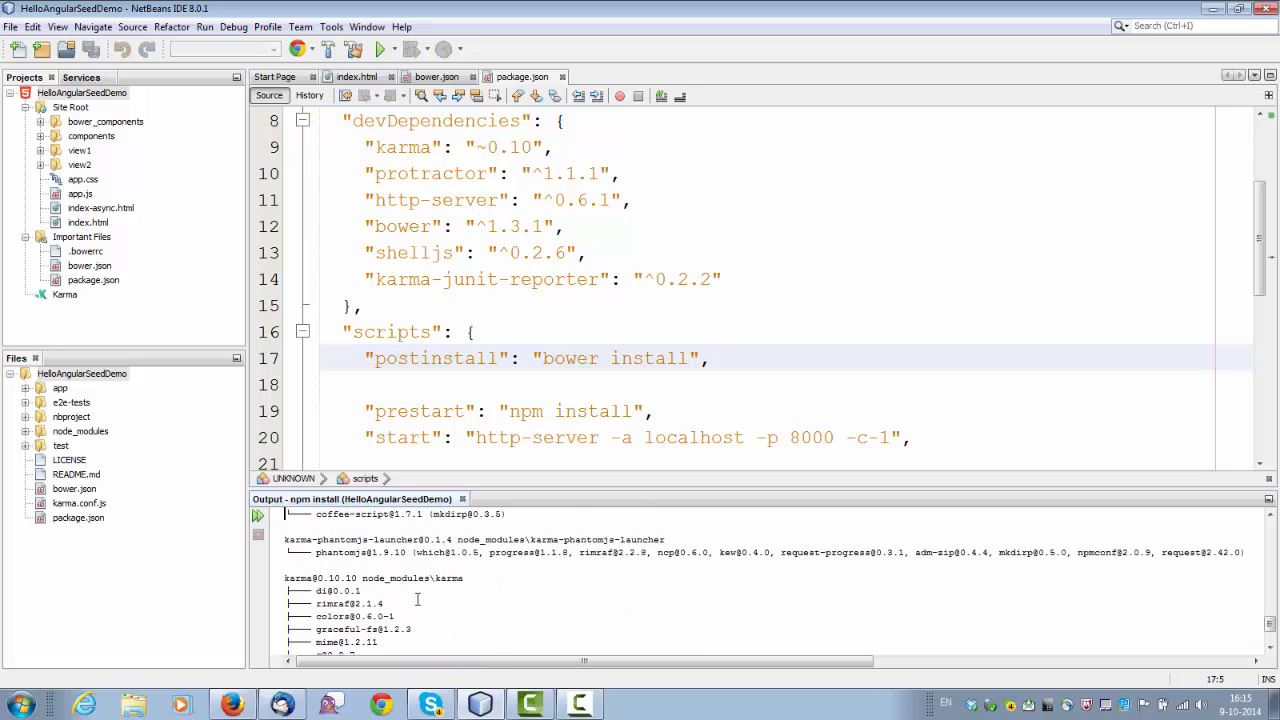
scroll(down, 3)
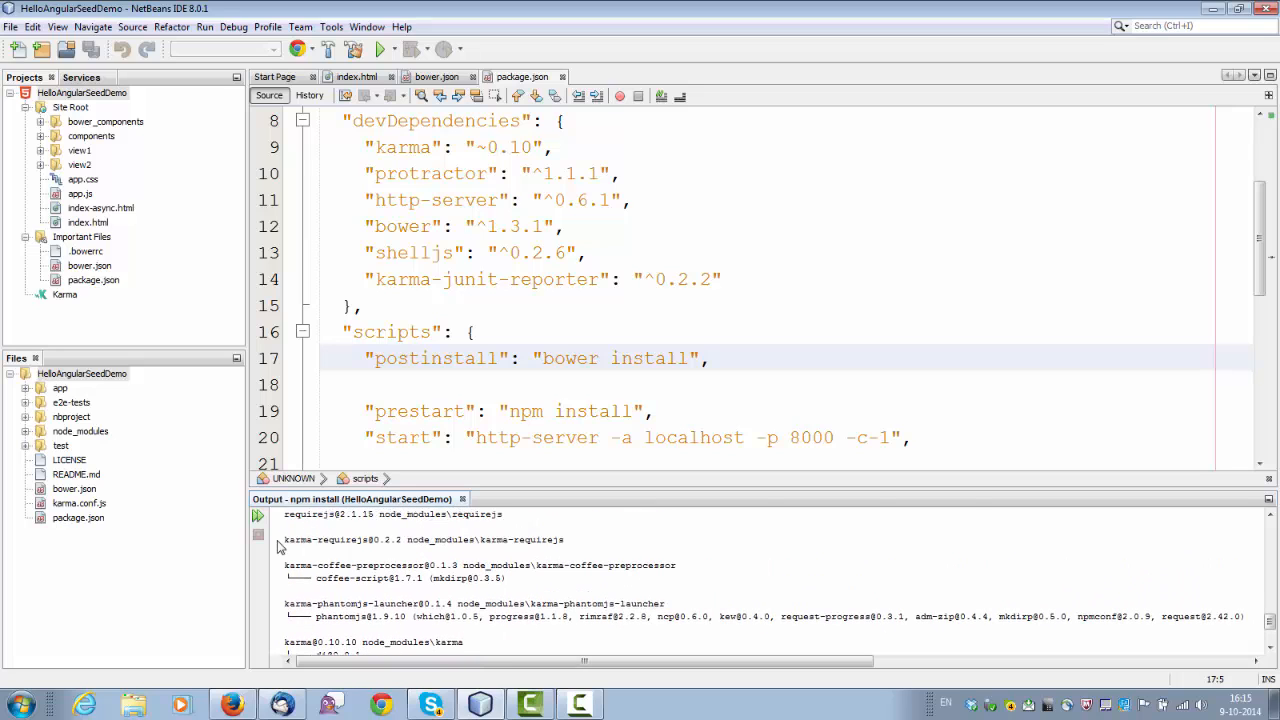
Expand node_modules to check the bower module folder, then collapse it again.
click(80, 432)
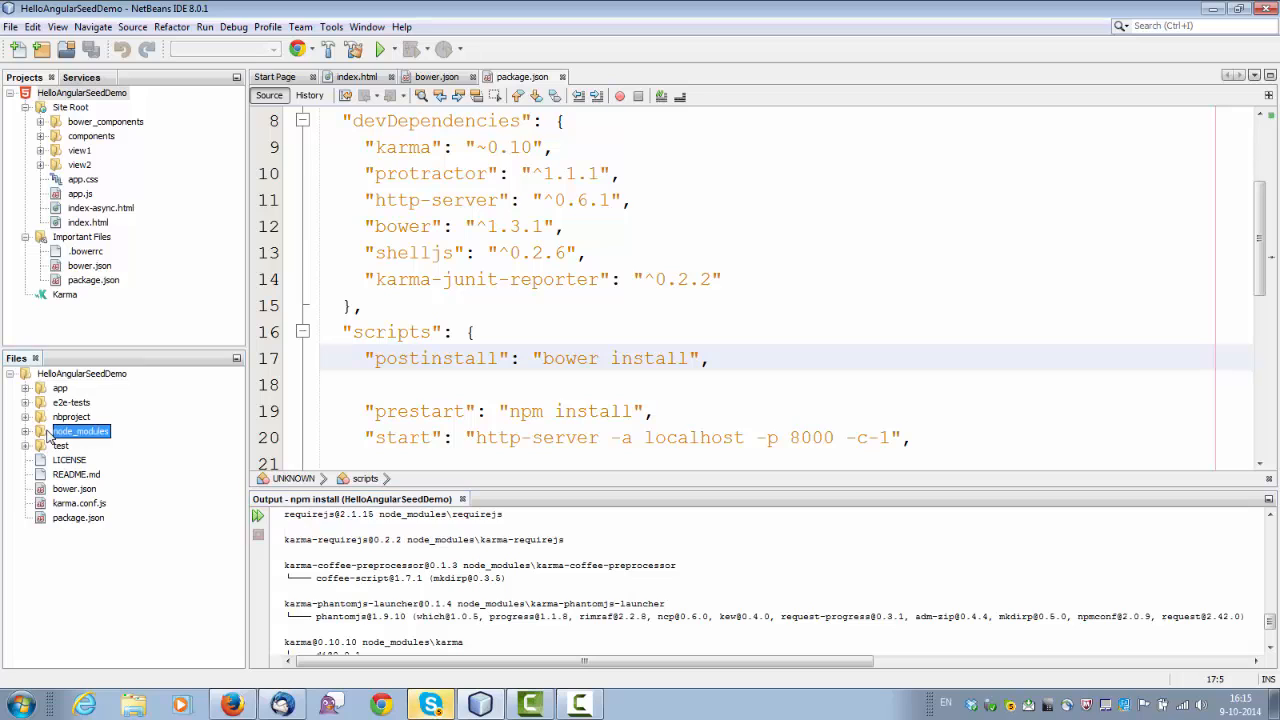
click(26, 432)
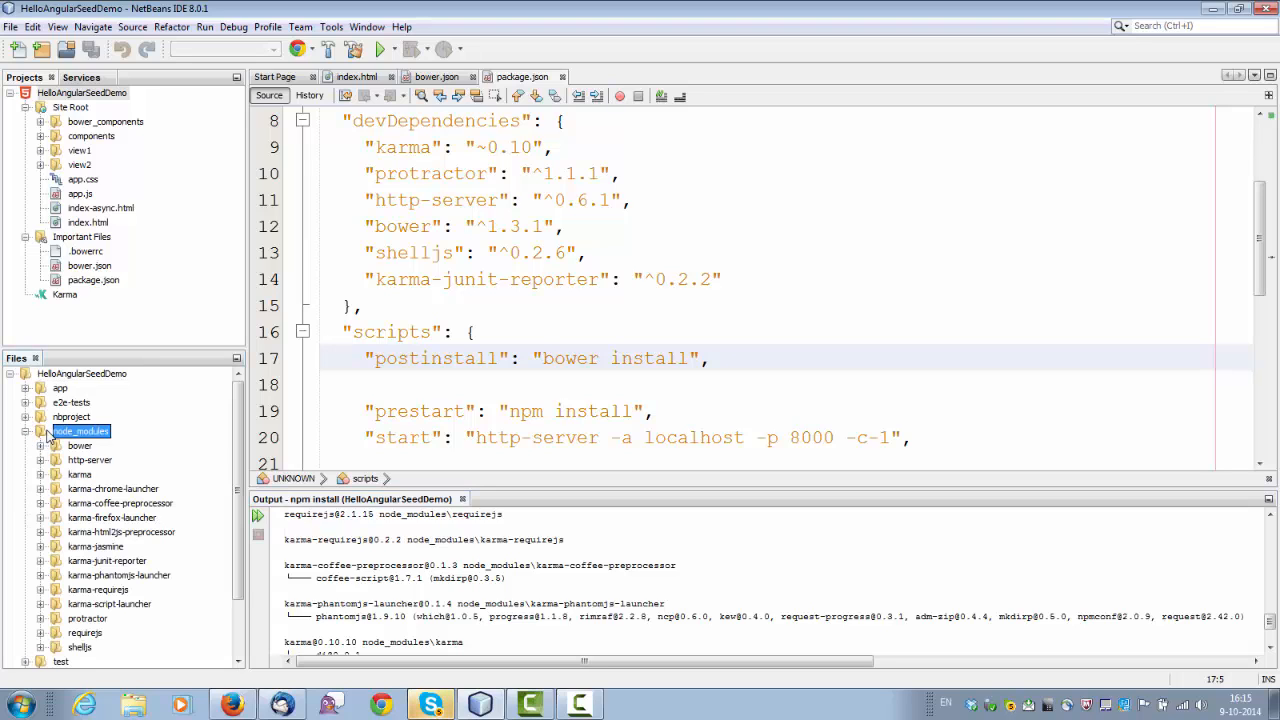
click(80, 444)
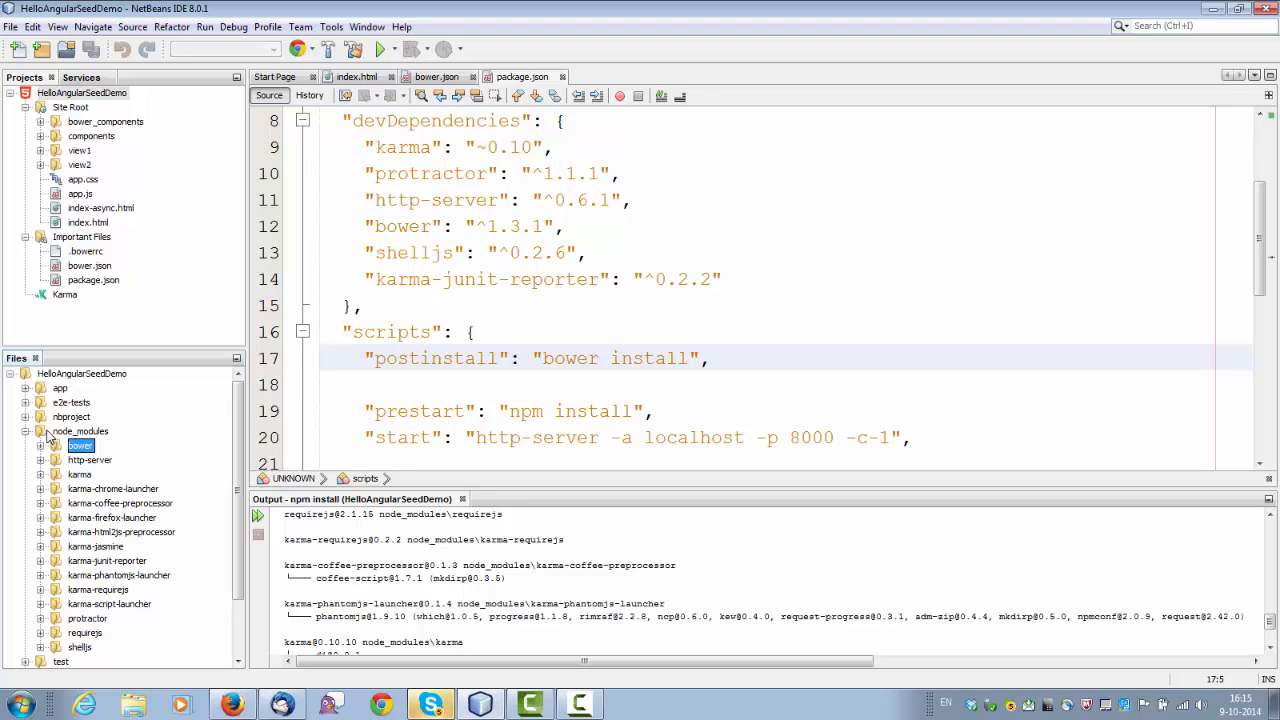
click(98, 588)
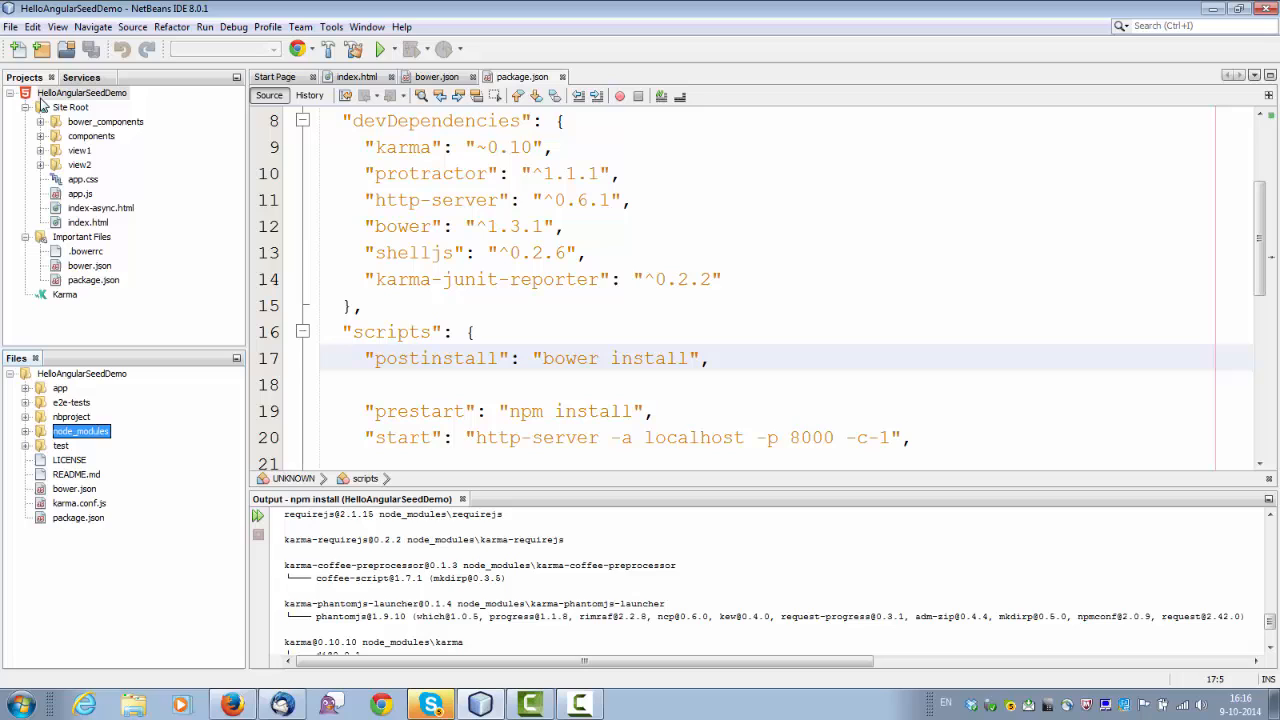
click(82, 92)
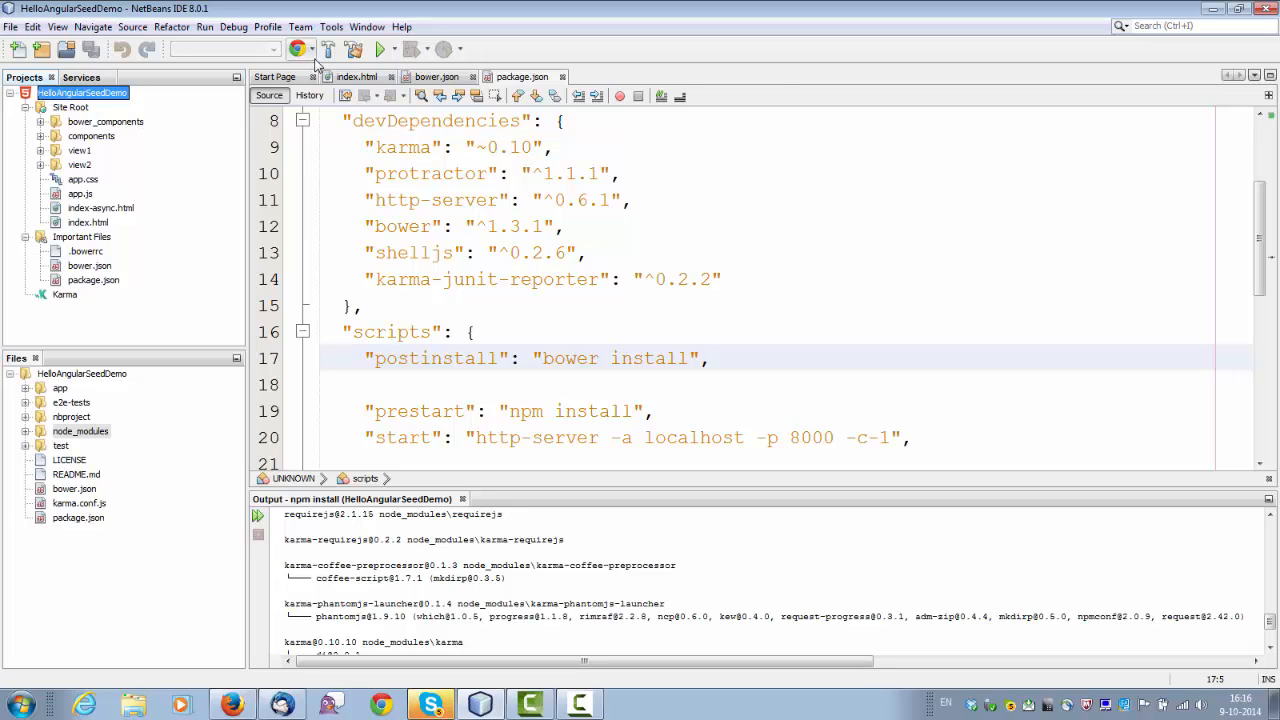
Run HelloAngularSeedDemo in the embedded browser and navigate to view2 and back to view1.
click(312, 48)
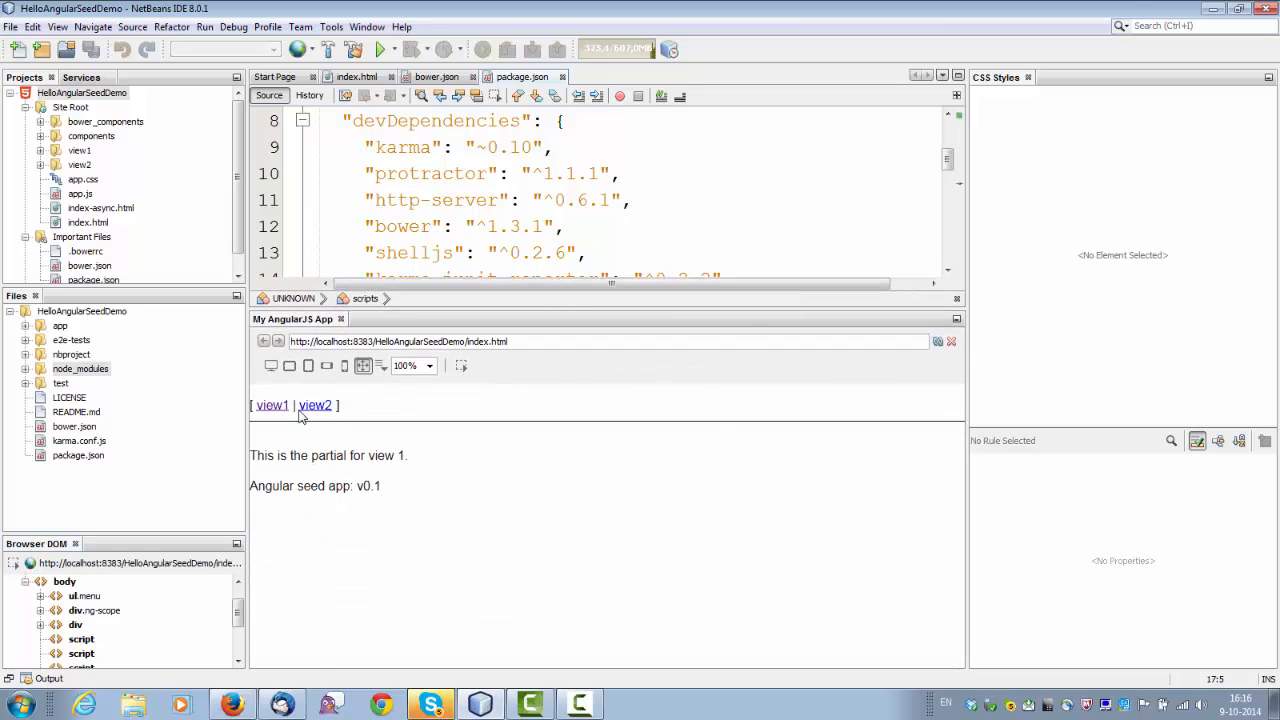
click(314, 404)
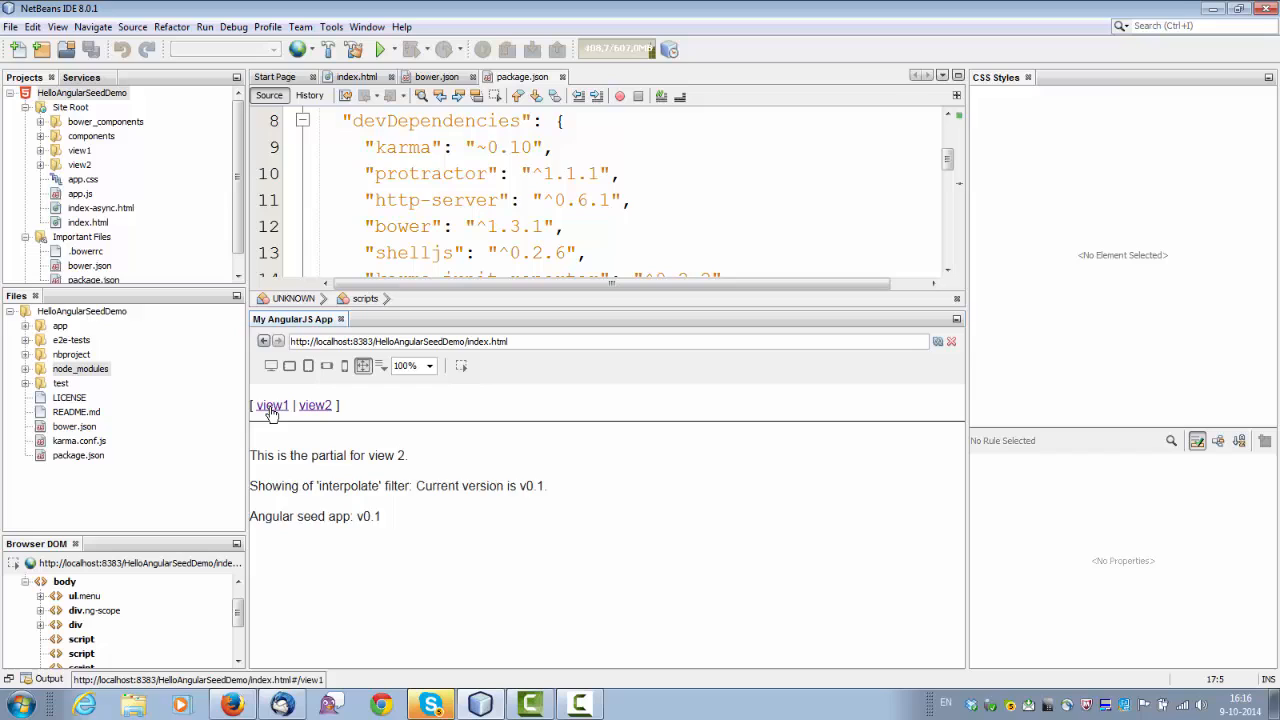
click(272, 404)
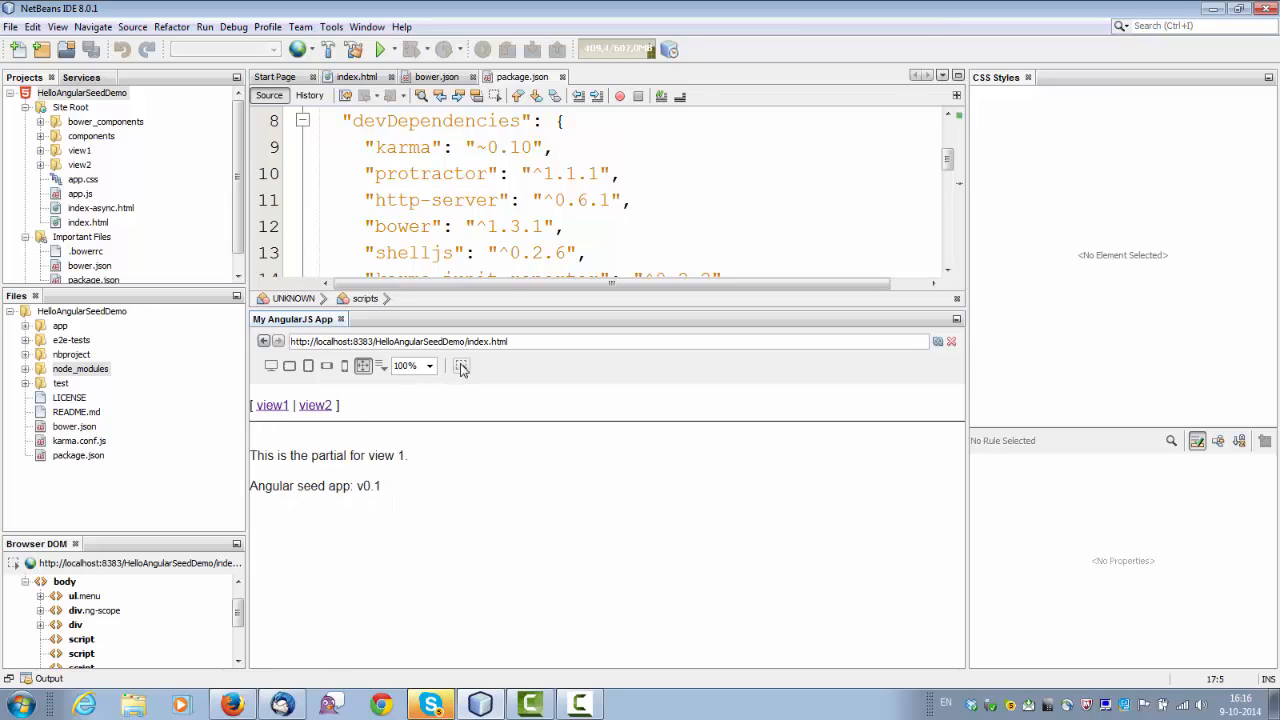
mouse_move(462, 366)
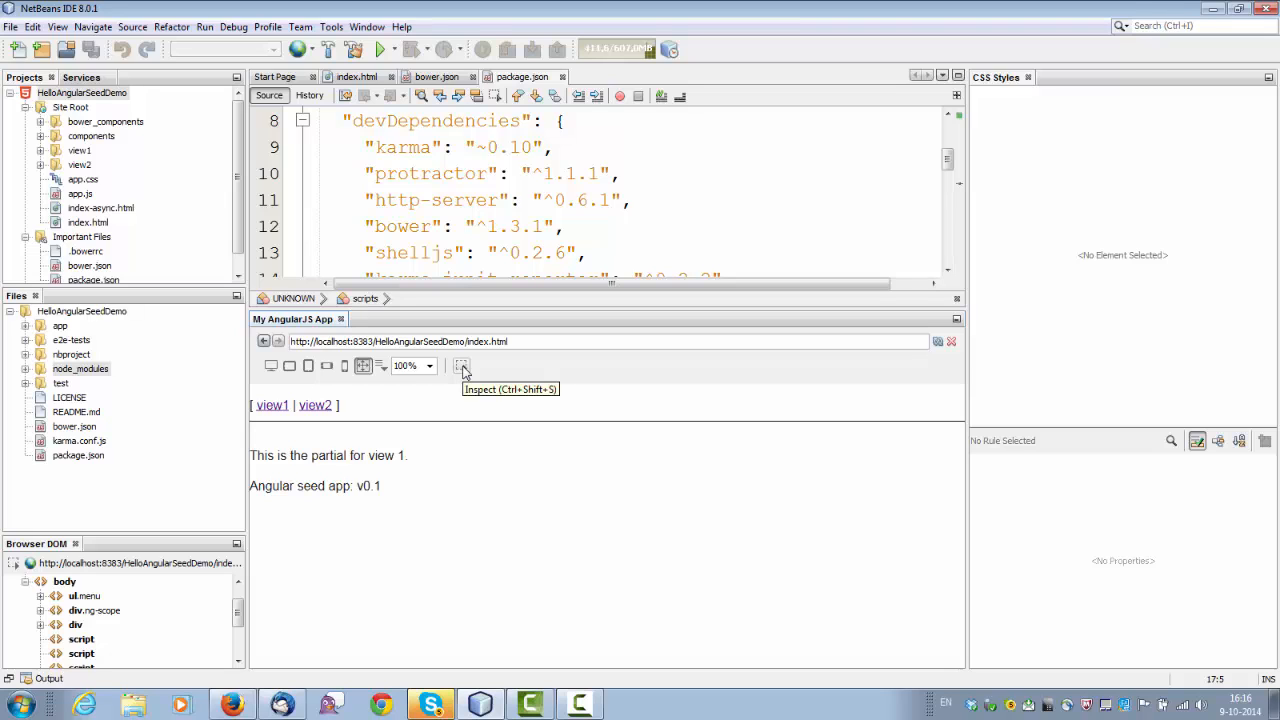
Inspect the menu and view 1 paragraph via Browser DOM, then go to the link's source in index.html.
click(356, 76)
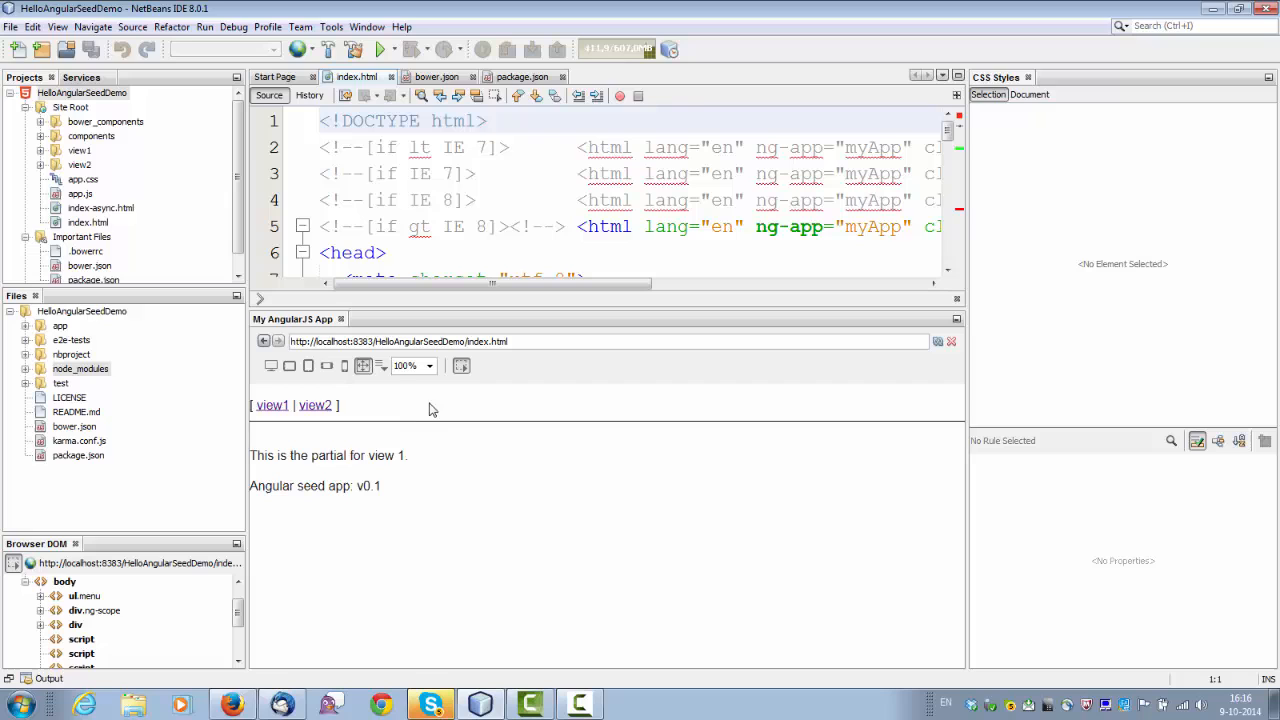
click(316, 404)
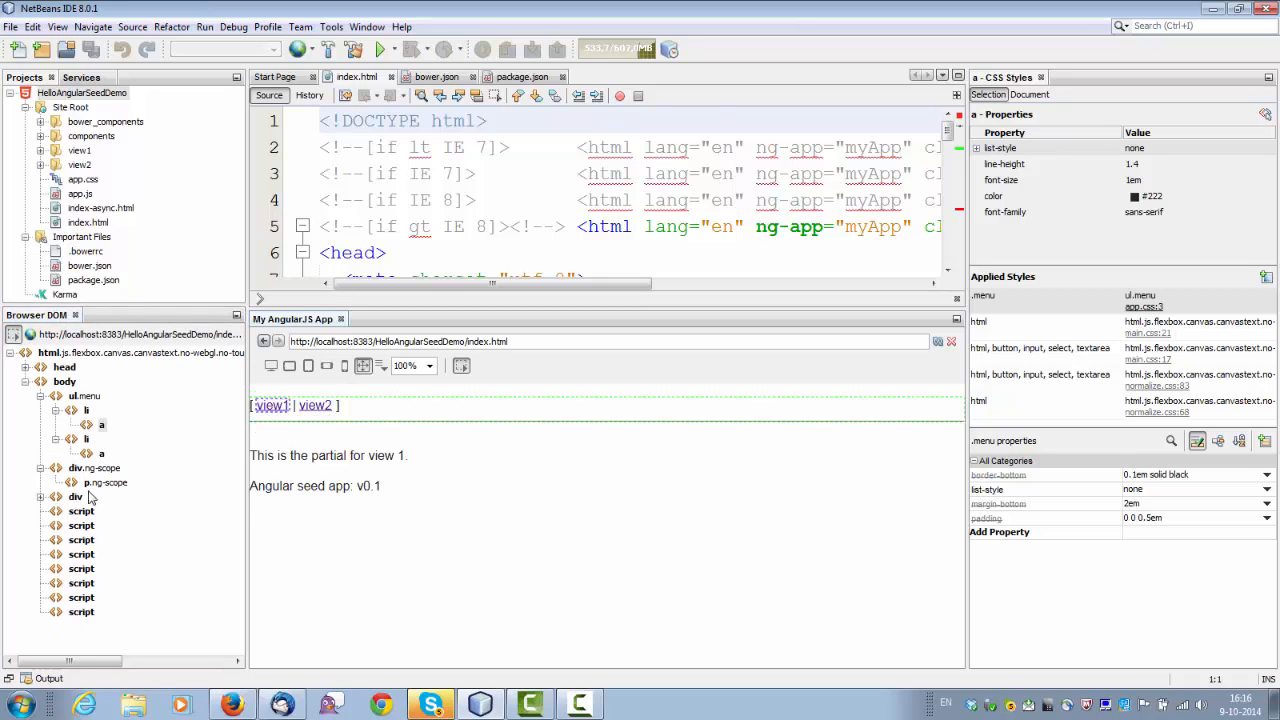
click(82, 540)
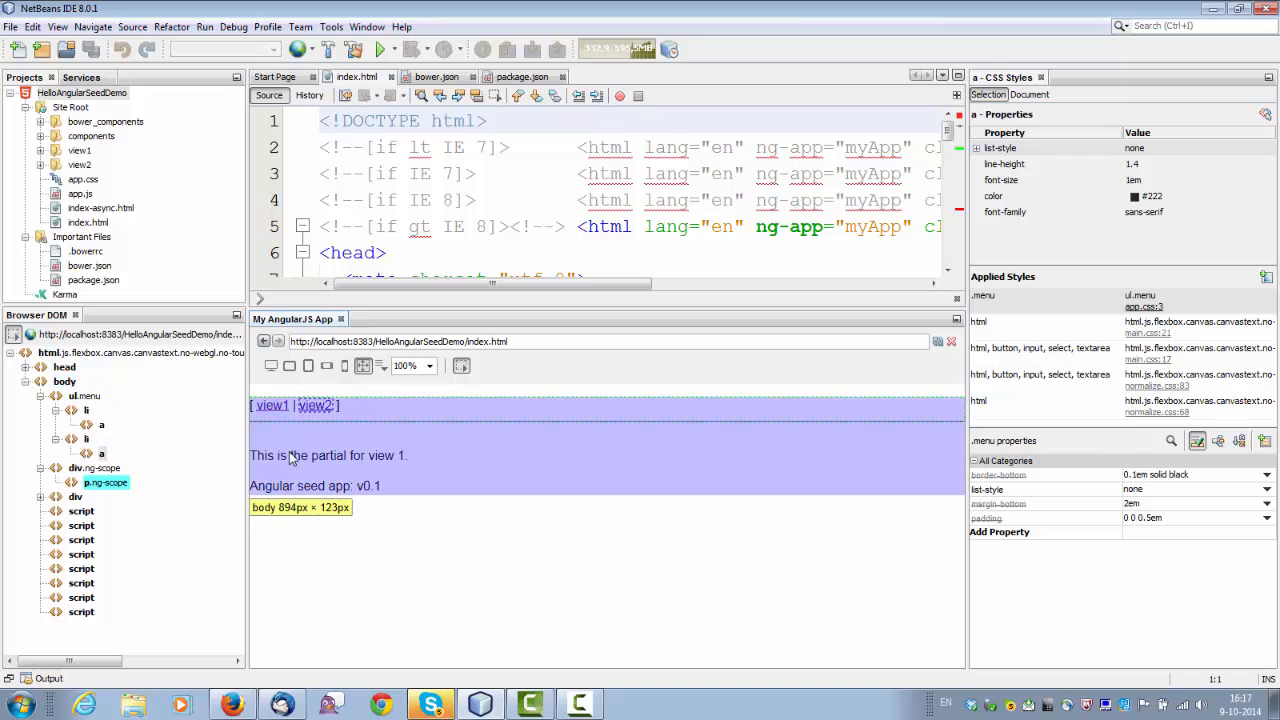
click(104, 482)
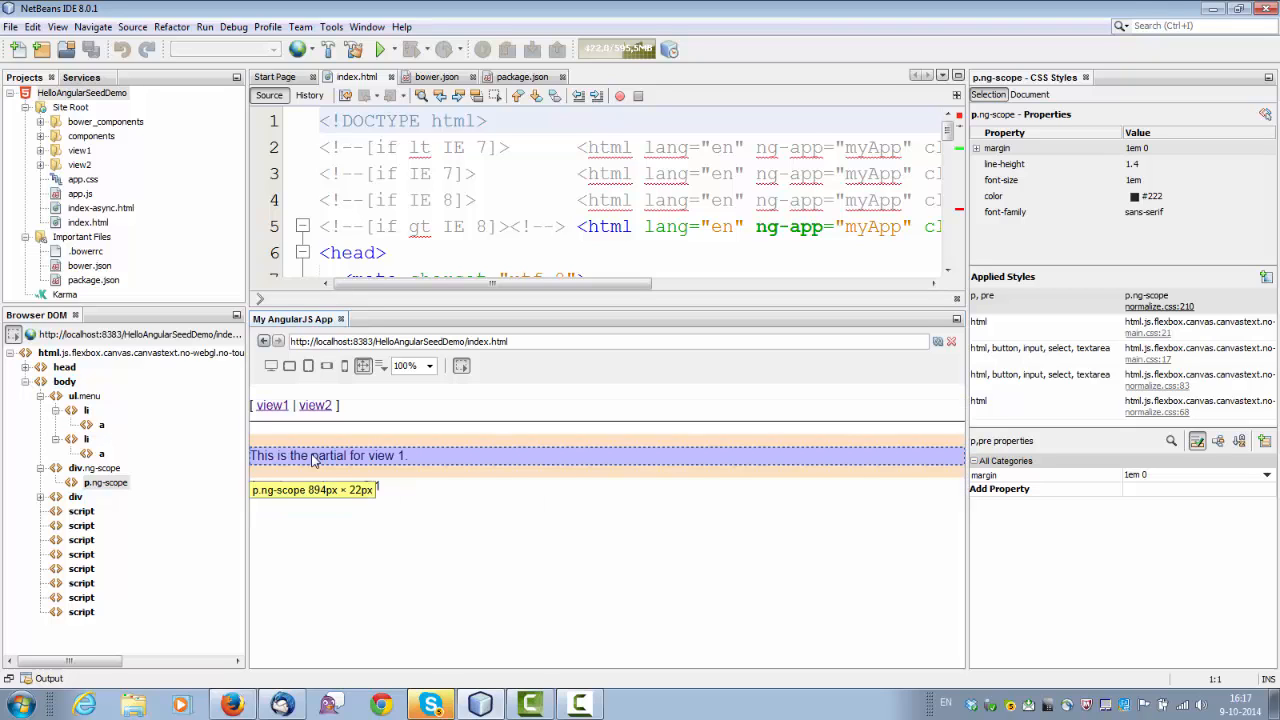
right_click(104, 482)
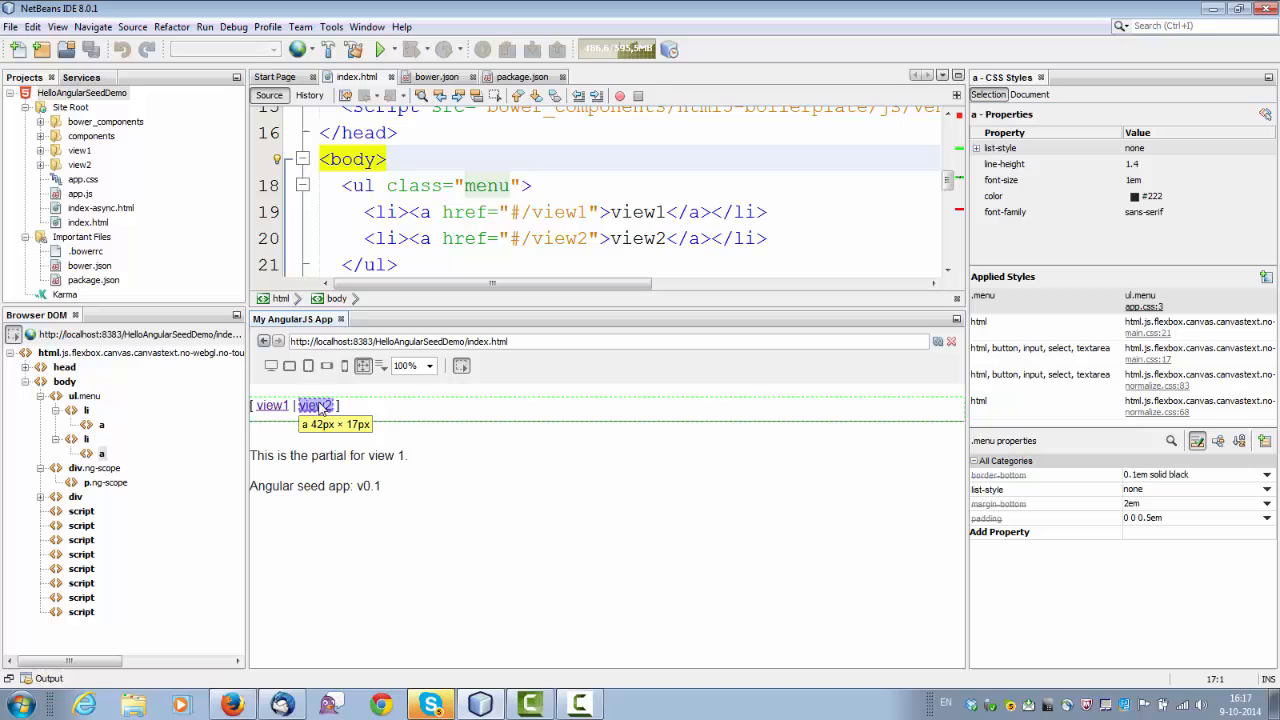
Rename the menu links to 'view one' and 'view two' and inspect the updated link in the page.
right_click(102, 424)
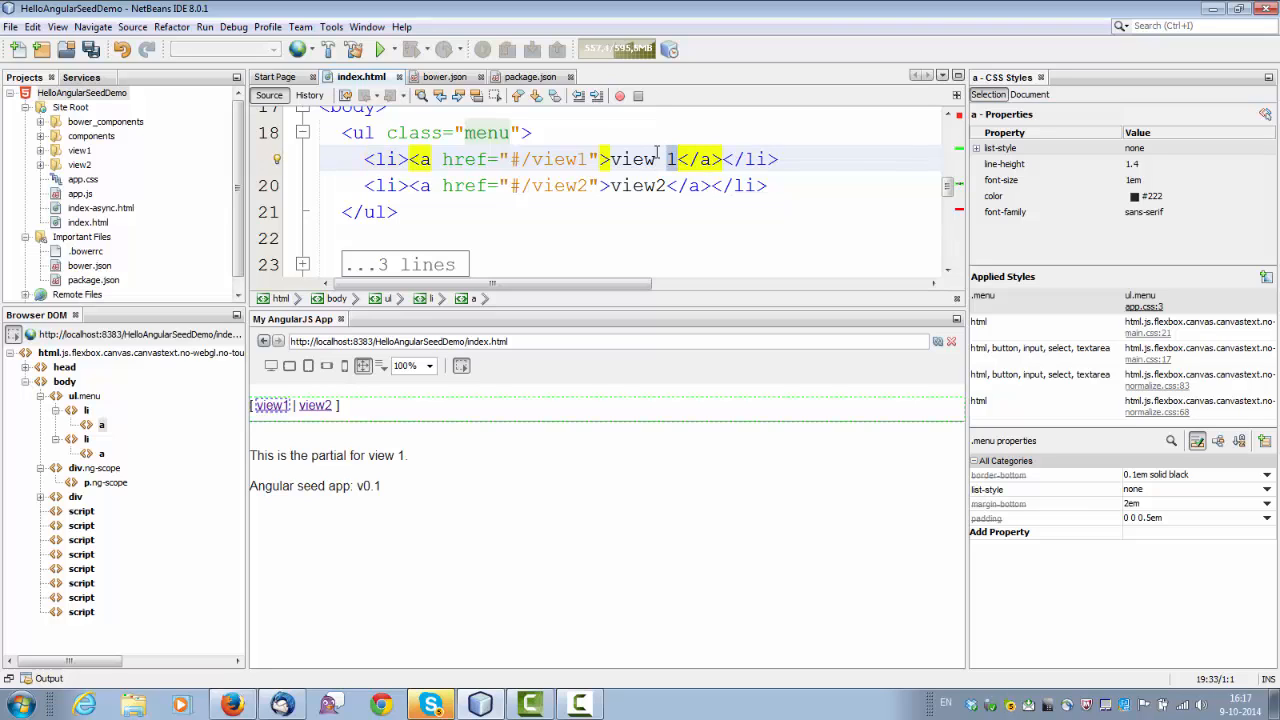
text(one)
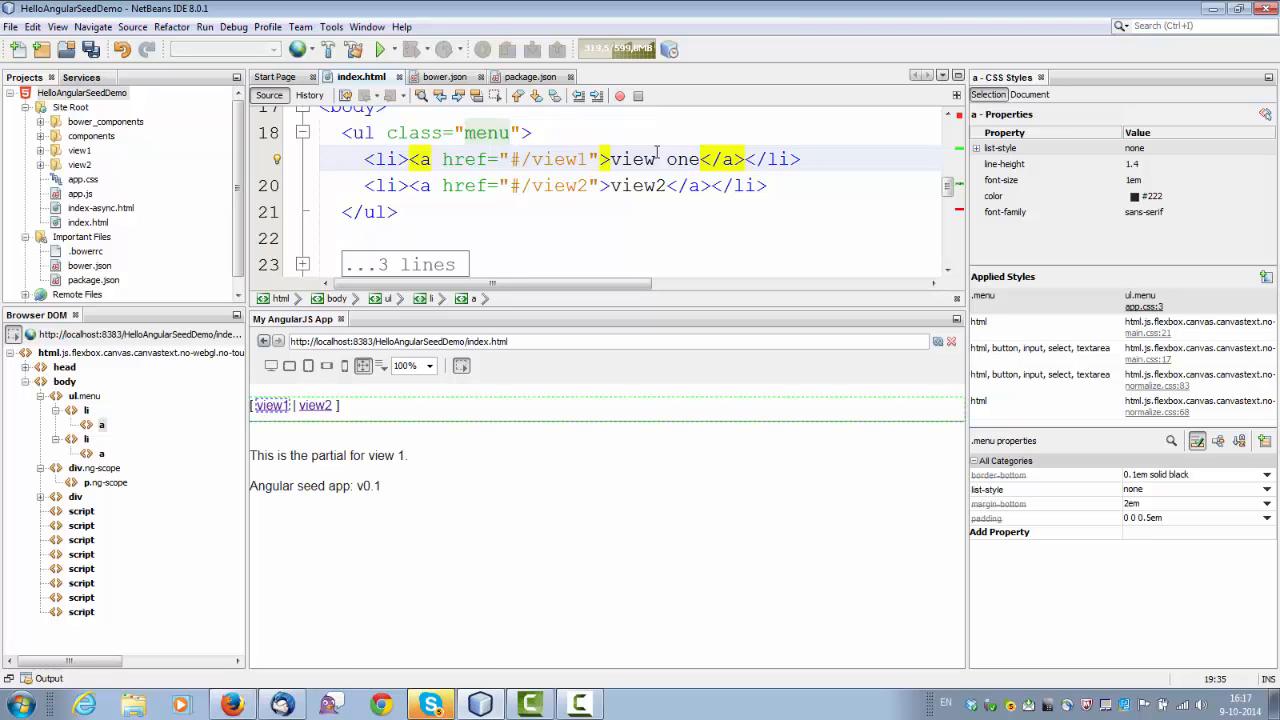
click(272, 404)
text( two)
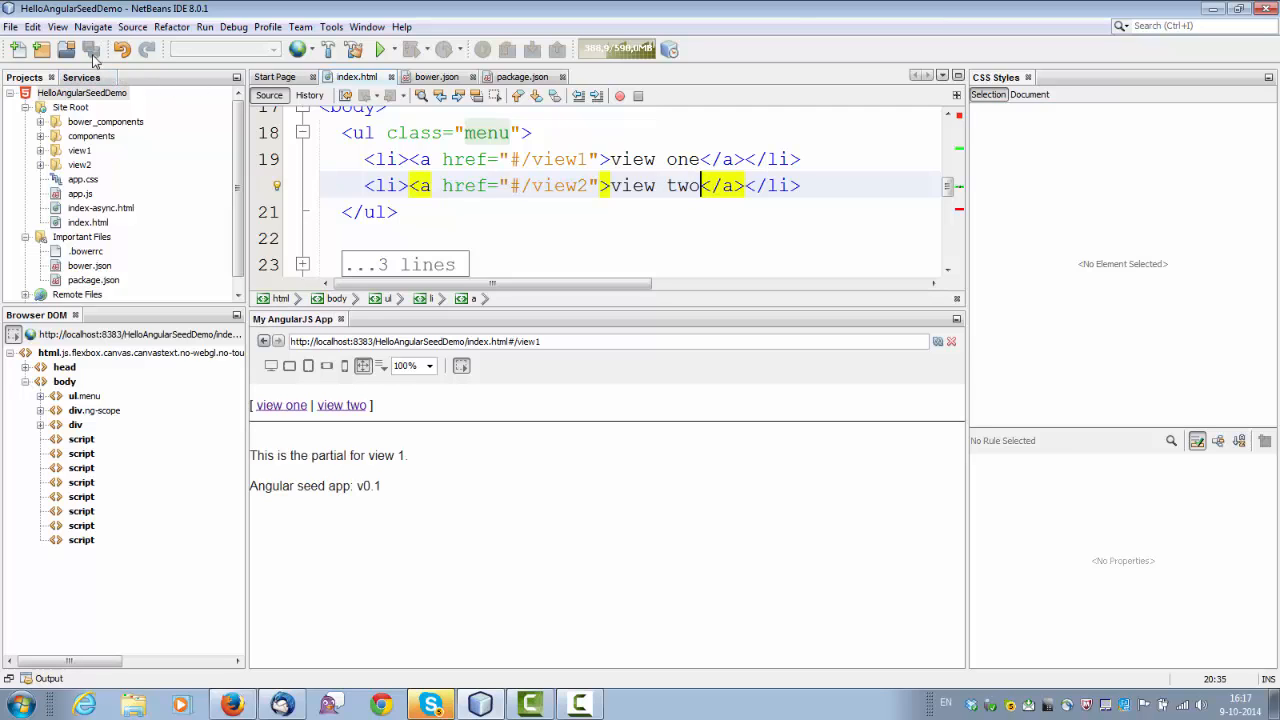
mouse_move(340, 404)
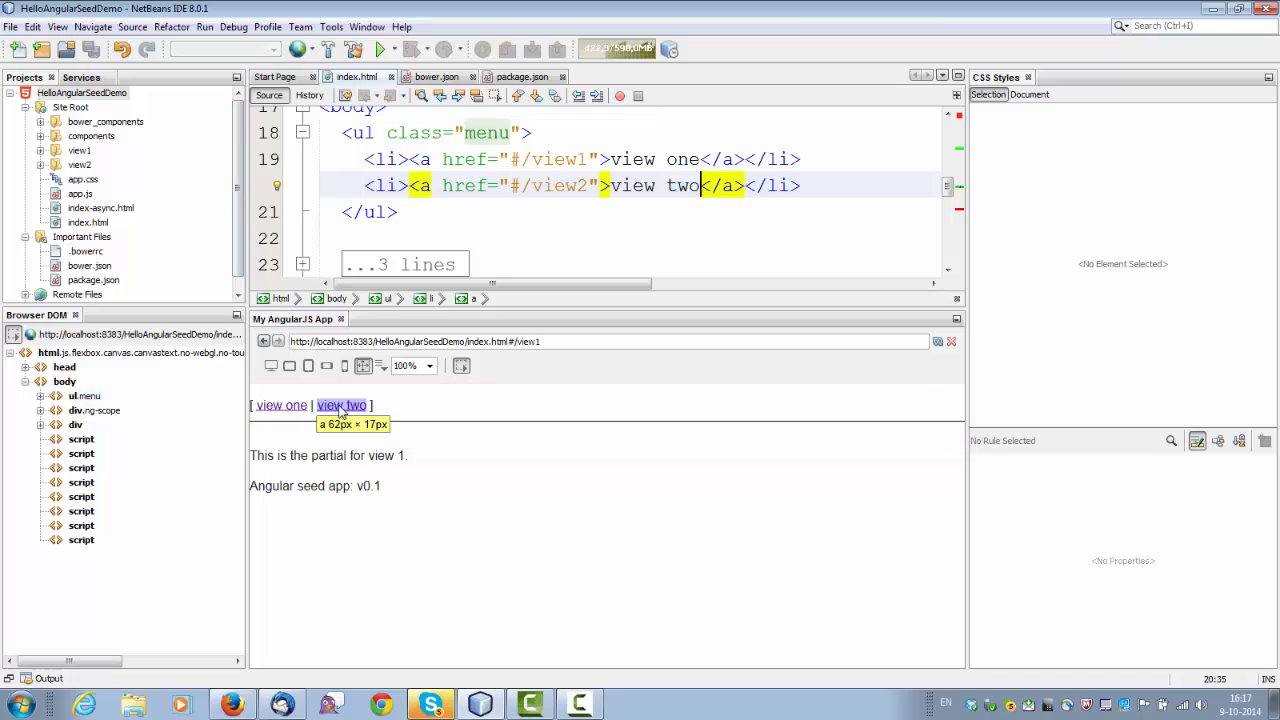
click(340, 404)
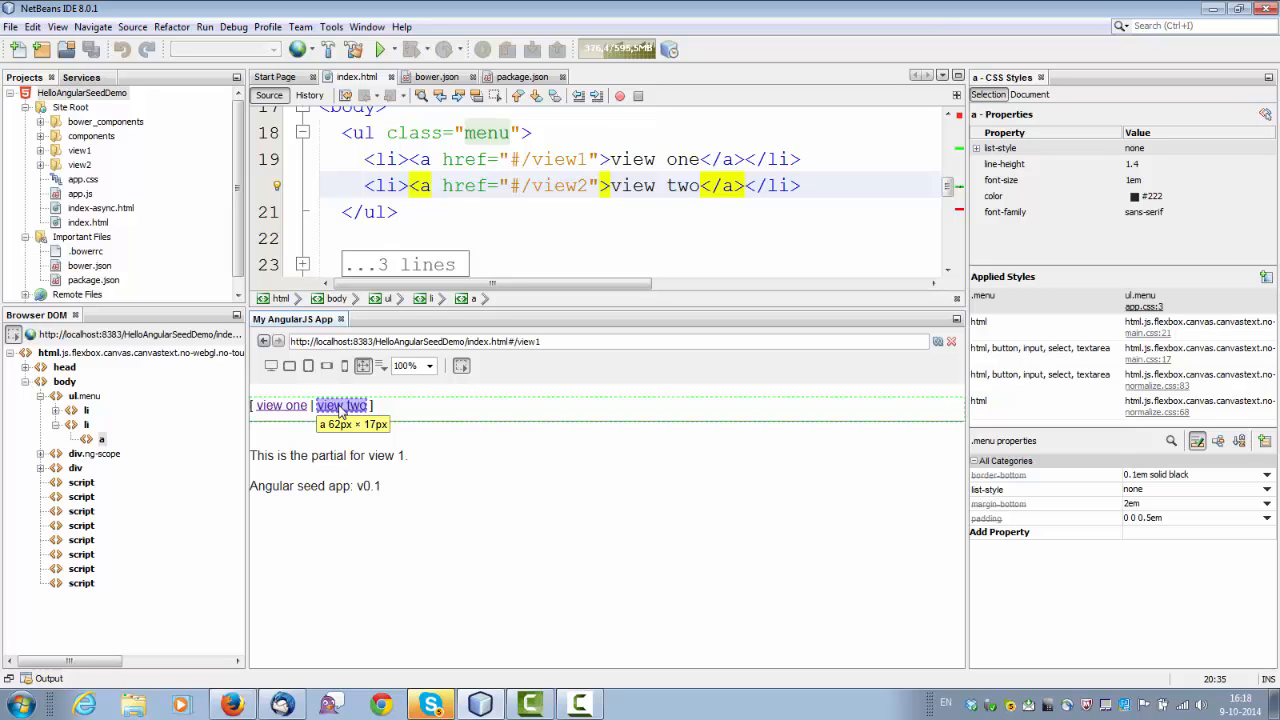
mouse_move(280, 404)
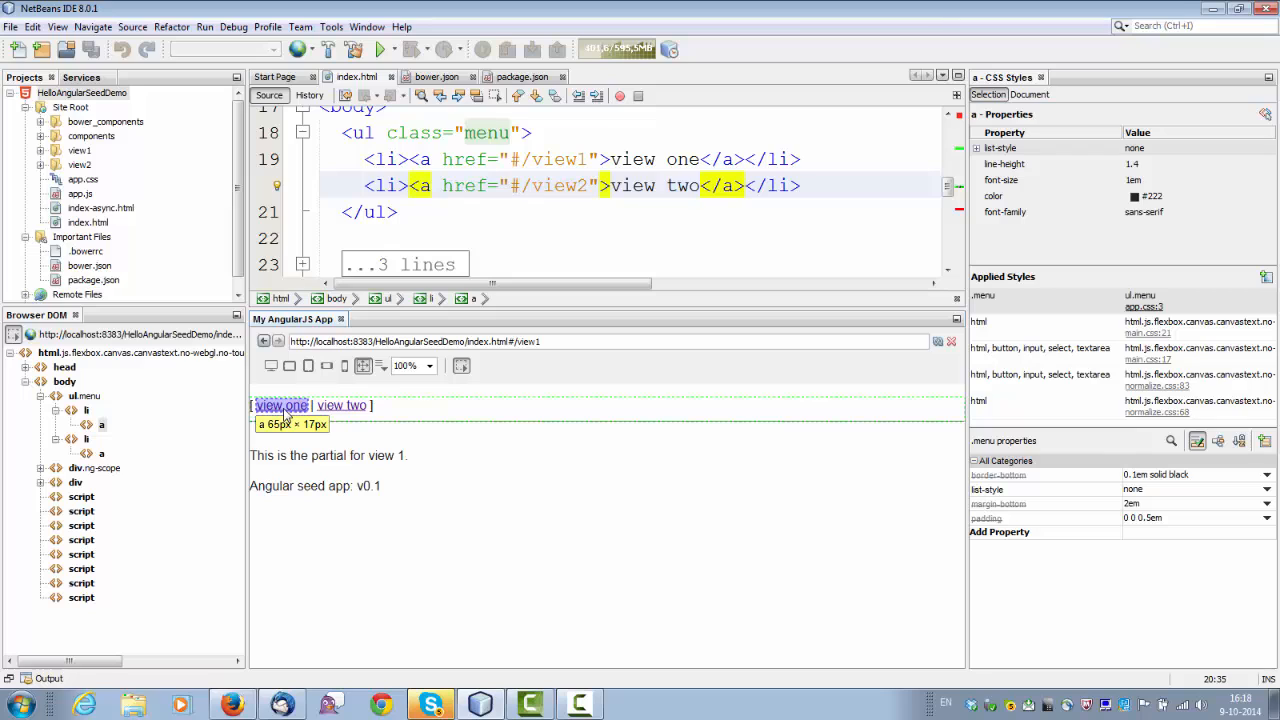
Set the page text color to khaki in CSS Styles and go to that rule in main.css.
click(992, 196)
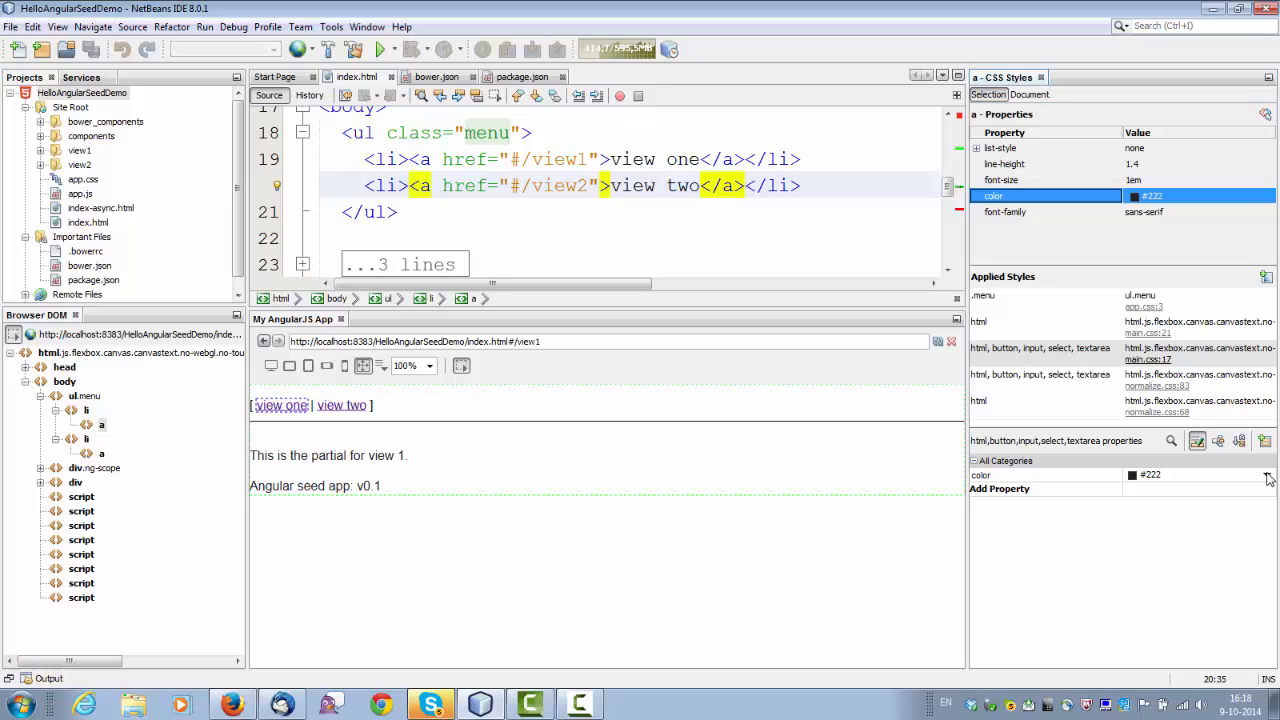
click(1268, 476)
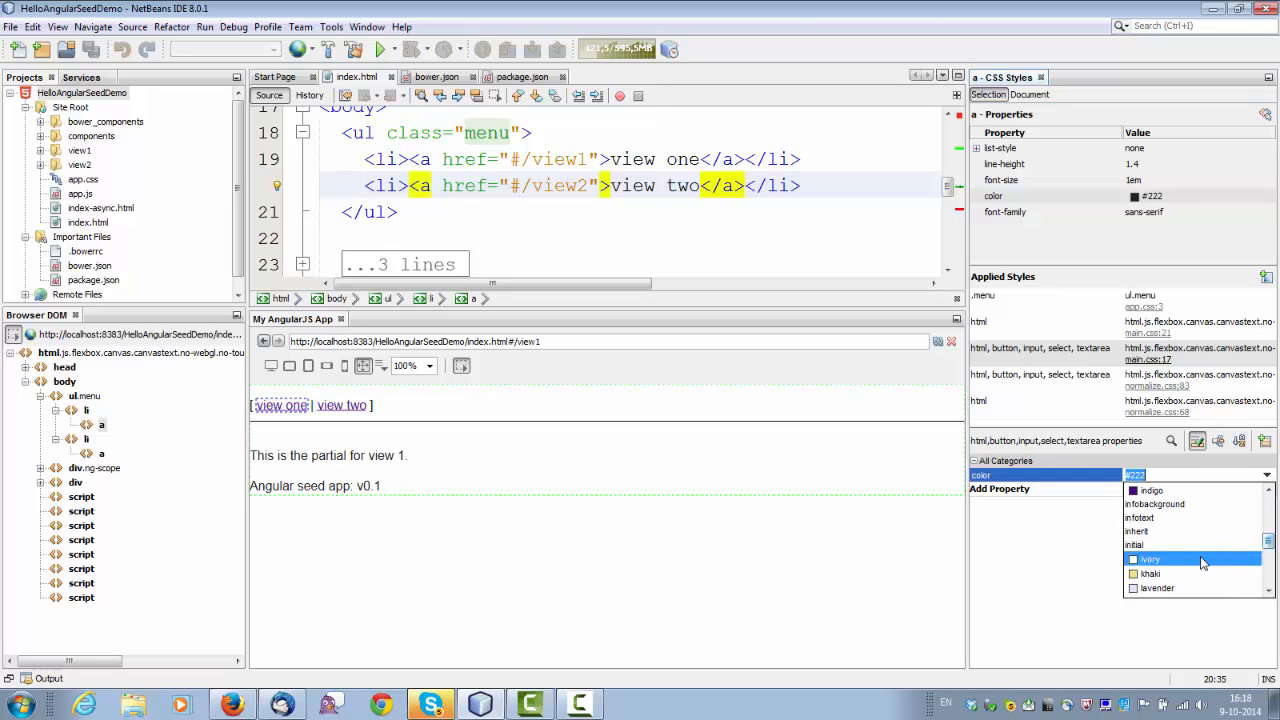
click(1150, 572)
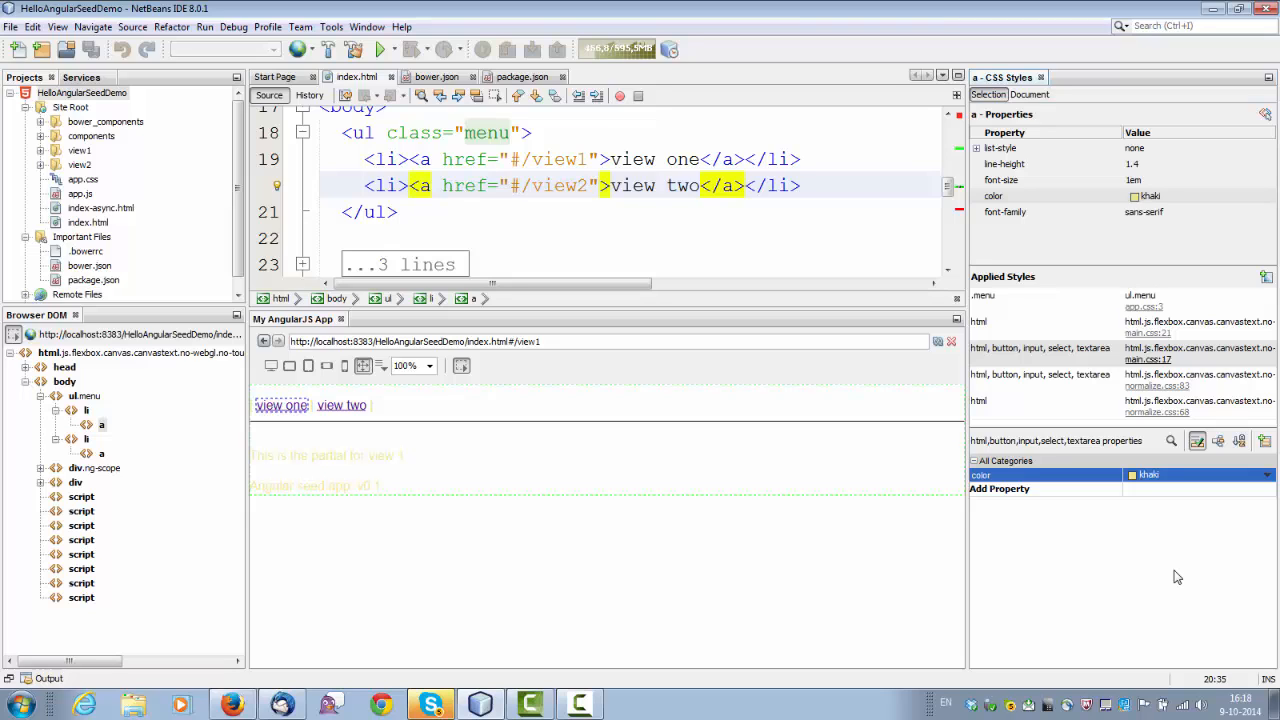
right_click(980, 474)
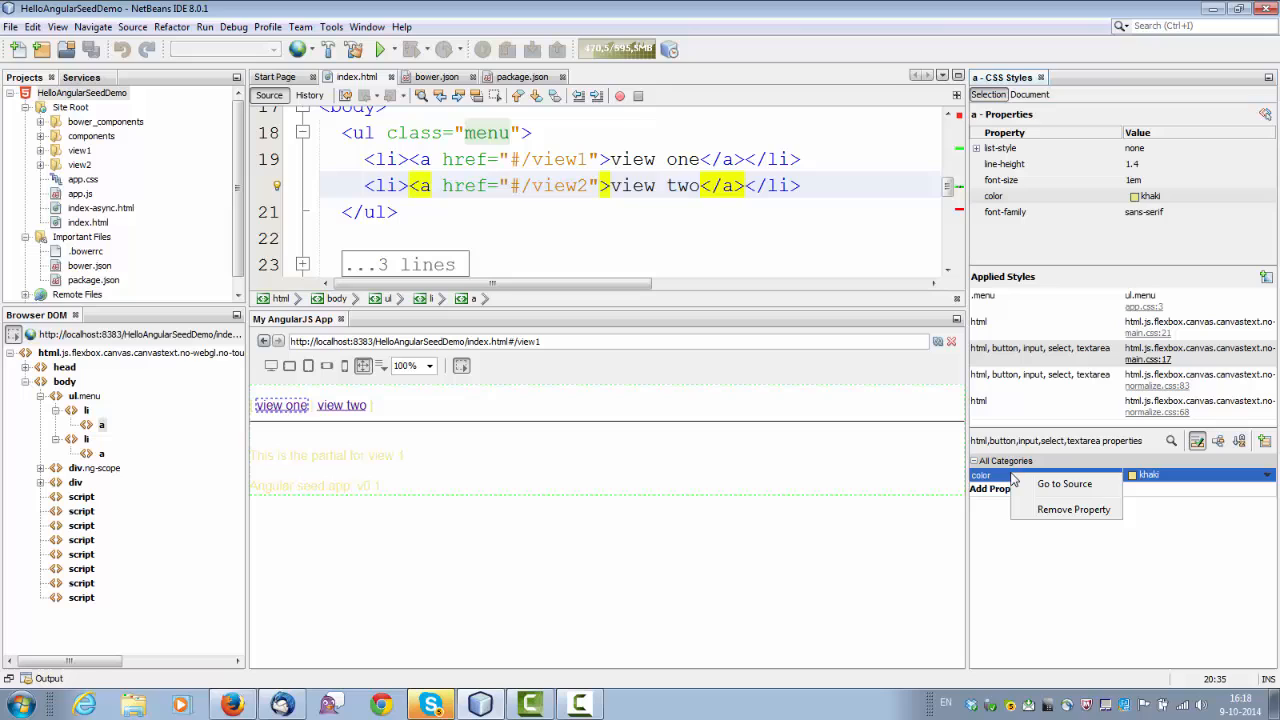
click(1064, 484)
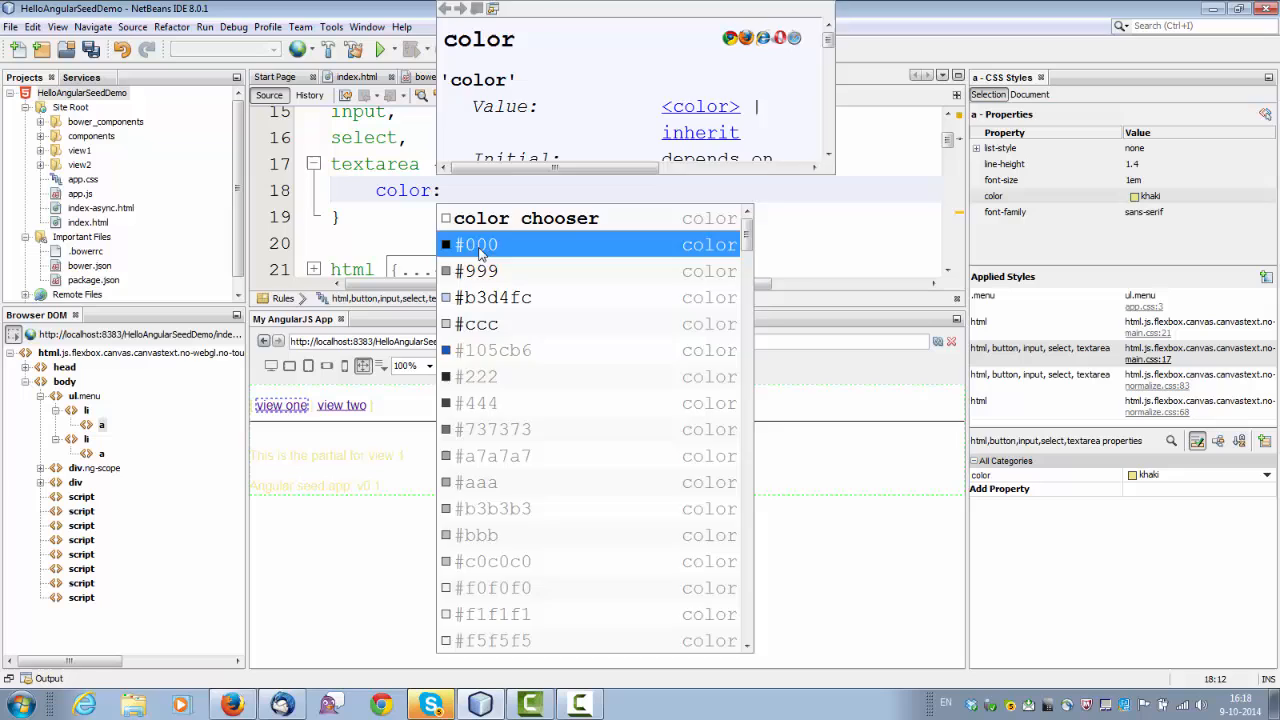
Pick #000 from completion, then change main.css text color to #105cb6.
click(476, 244)
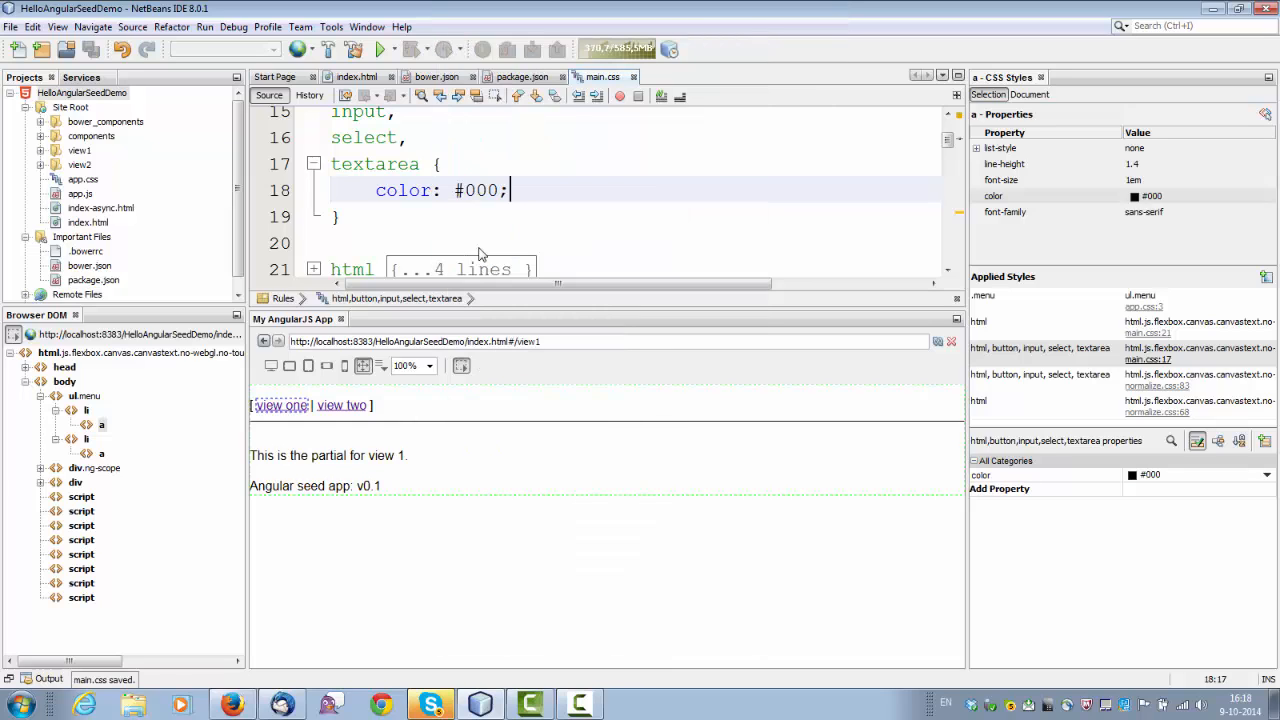
mouse_move(488, 214)
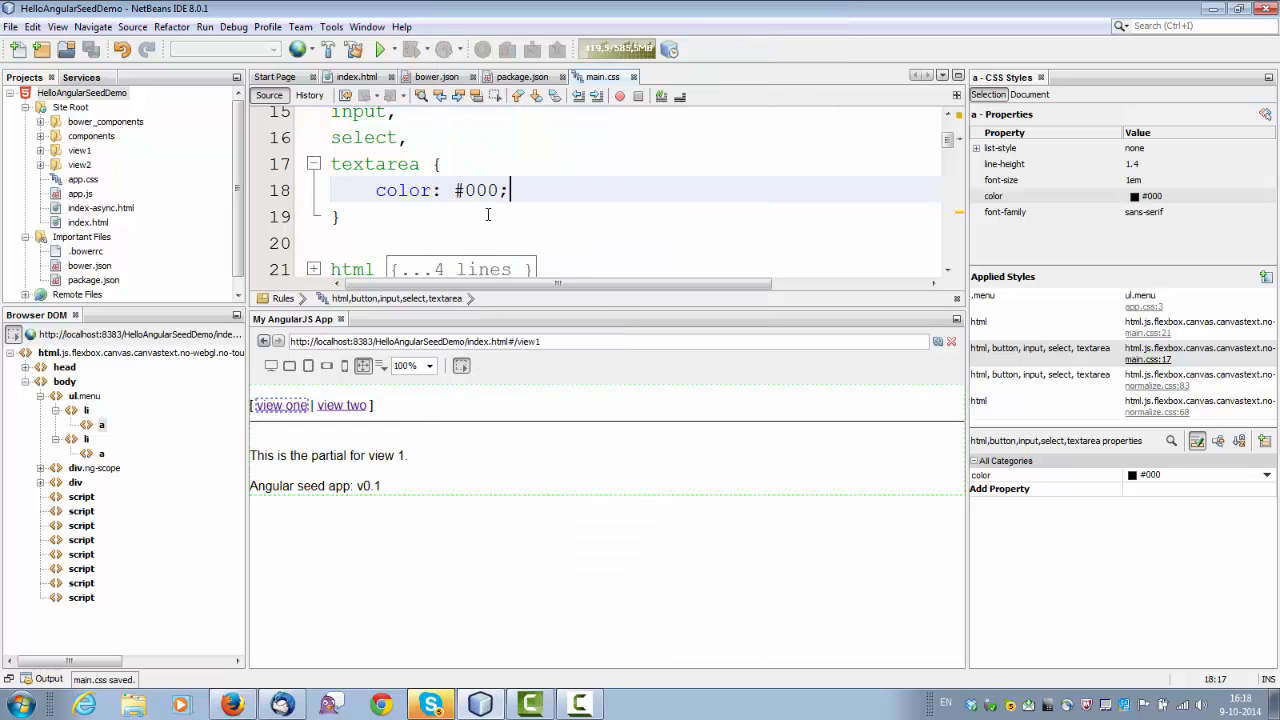
key(BackSpace)
text(105cb6)
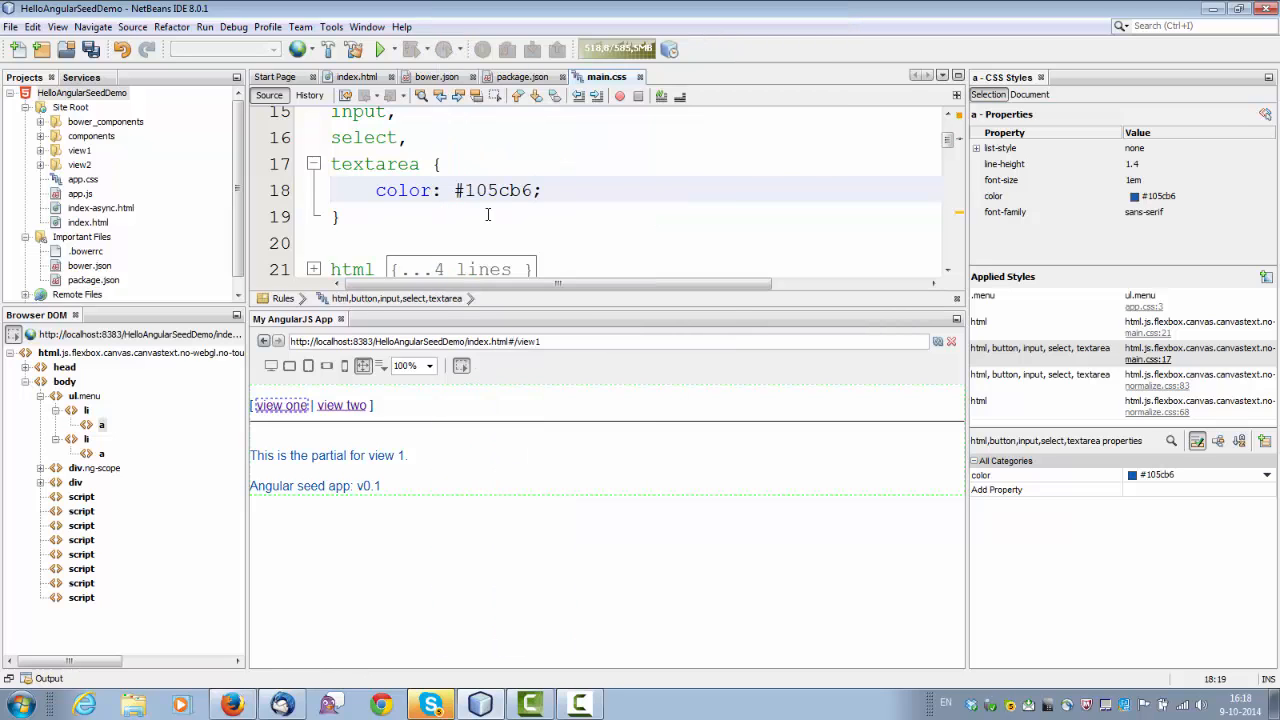
key(BackSpace)
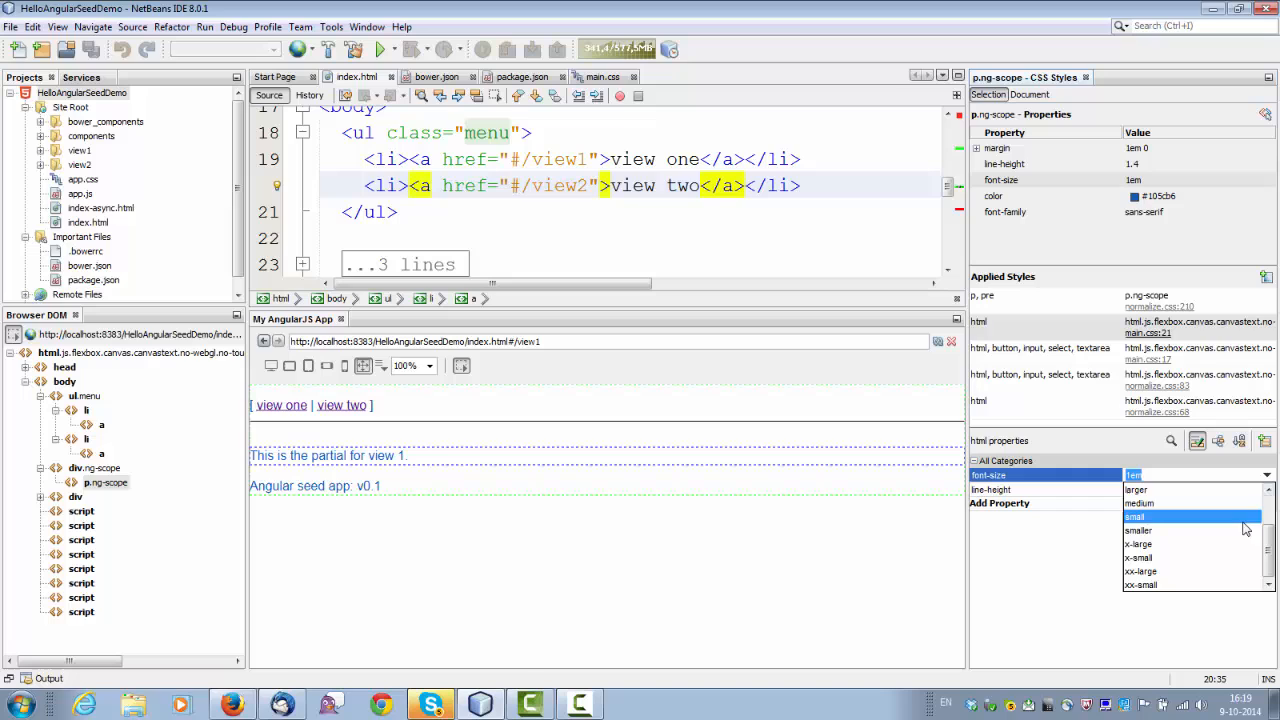
Set the font-size to x-large and go to the html rule in main.css.
click(1140, 544)
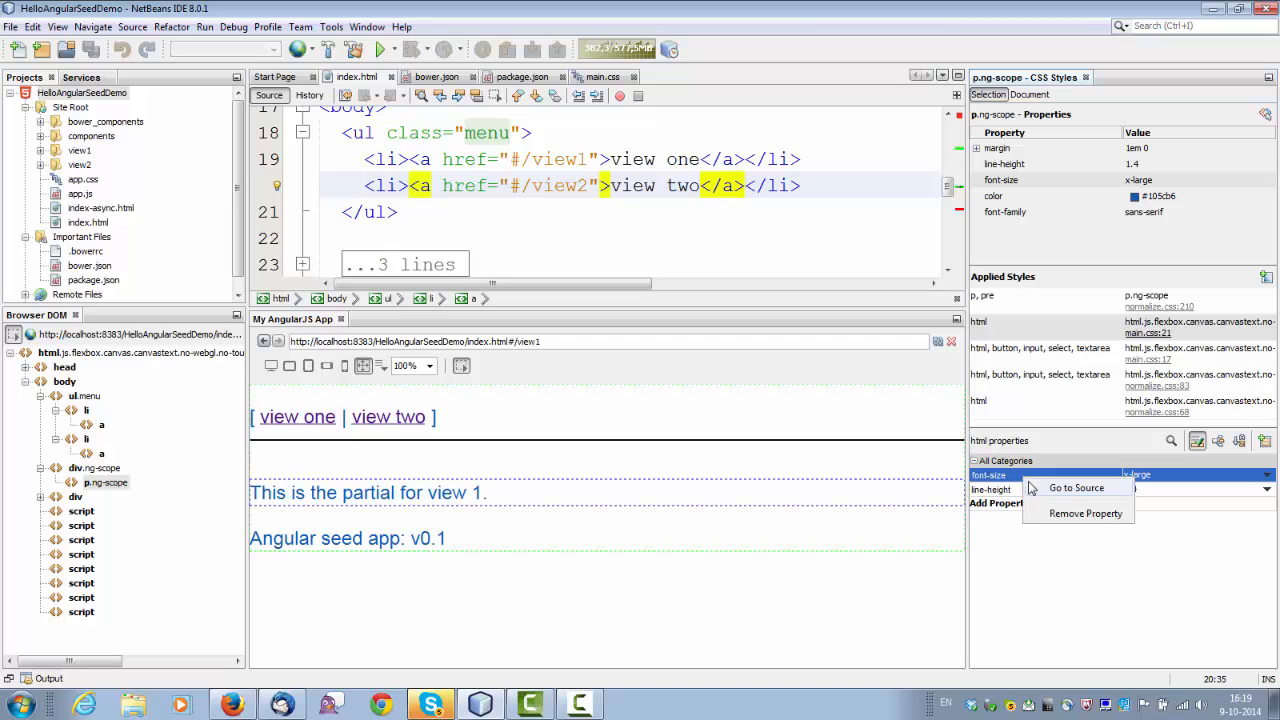
click(1076, 488)
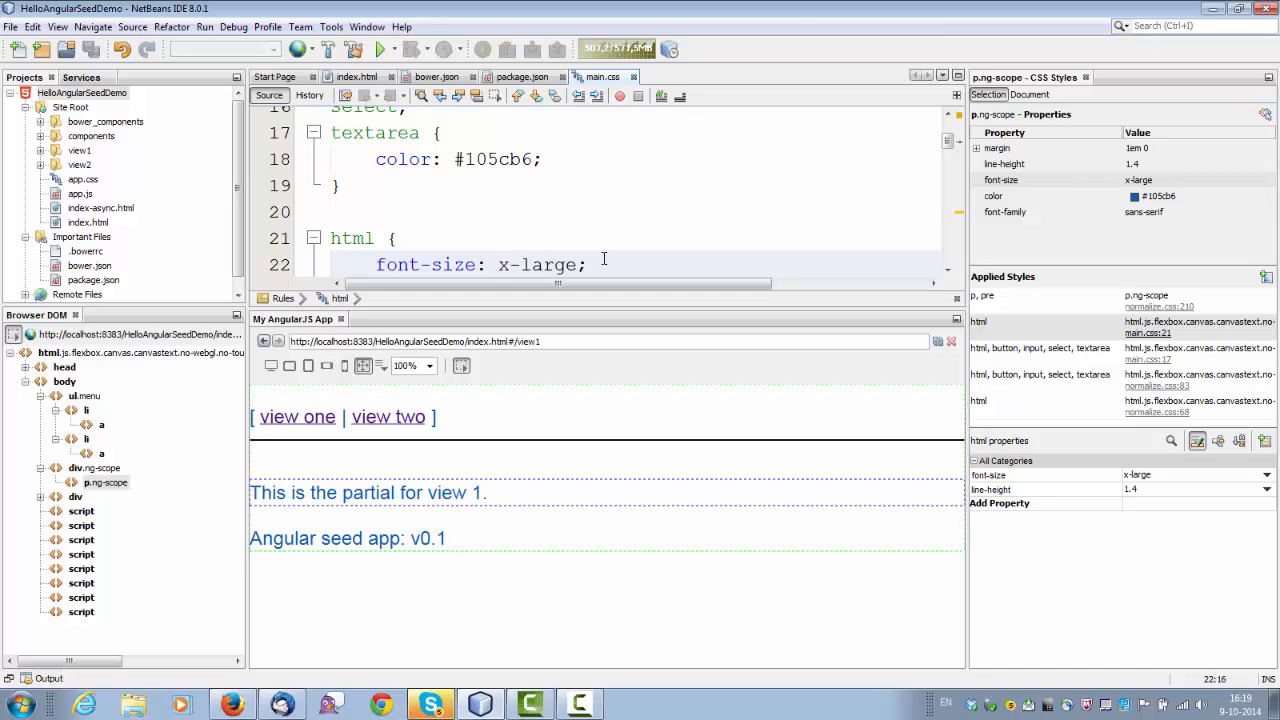
Follow the normalize.css link to the serif font-family rule, expand components, and open project properties.
click(498, 264)
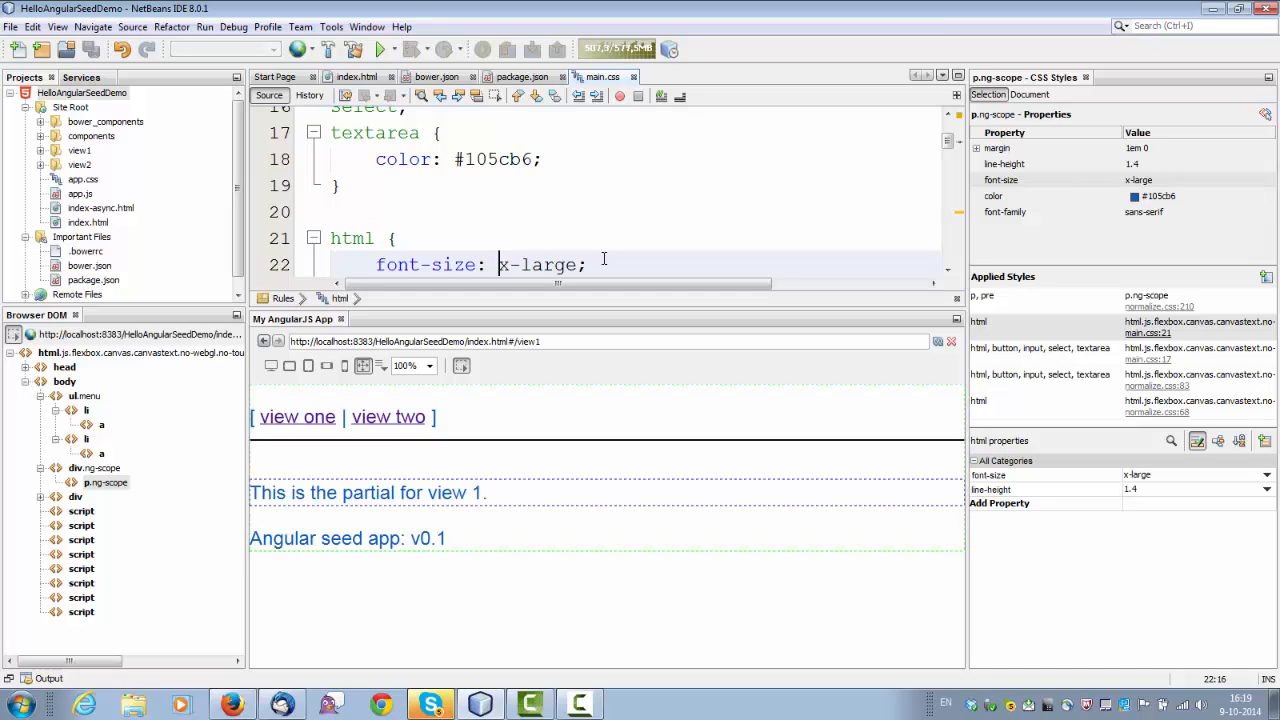
click(680, 76)
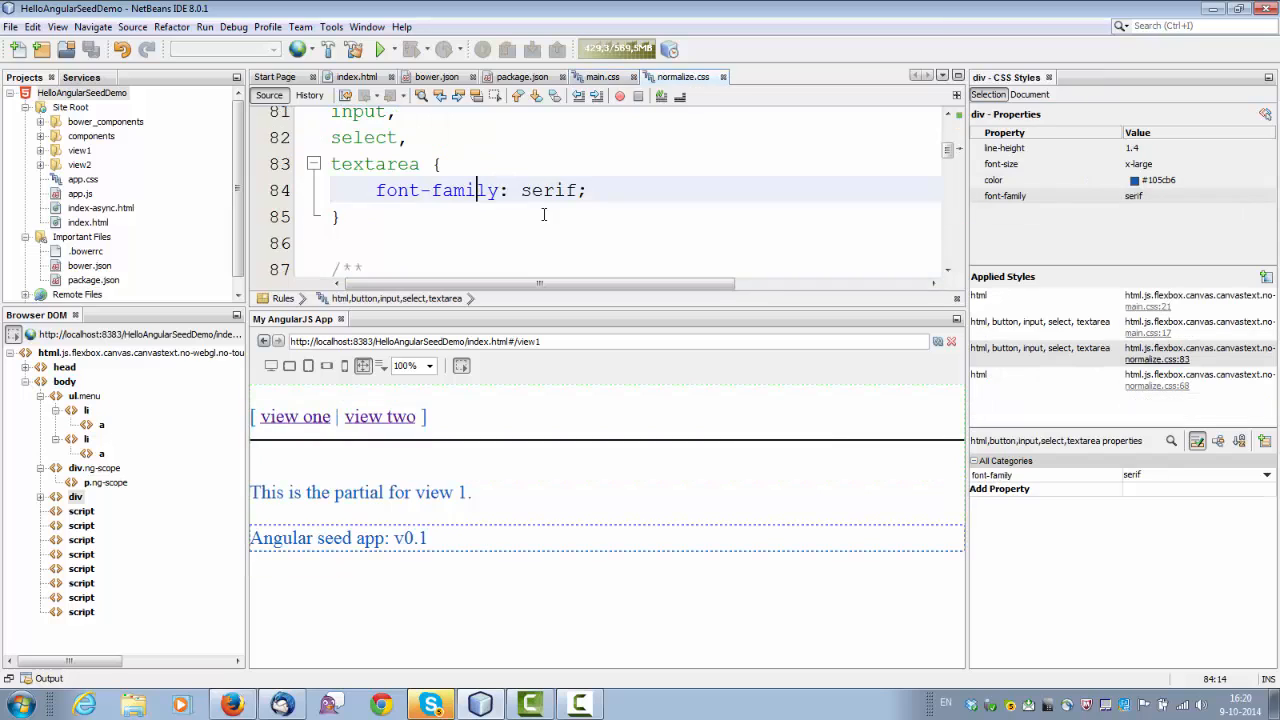
click(42, 164)
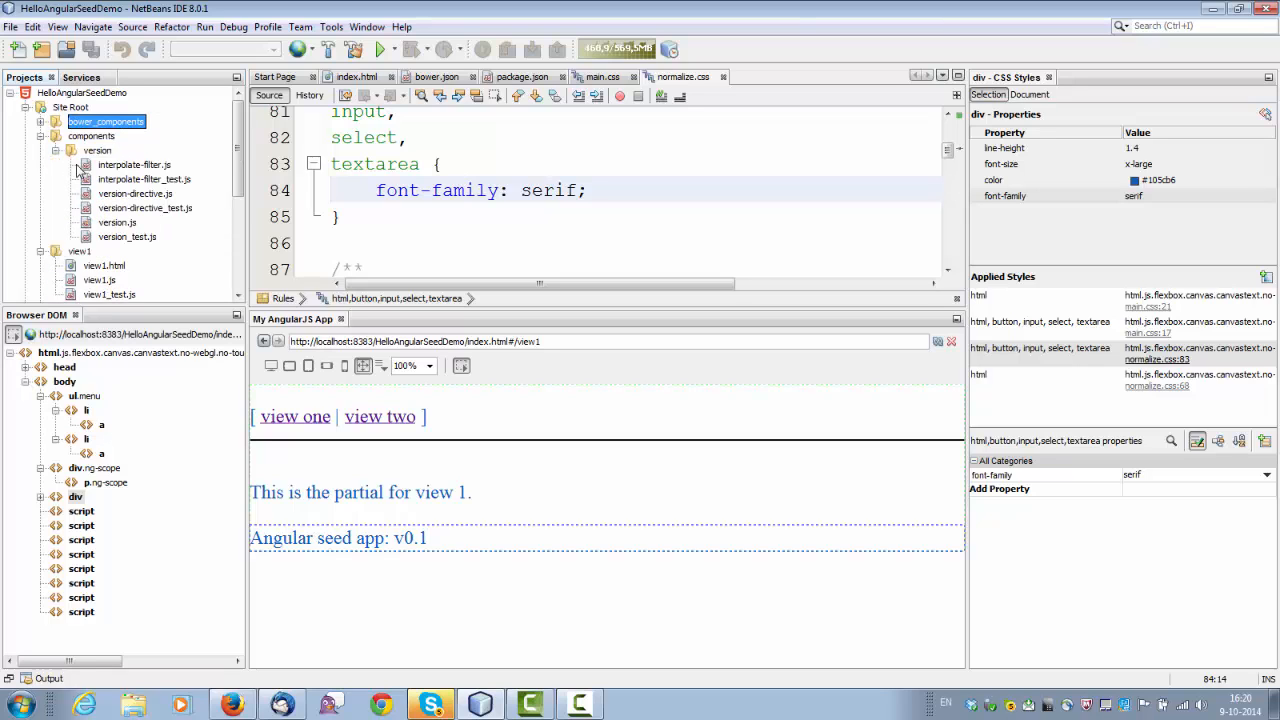
click(56, 122)
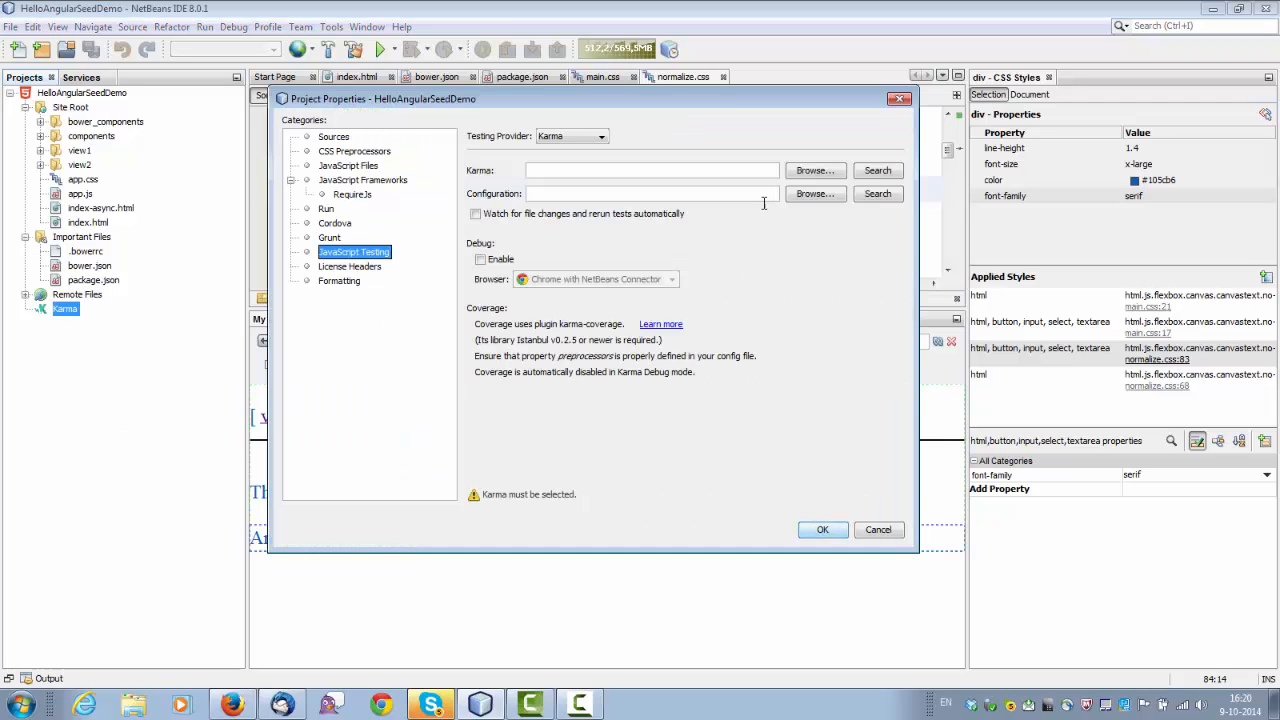
Keep Karma as testing provider and view the Grunt settings reporting Gruntfile.js not found.
click(600, 136)
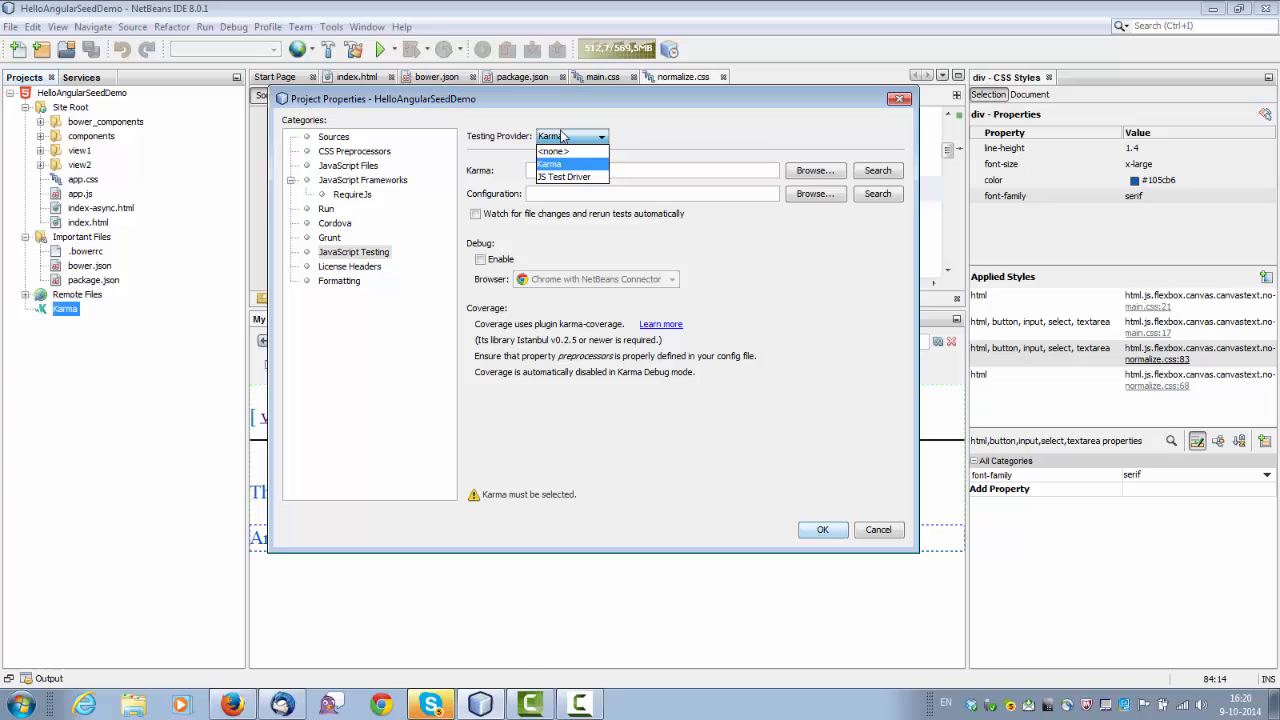
click(548, 164)
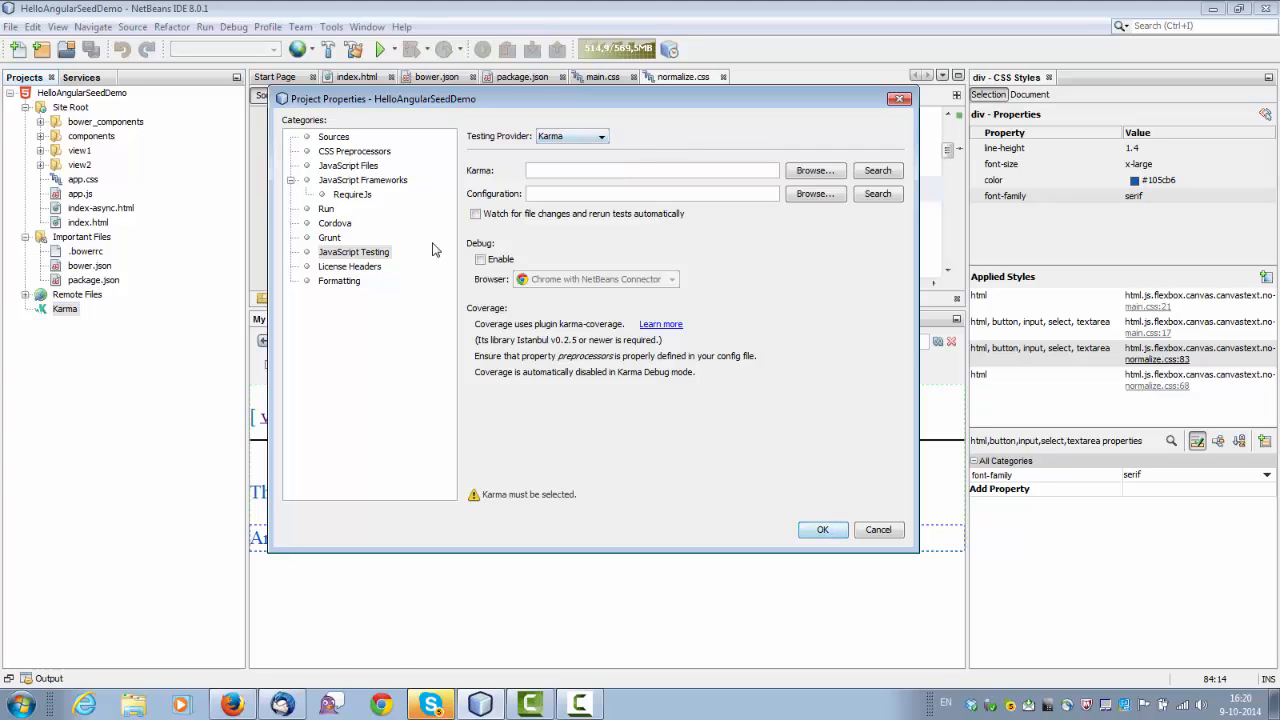
click(328, 236)
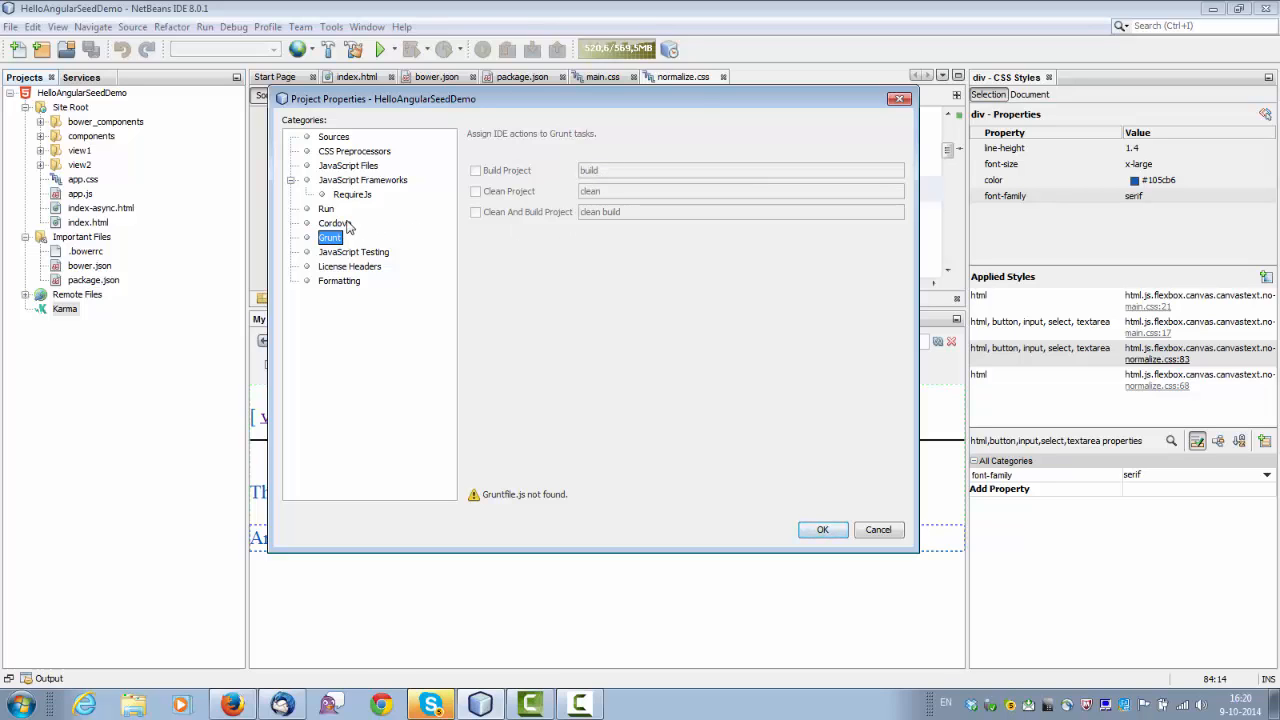
View the Cordova settings, then cancel out of Project Properties.
click(336, 224)
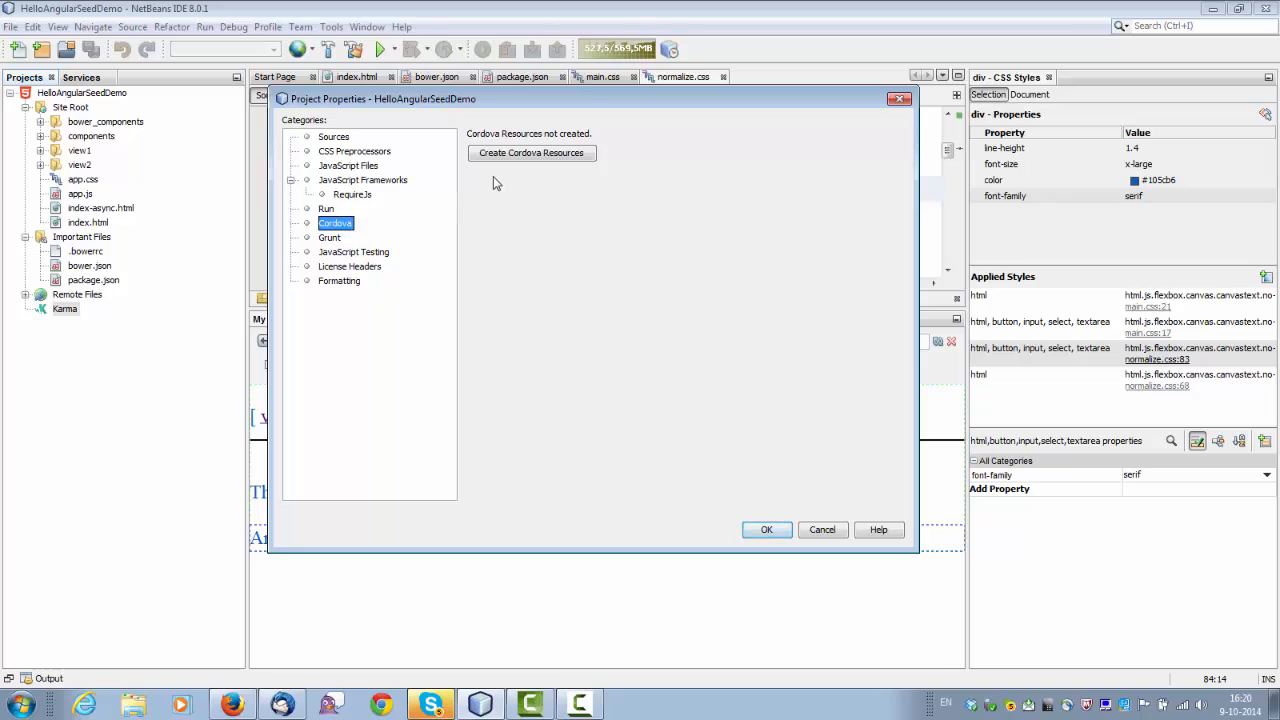
mouse_move(500, 168)
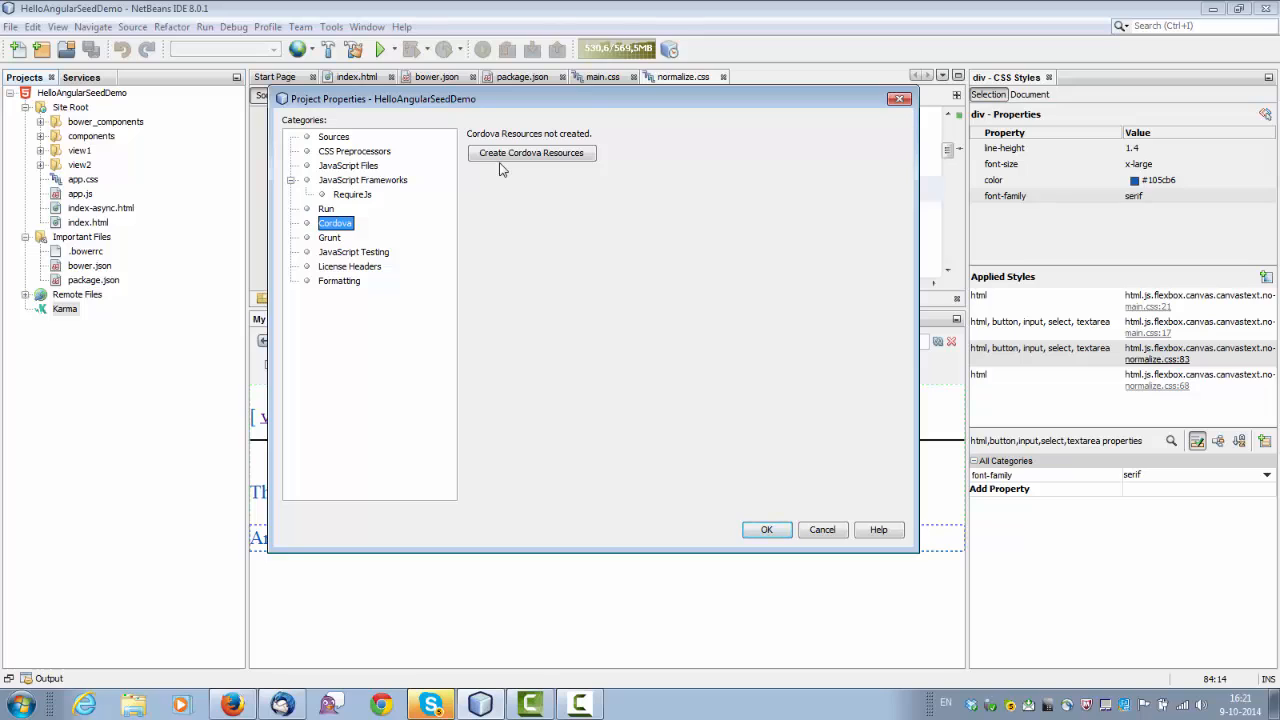
mouse_move(408, 208)
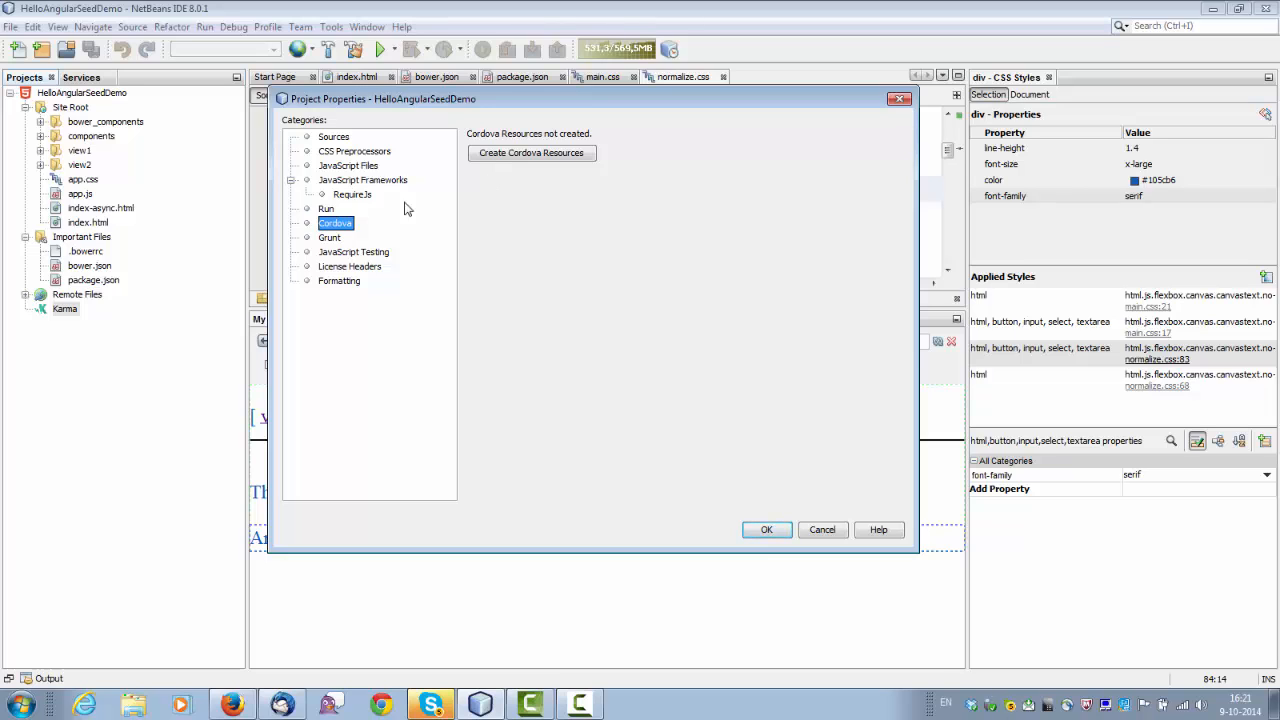
mouse_move(392, 224)
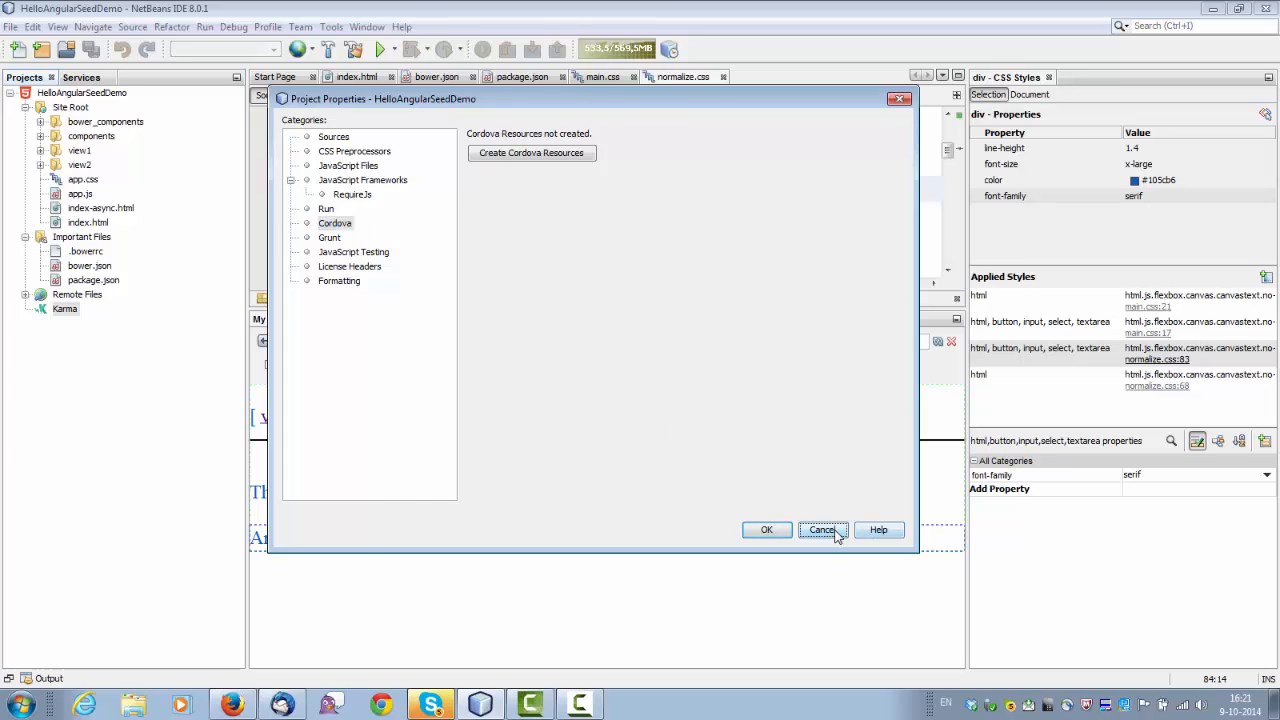
click(822, 530)
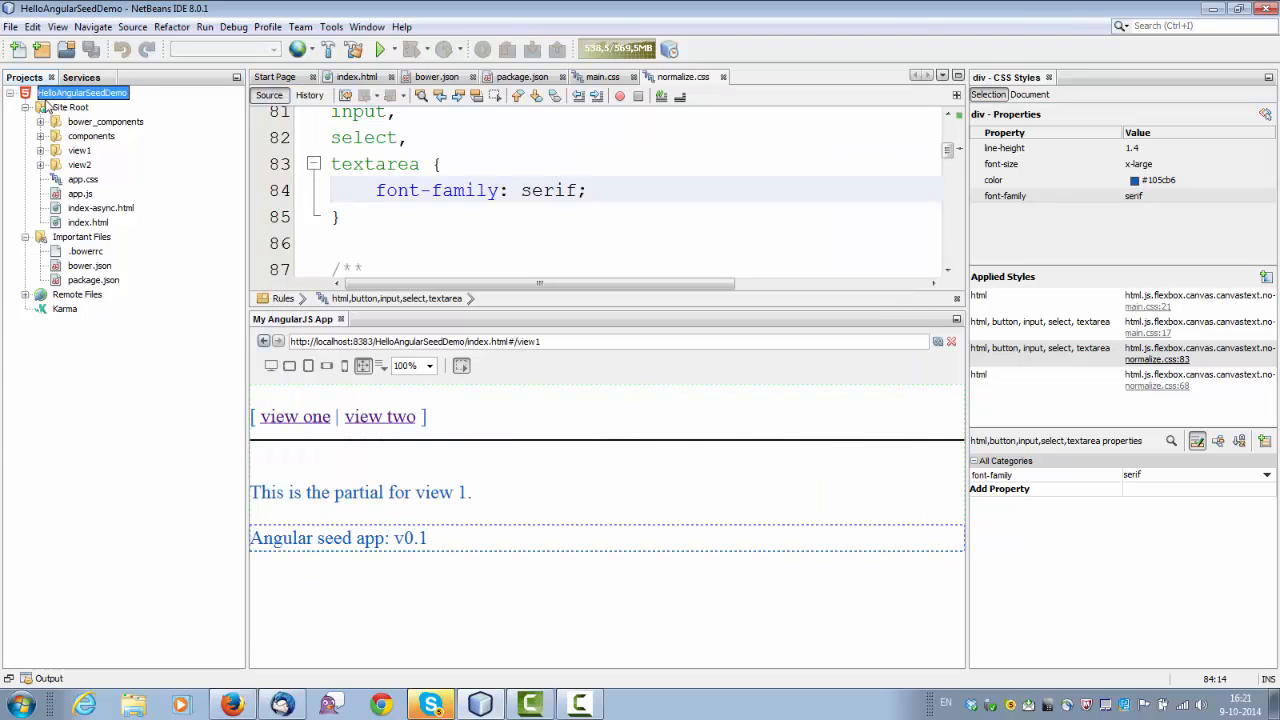
click(312, 48)
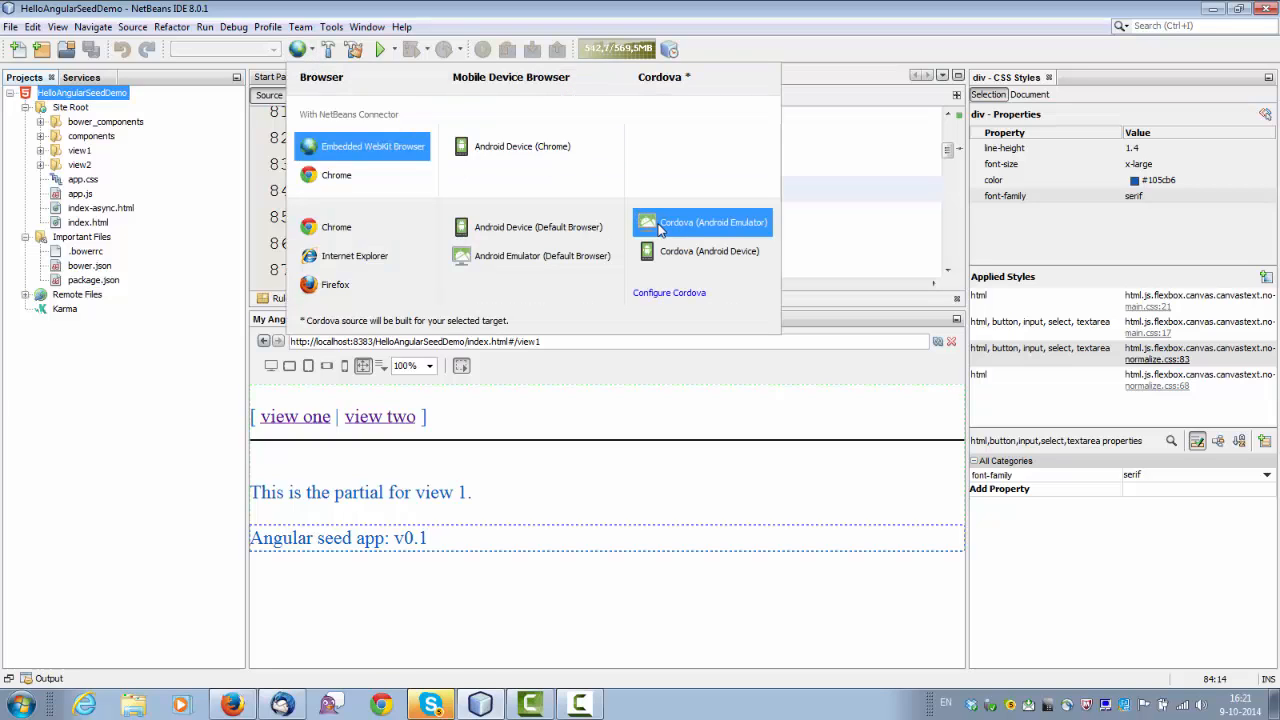
mouse_move(676, 166)
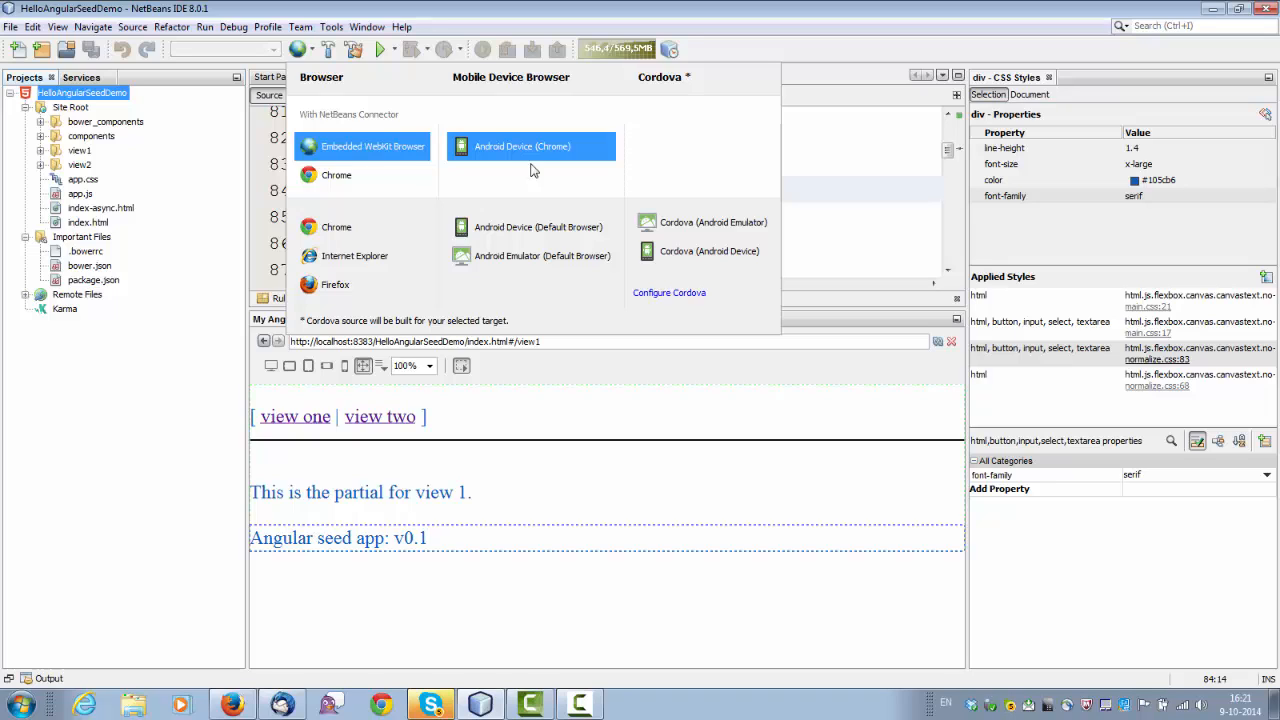
mouse_move(256, 164)
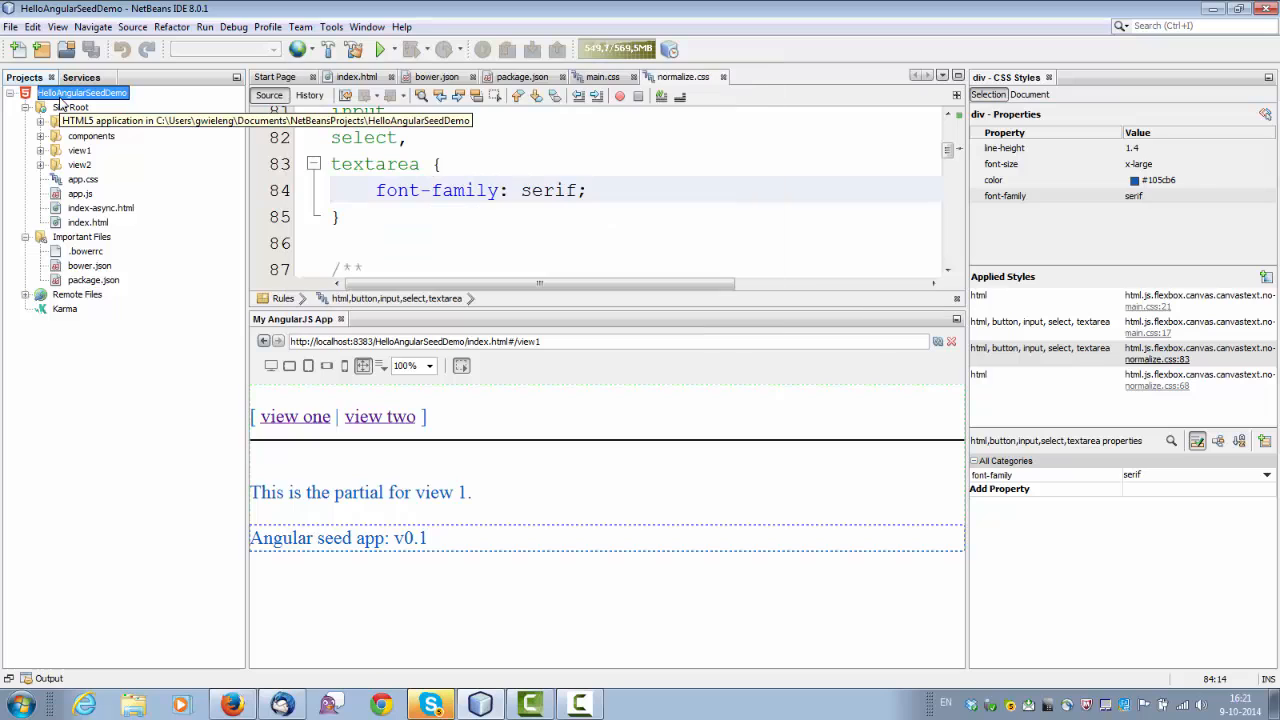
Open HelloAngularSeedDemo's project properties at the CSS Preprocessors category.
right_click(82, 92)
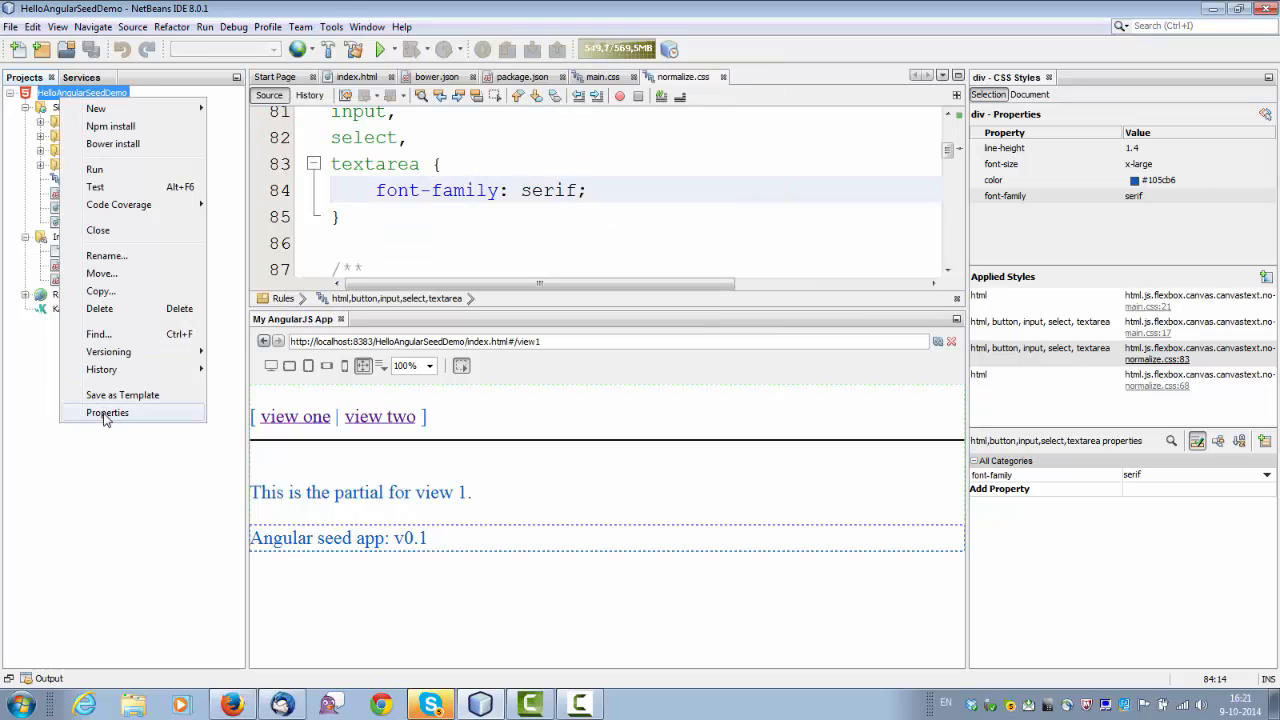
click(106, 412)
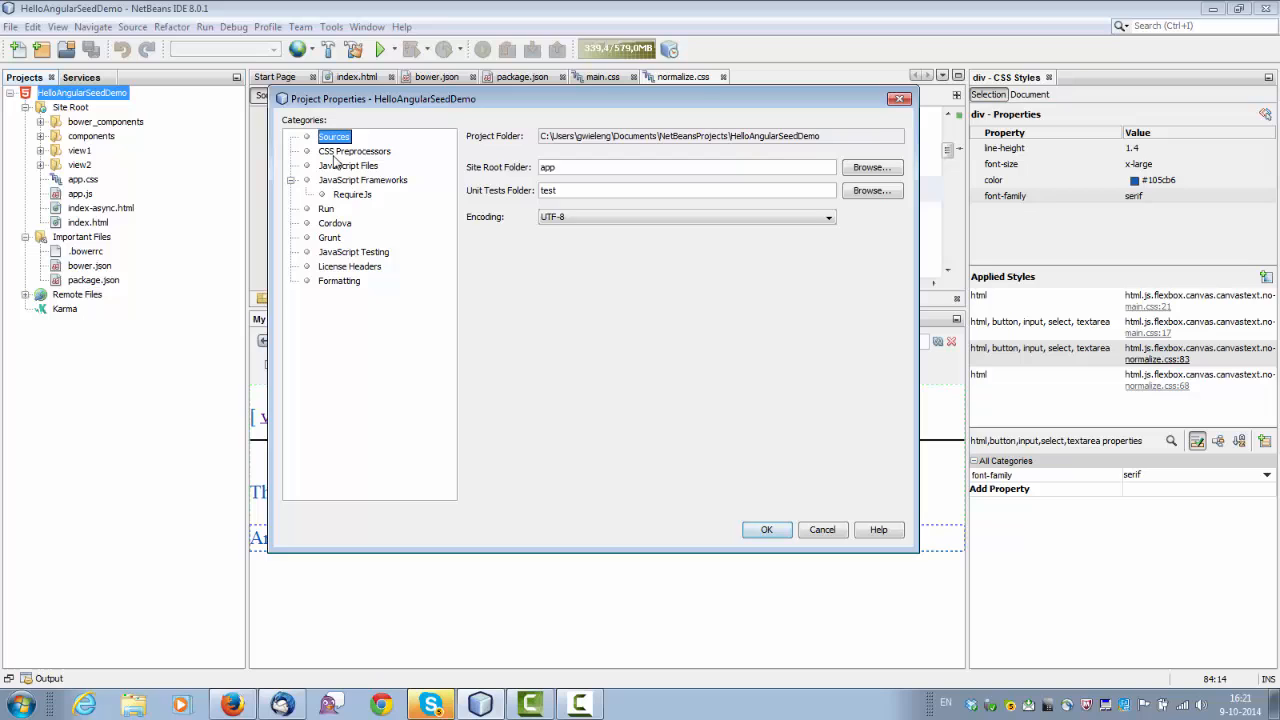
click(354, 152)
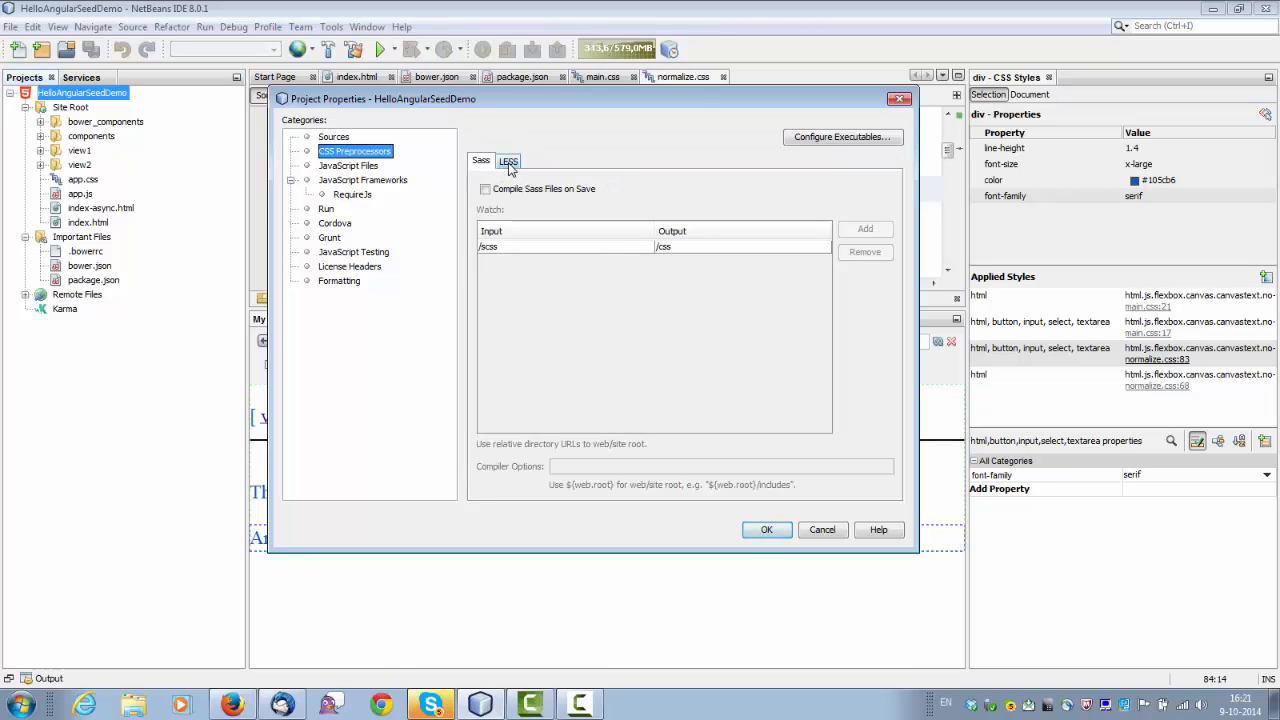
Review the LESS and Sass compilation settings, then the JavaScript Files library list.
click(508, 160)
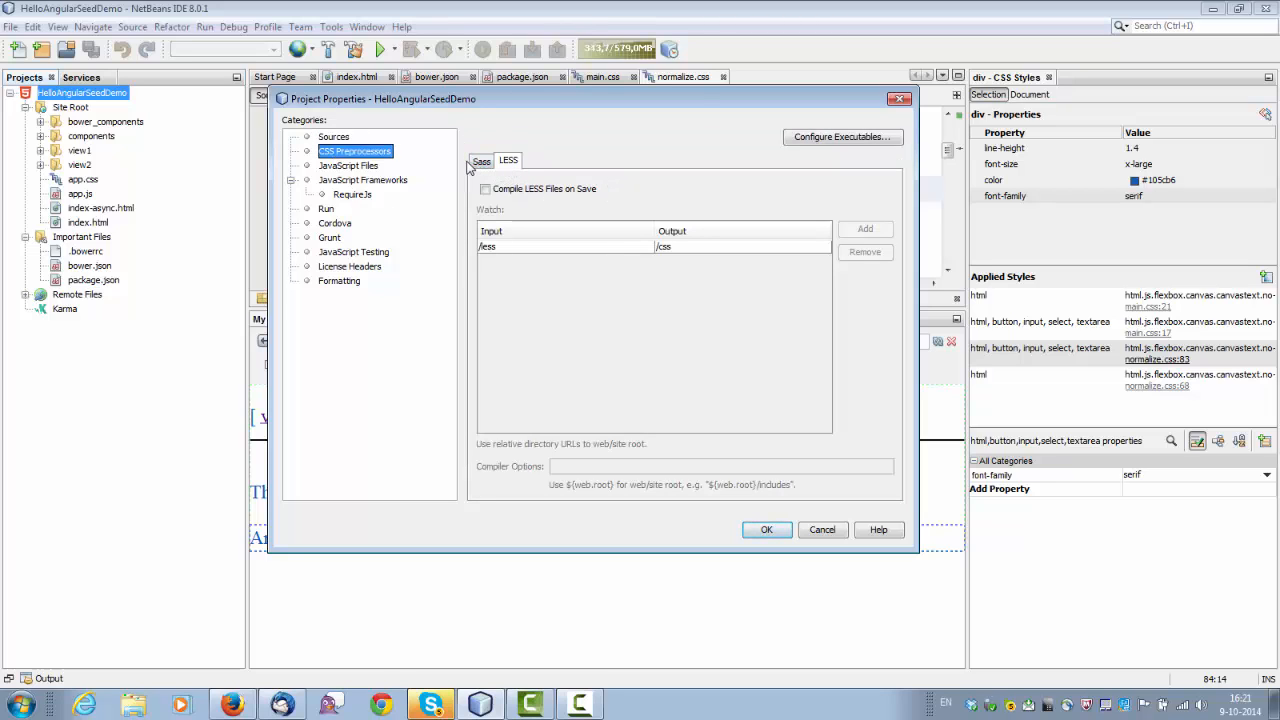
click(480, 160)
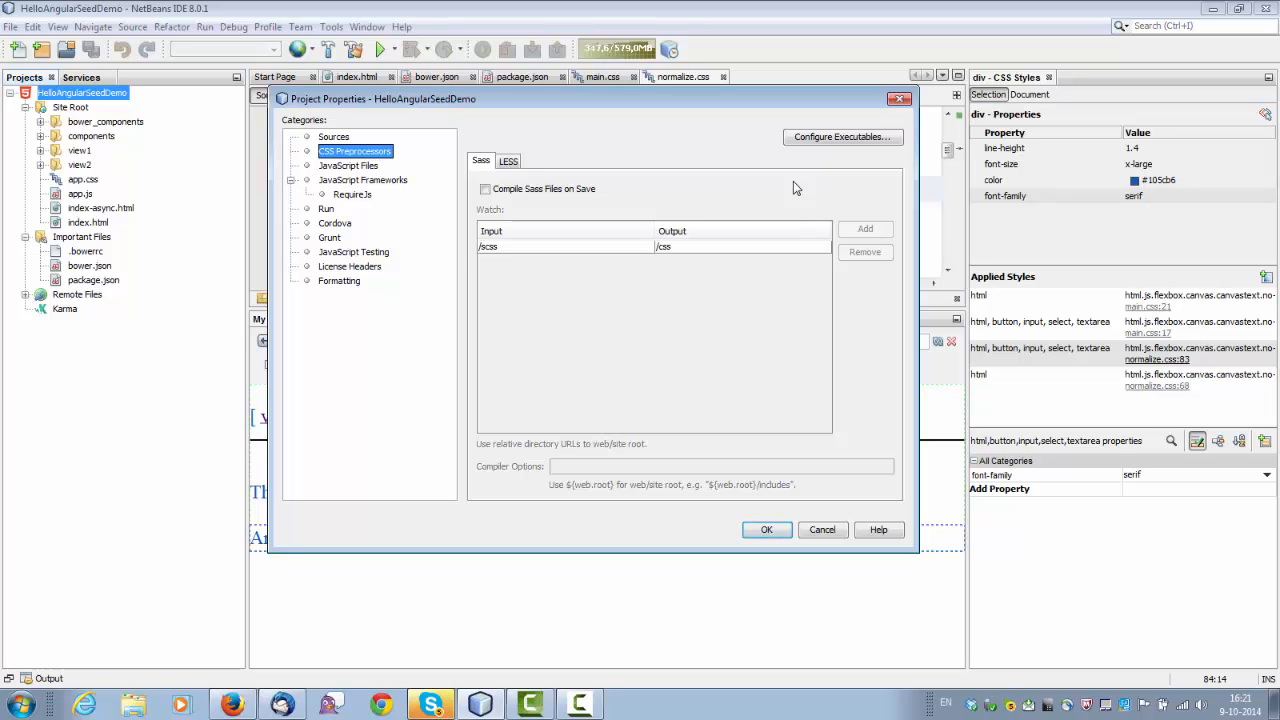
click(348, 164)
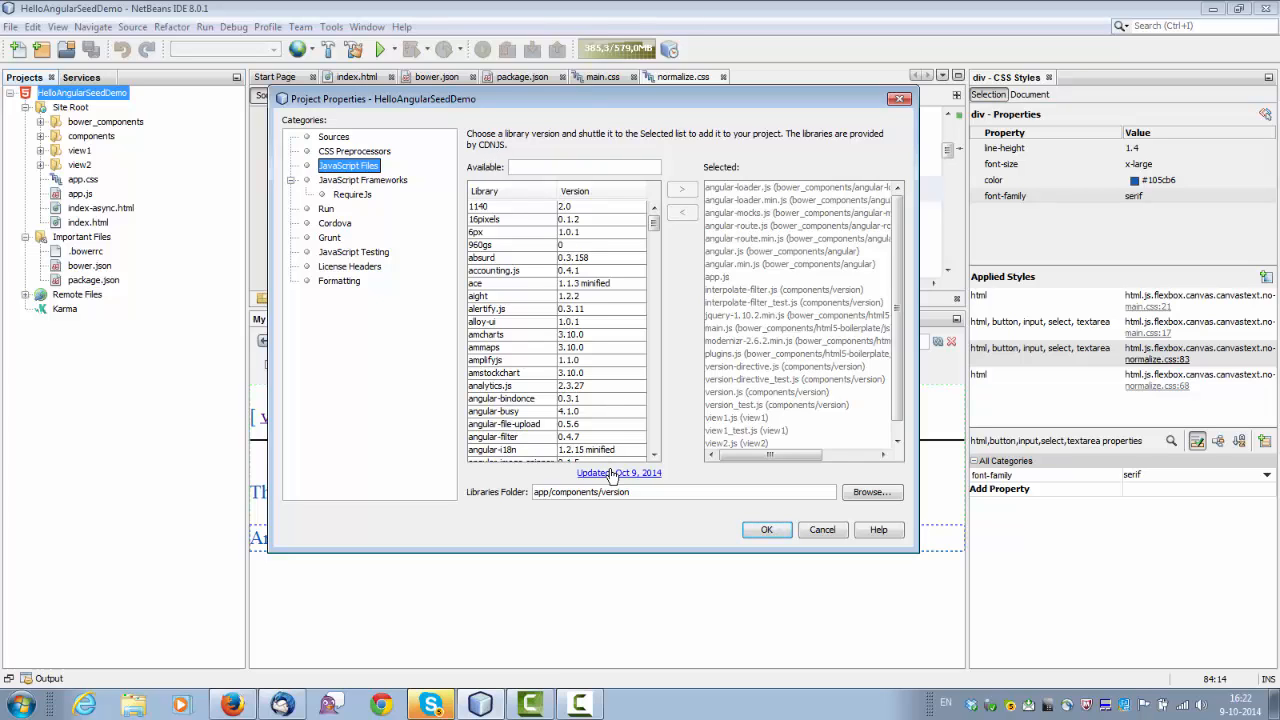
mouse_move(612, 472)
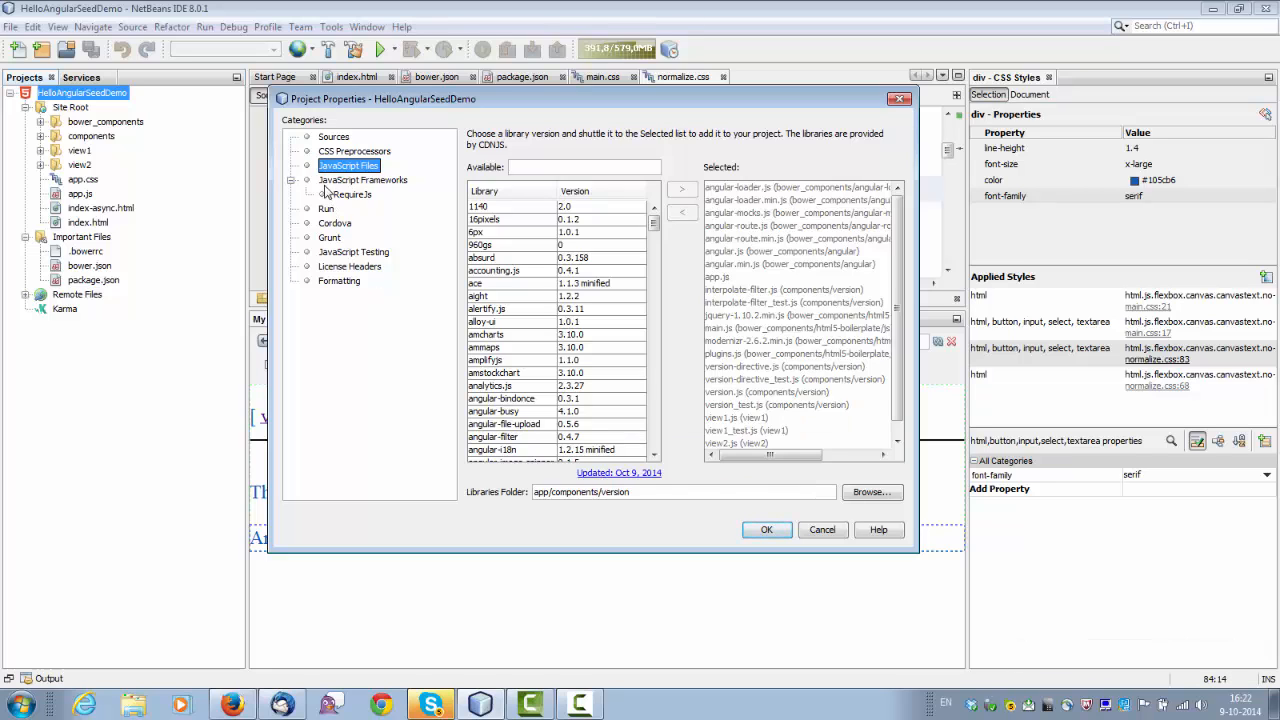
Review the Run and JavaScript Testing categories, then close the project properties.
click(326, 208)
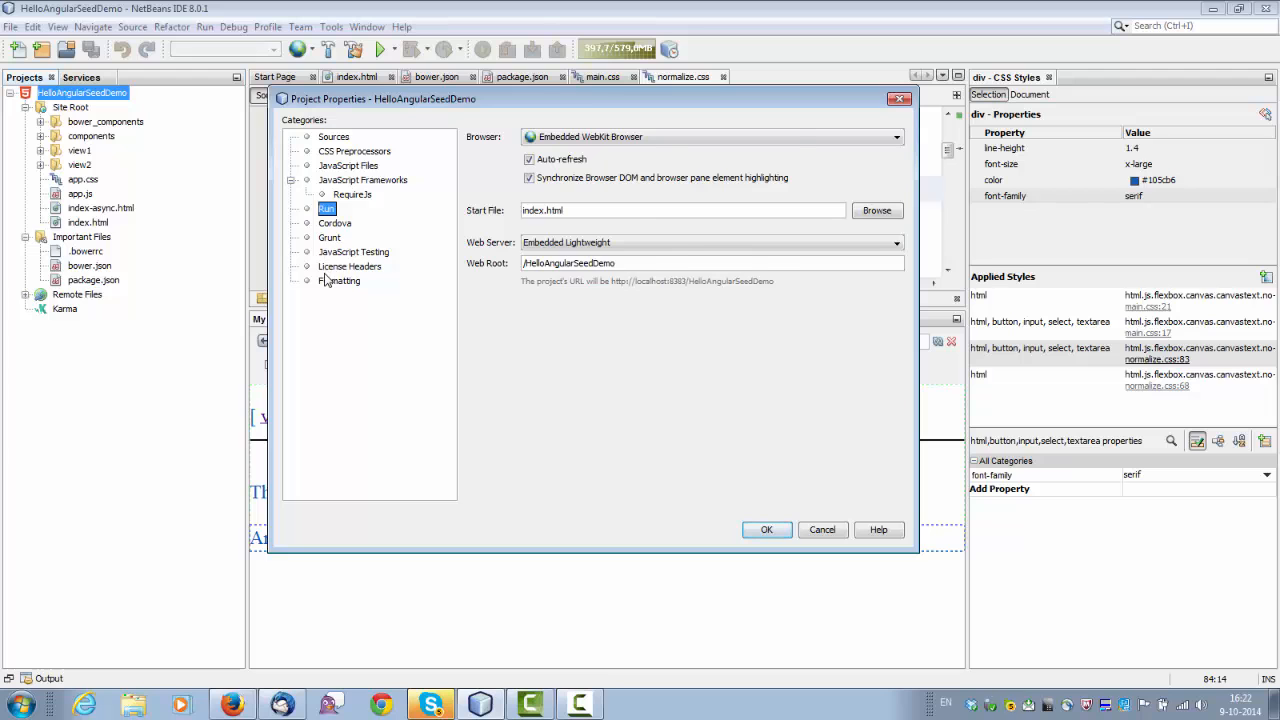
click(354, 252)
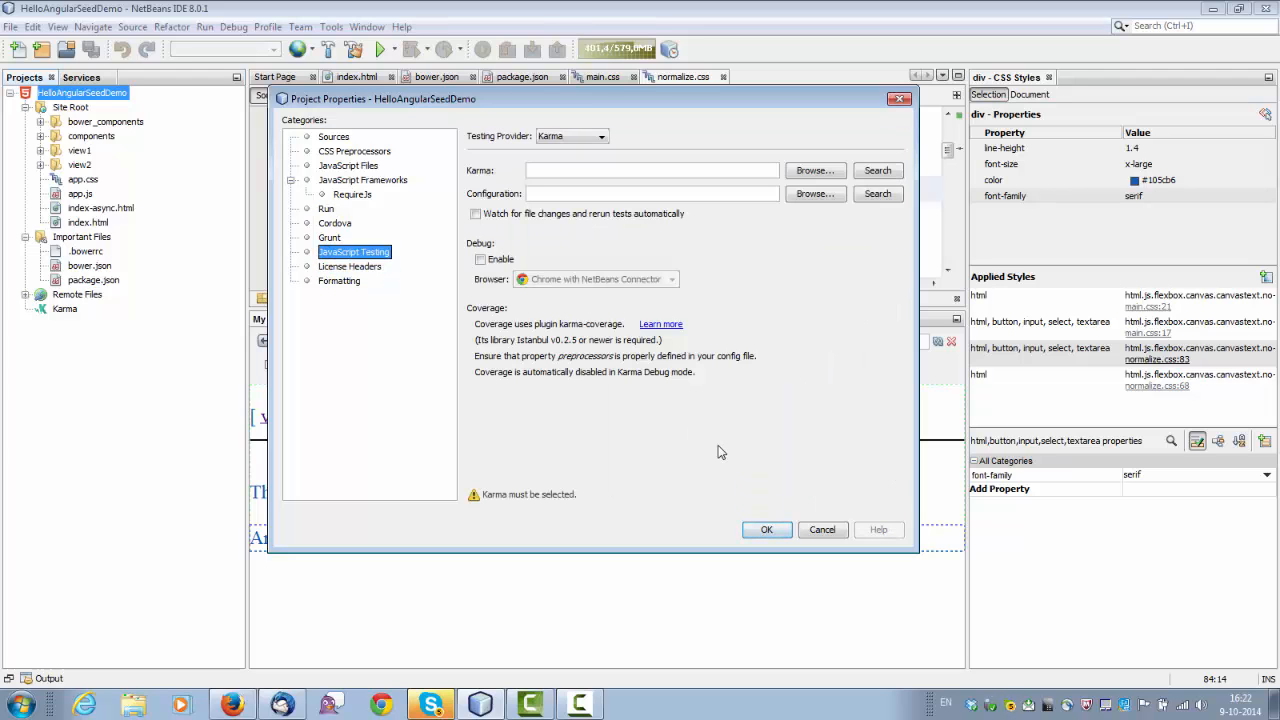
click(822, 530)
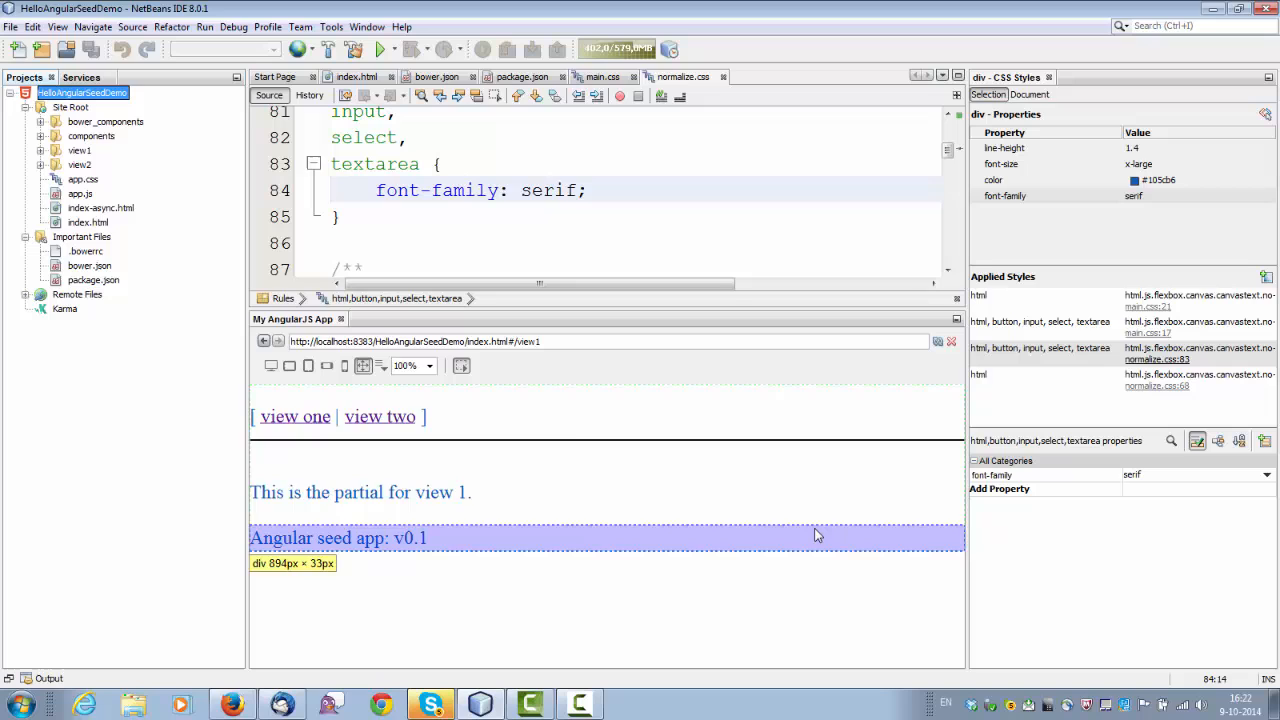